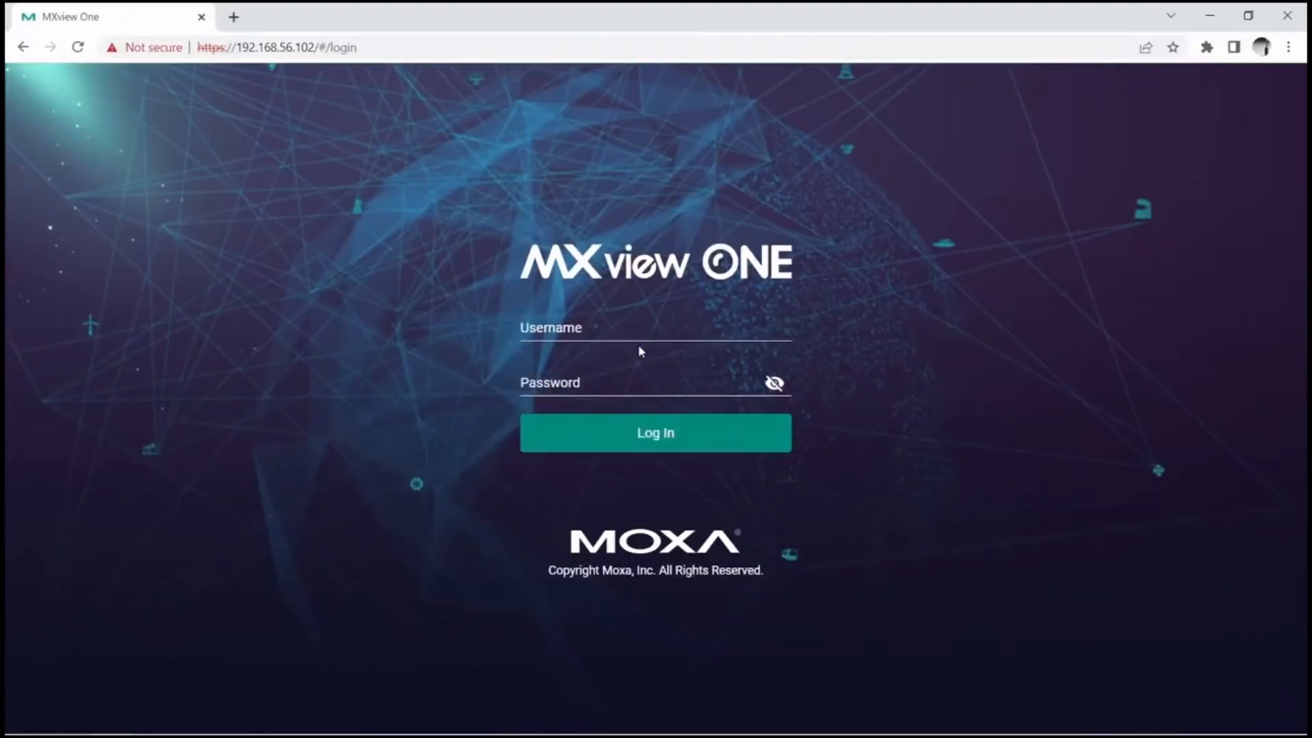
Log in as the saved admin user and dismiss the login notification to reach the topology page.
left_click(655, 327)
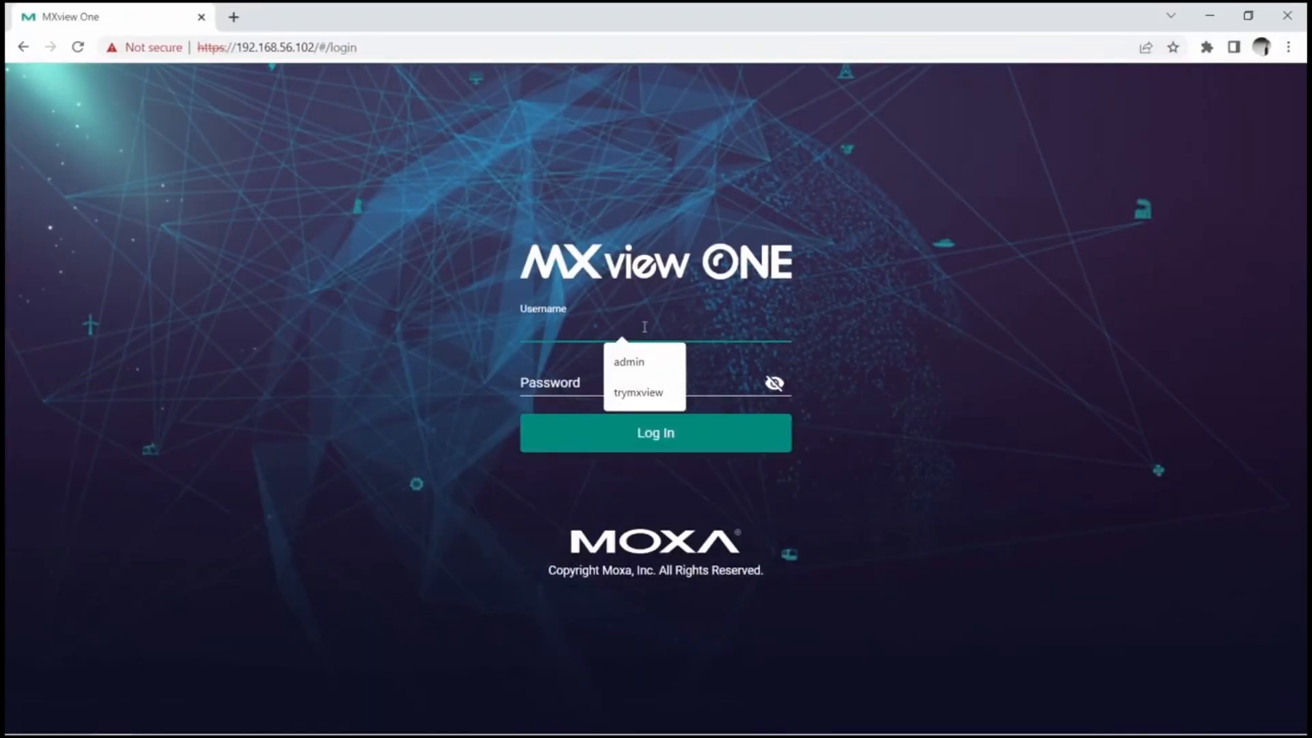
left_click(628, 361)
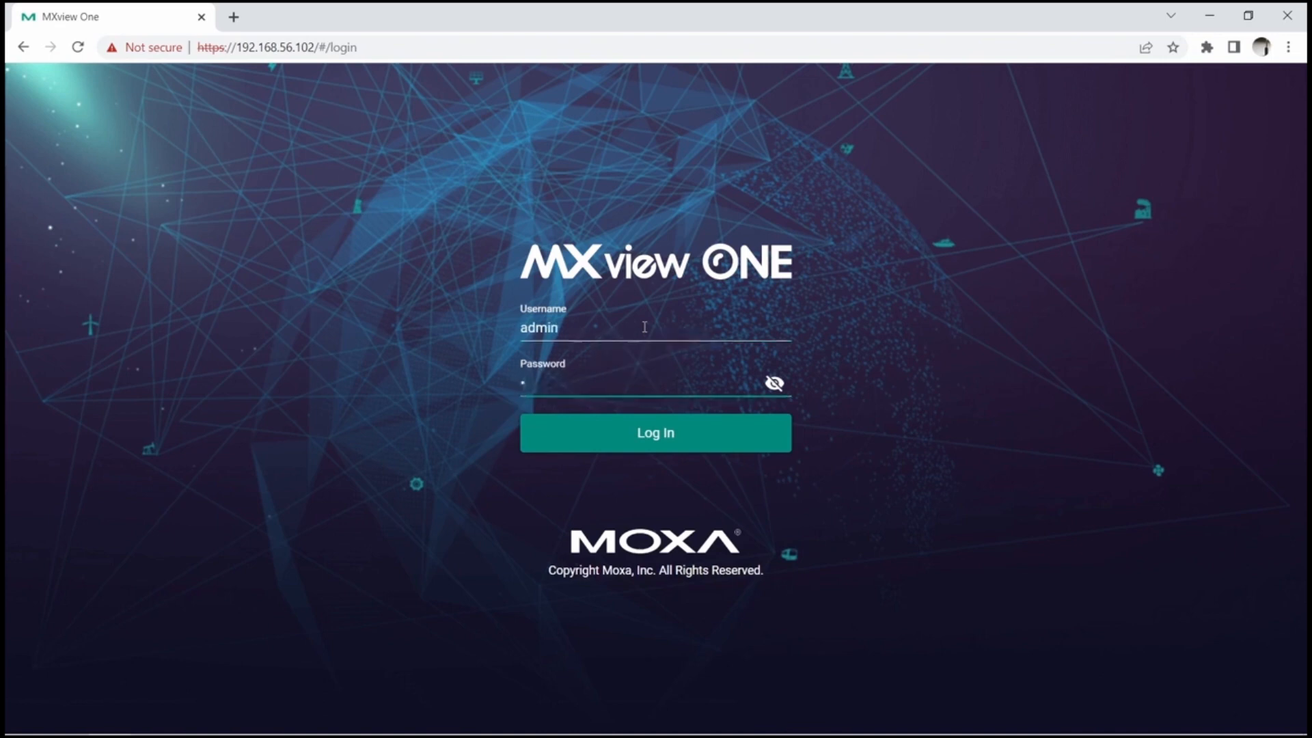
left_click(655, 433)
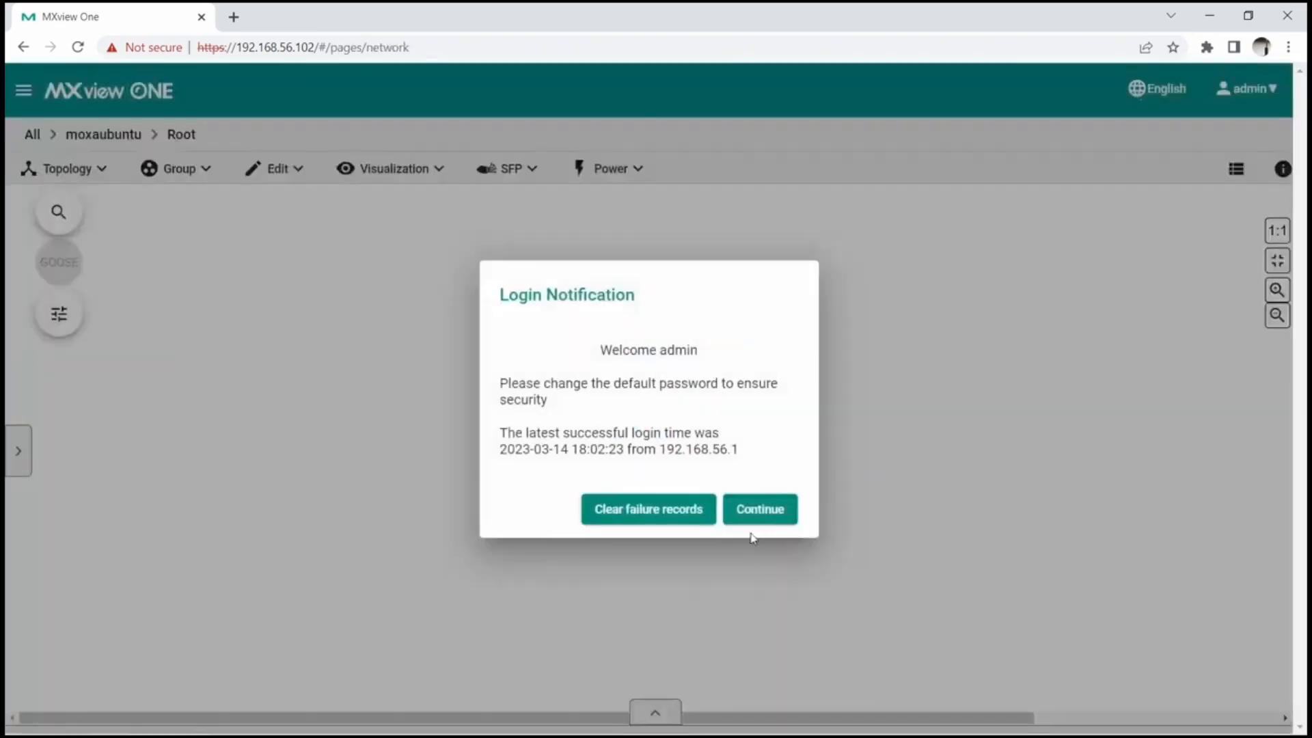
left_click(758, 508)
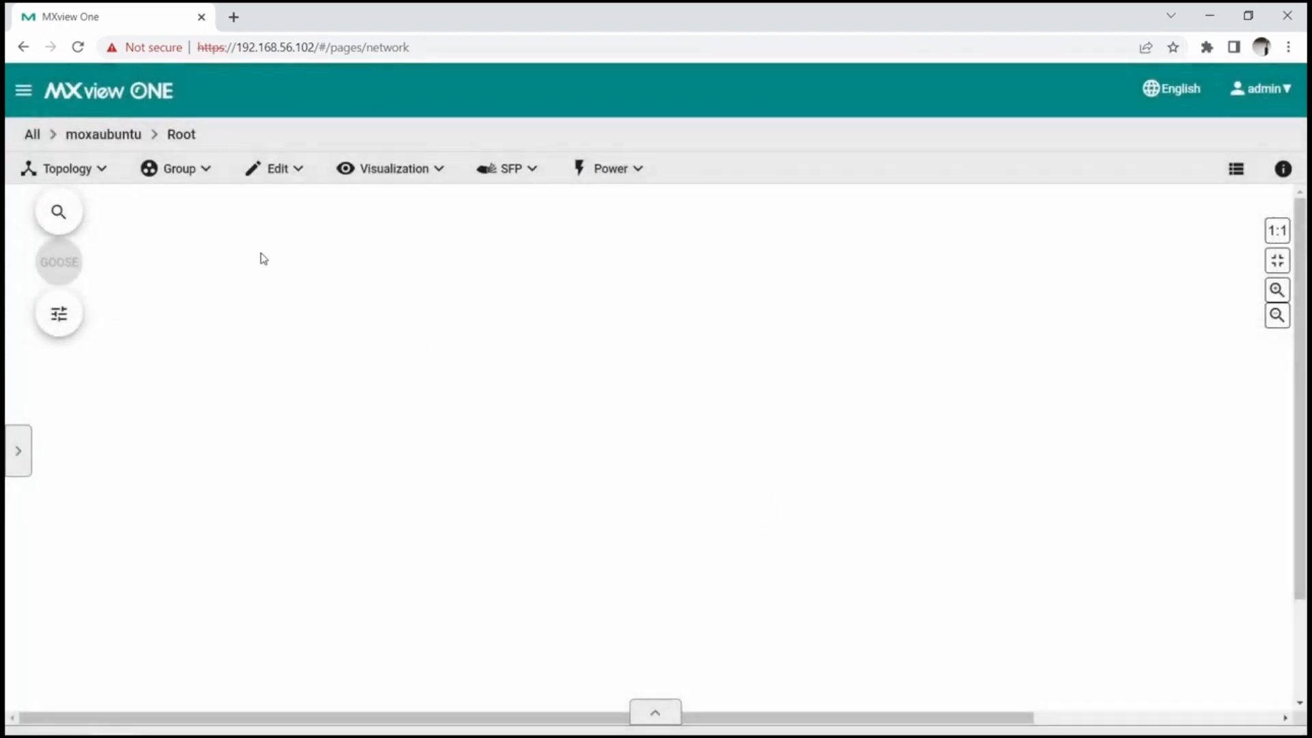
mouse_move(99, 188)
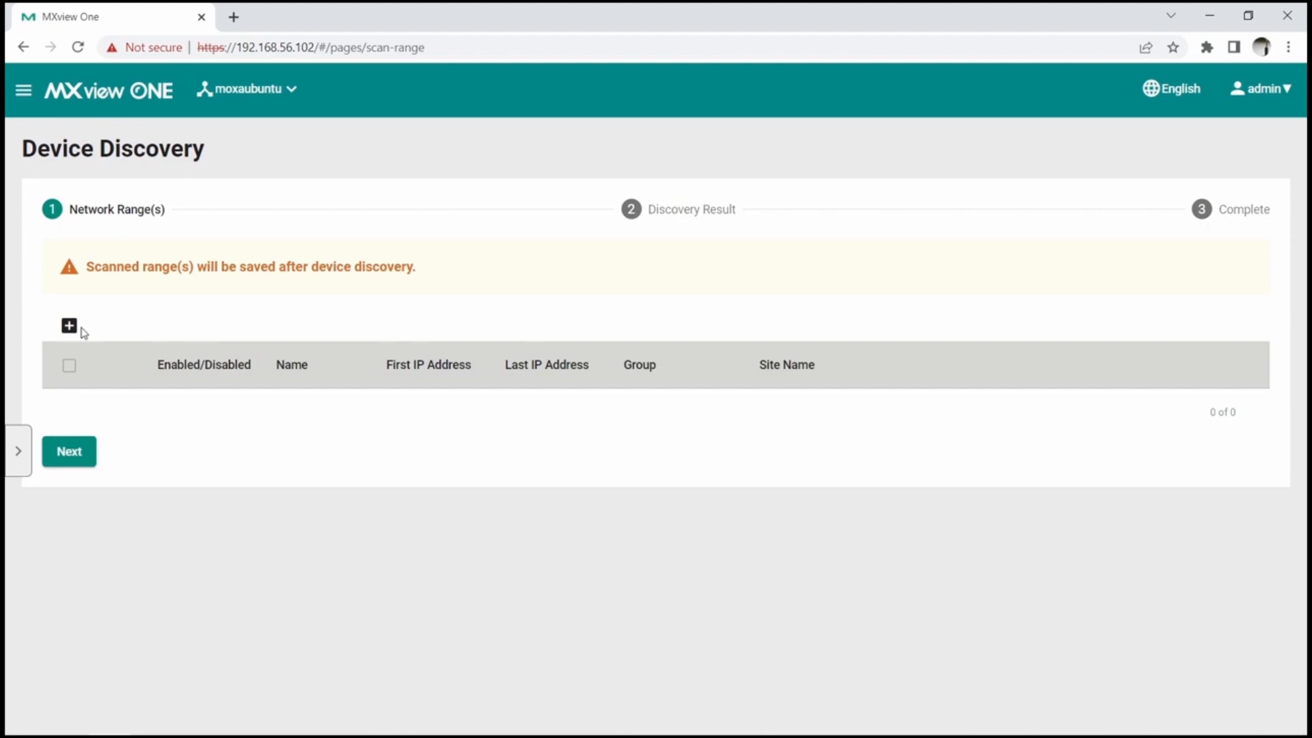
Add a scan range named Ute starting at 192.168.127.1 and save it.
left_click(69, 325)
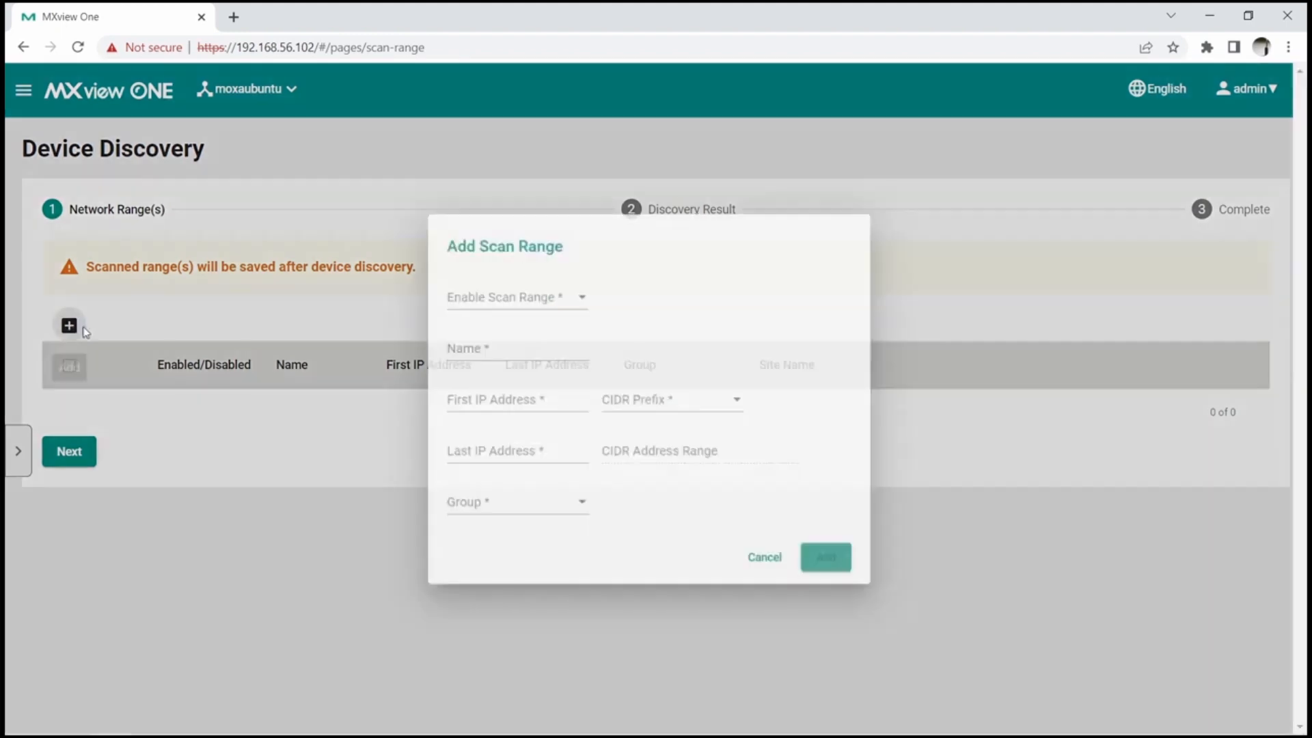
left_click(464, 345)
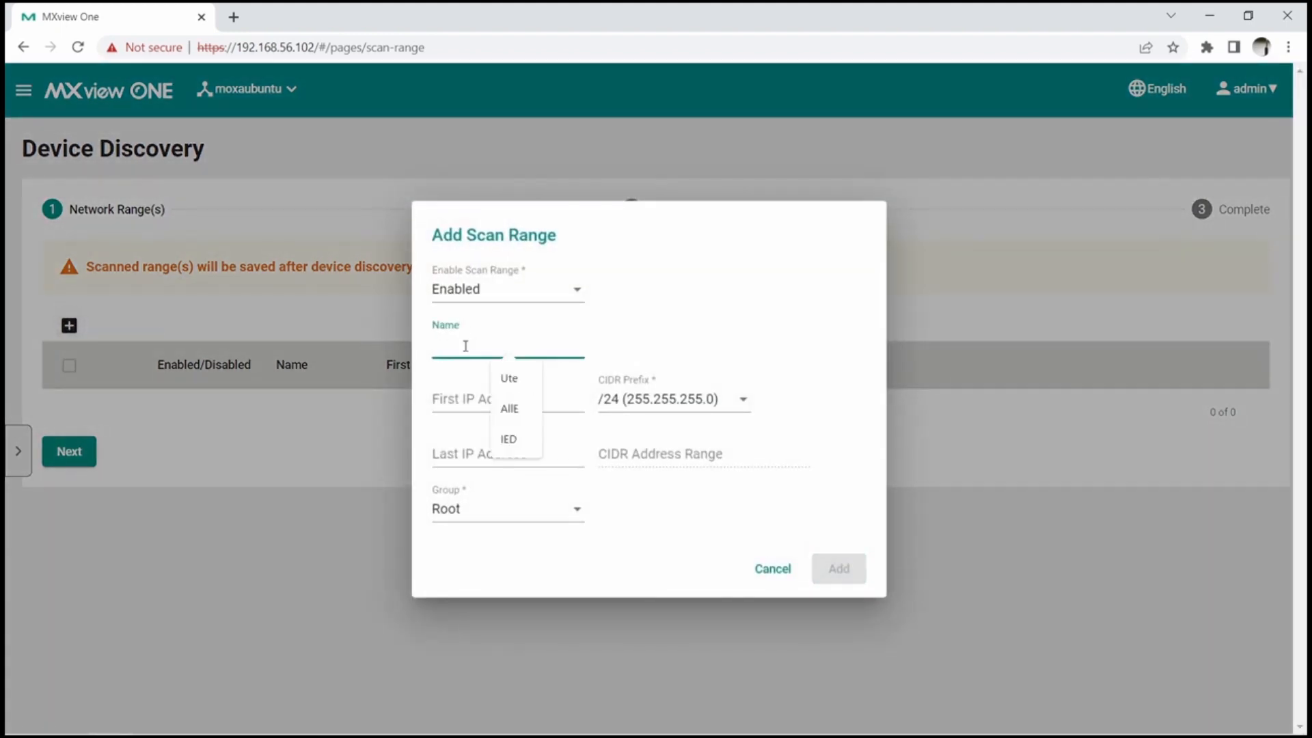
left_click(508, 377)
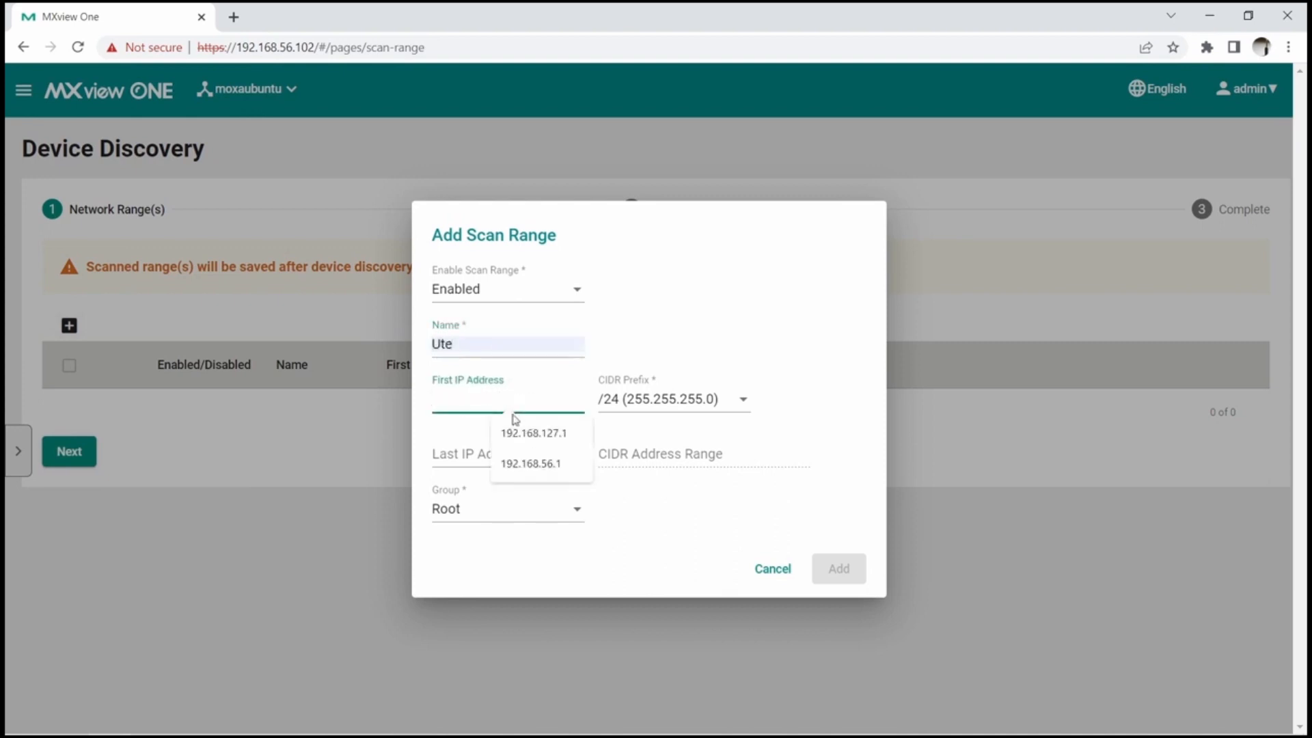
left_click(532, 433)
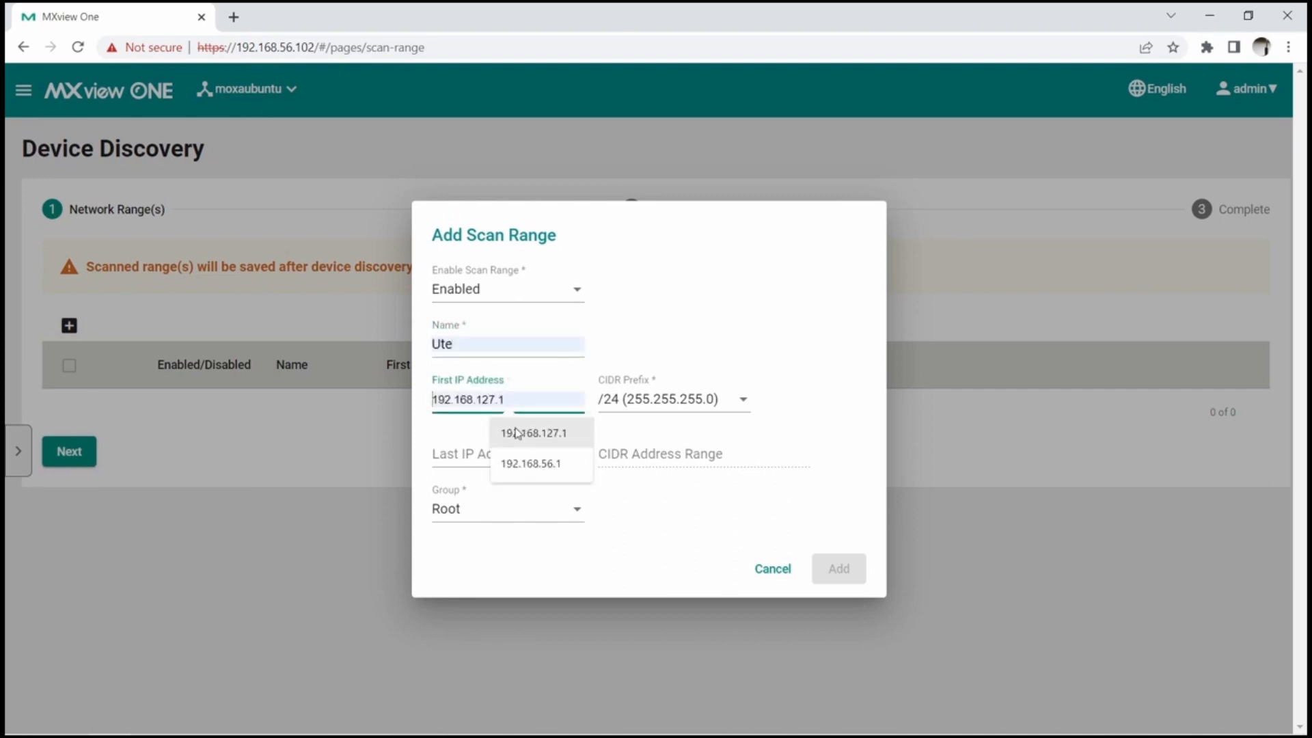
left_click(534, 433)
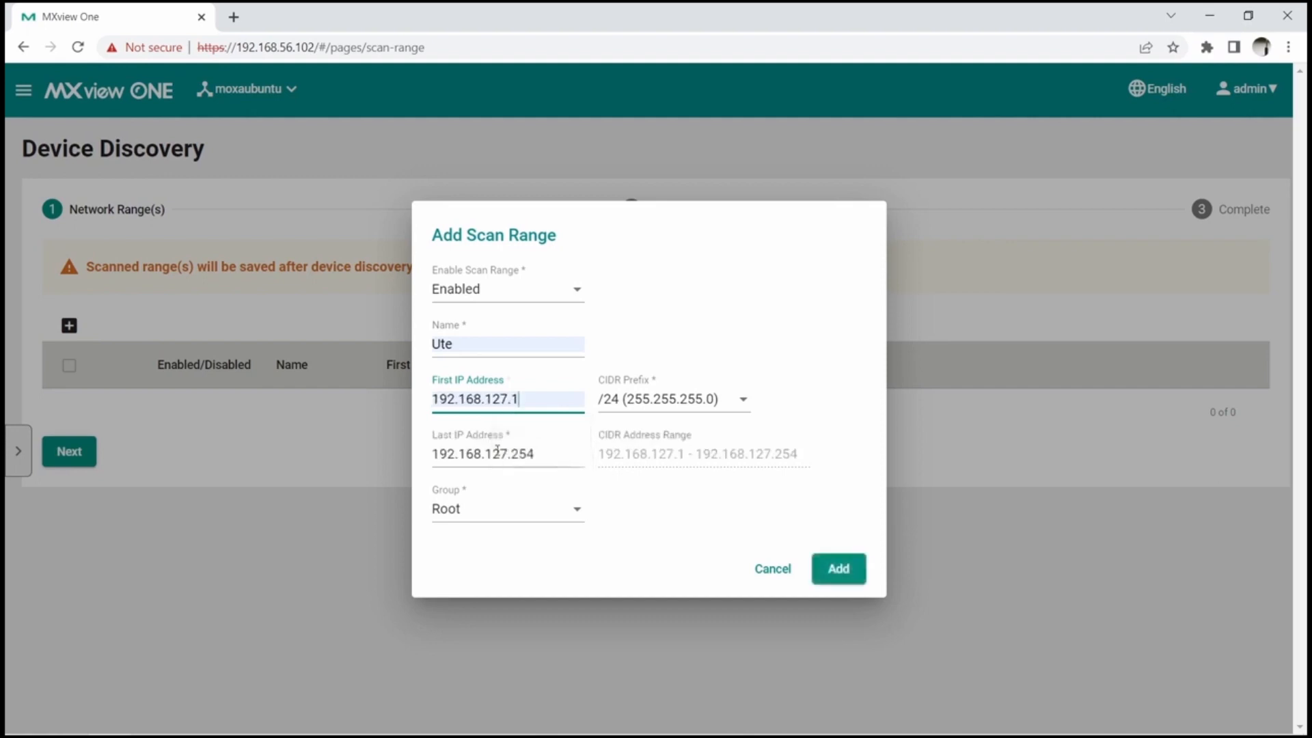
left_click(836, 569)
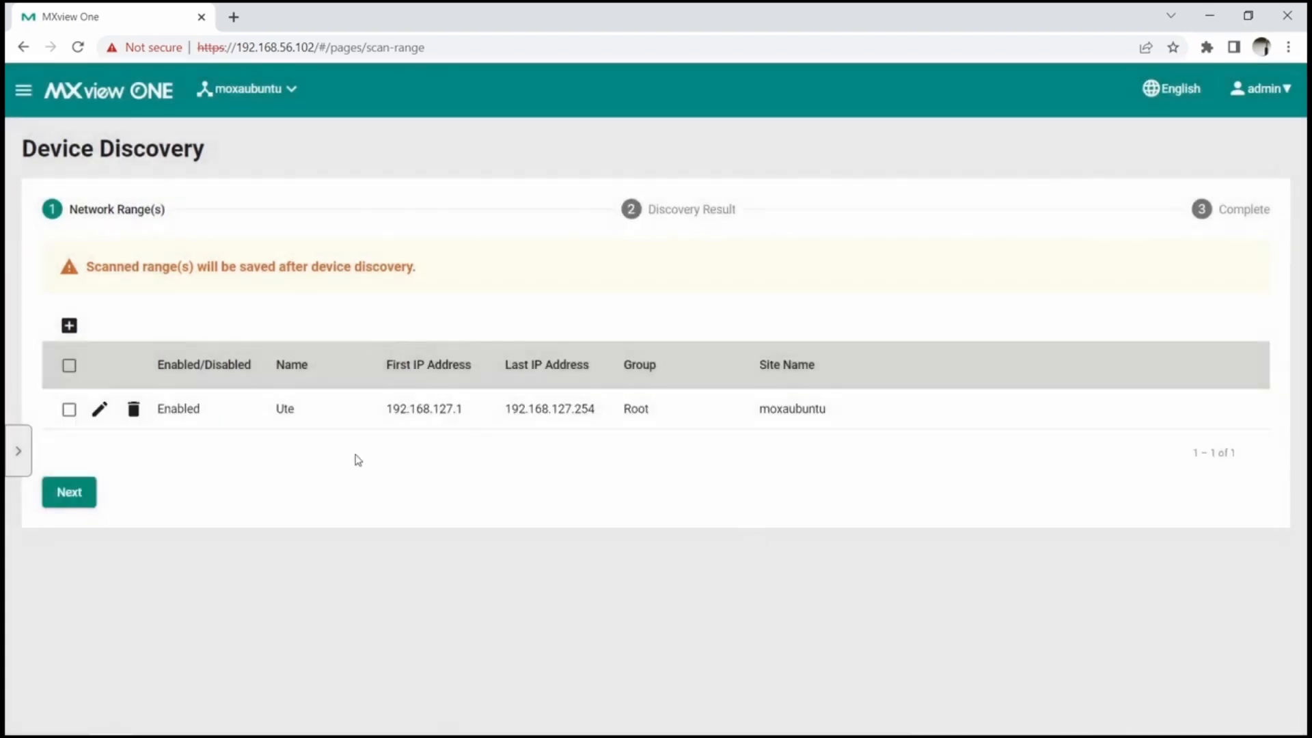
Run discovery on the Ute range so 10 devices are added.
left_click(68, 492)
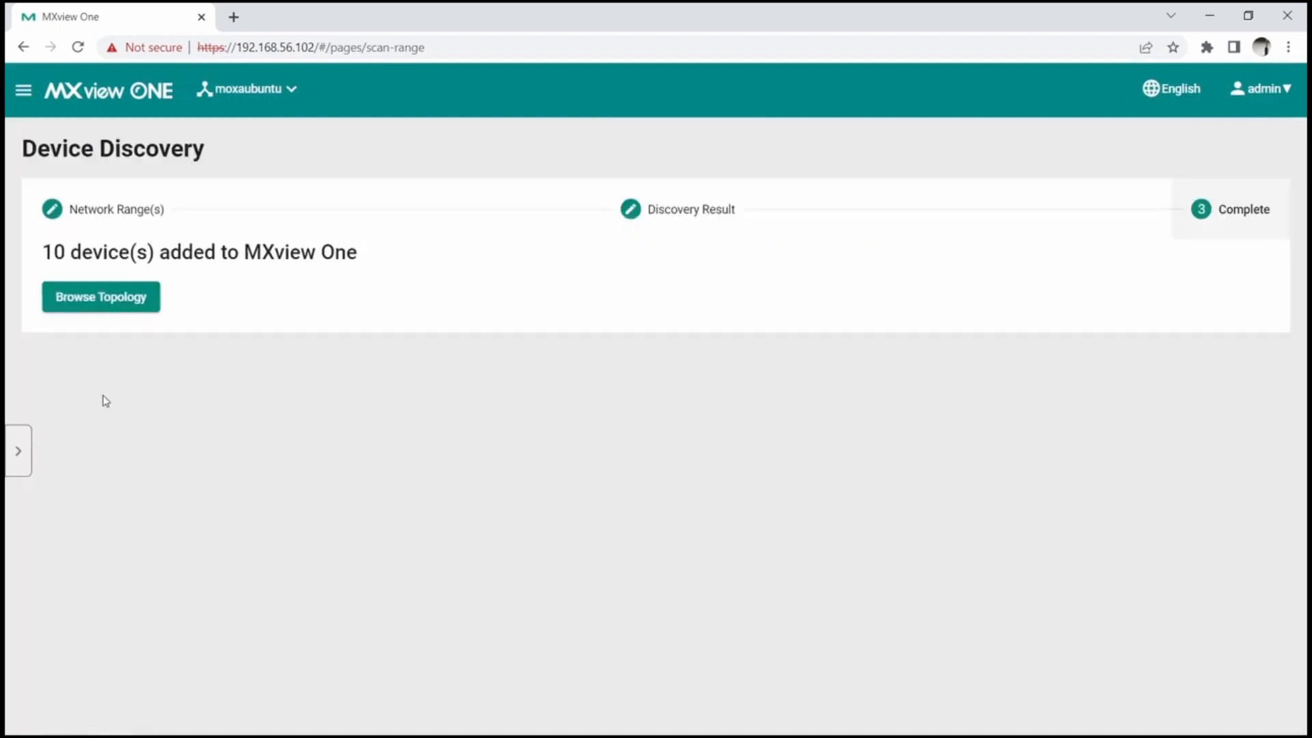
Delete the ICMP device 192.168.127.80 from the topology map, leaving nine devices.
left_click(100, 297)
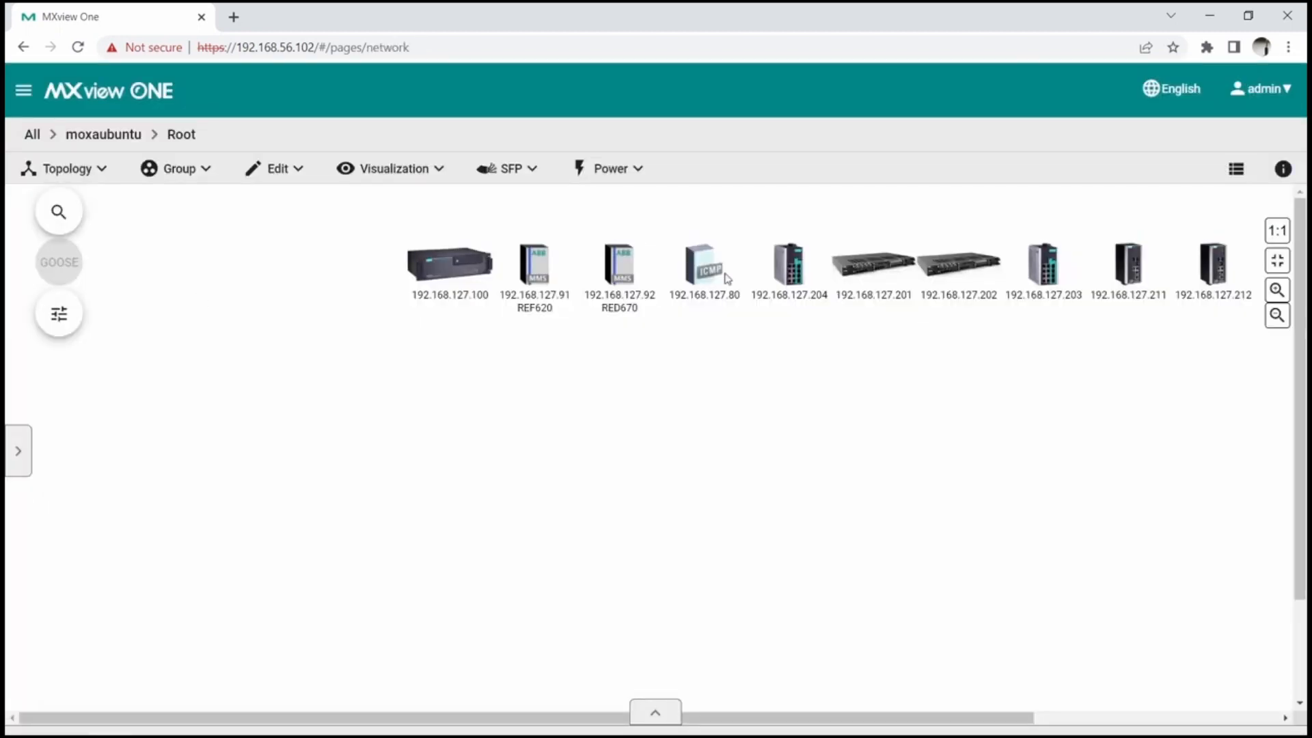
left_click(703, 264)
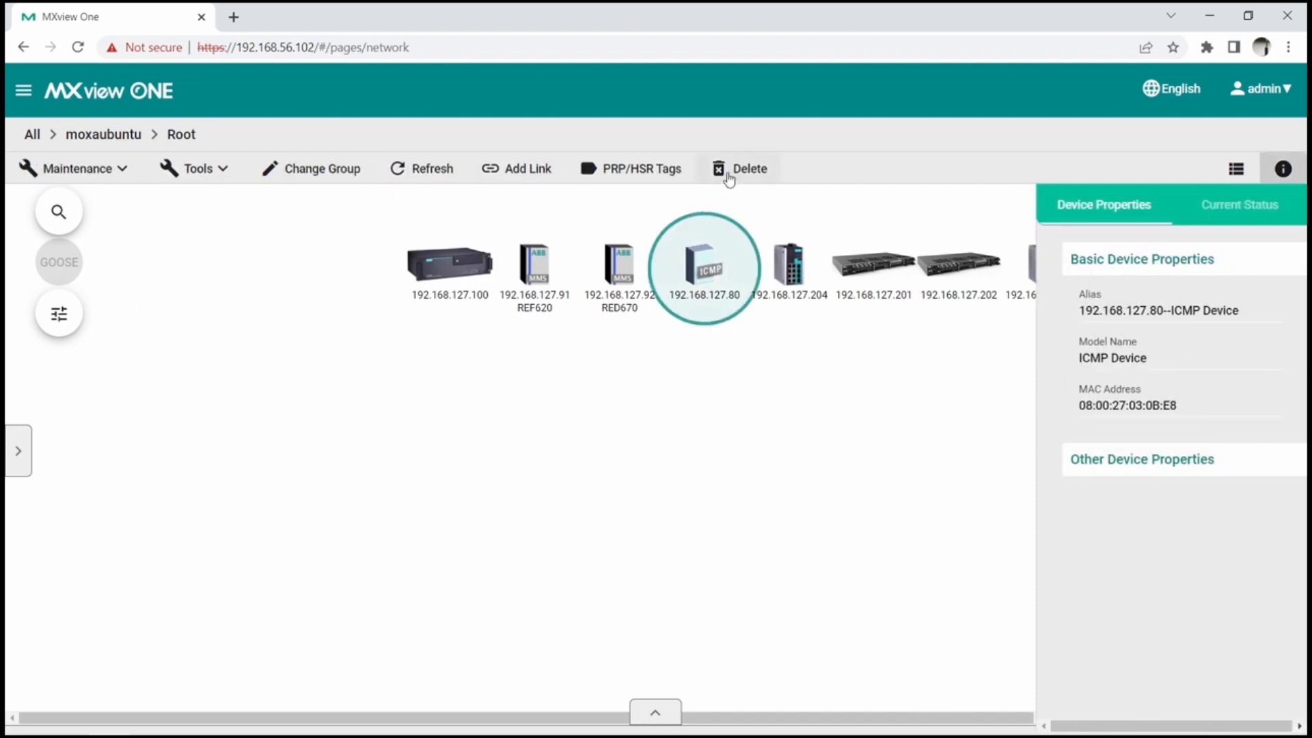
left_click(739, 168)
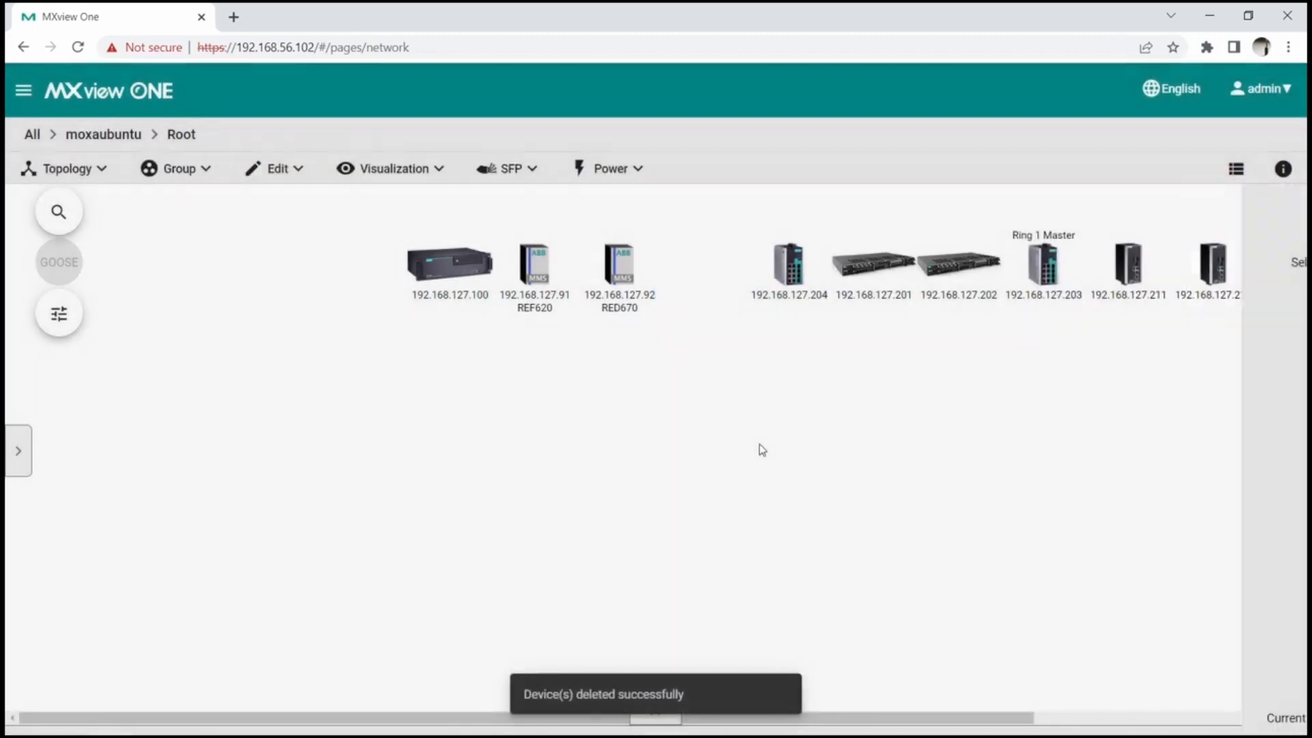
left_click(67, 168)
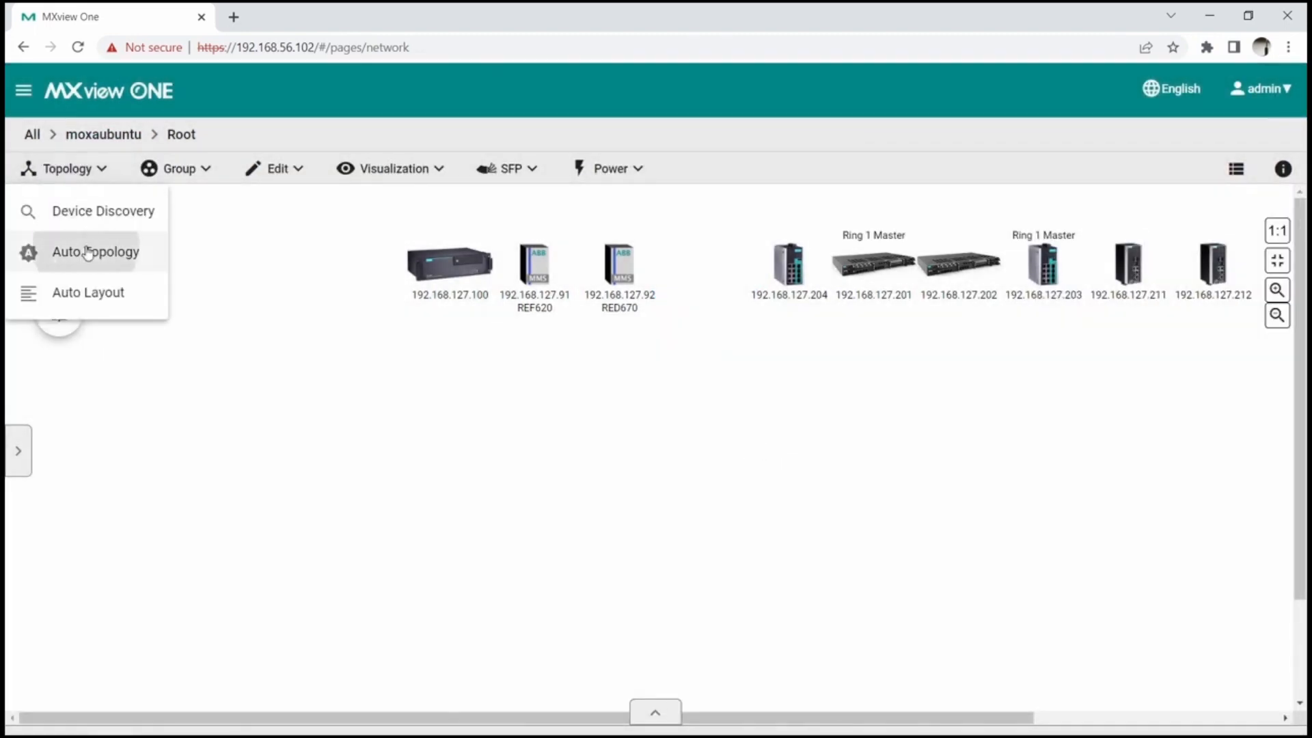
Run Auto Topology as New Topology with advanced analysis to draw links between the nine devices.
left_click(96, 251)
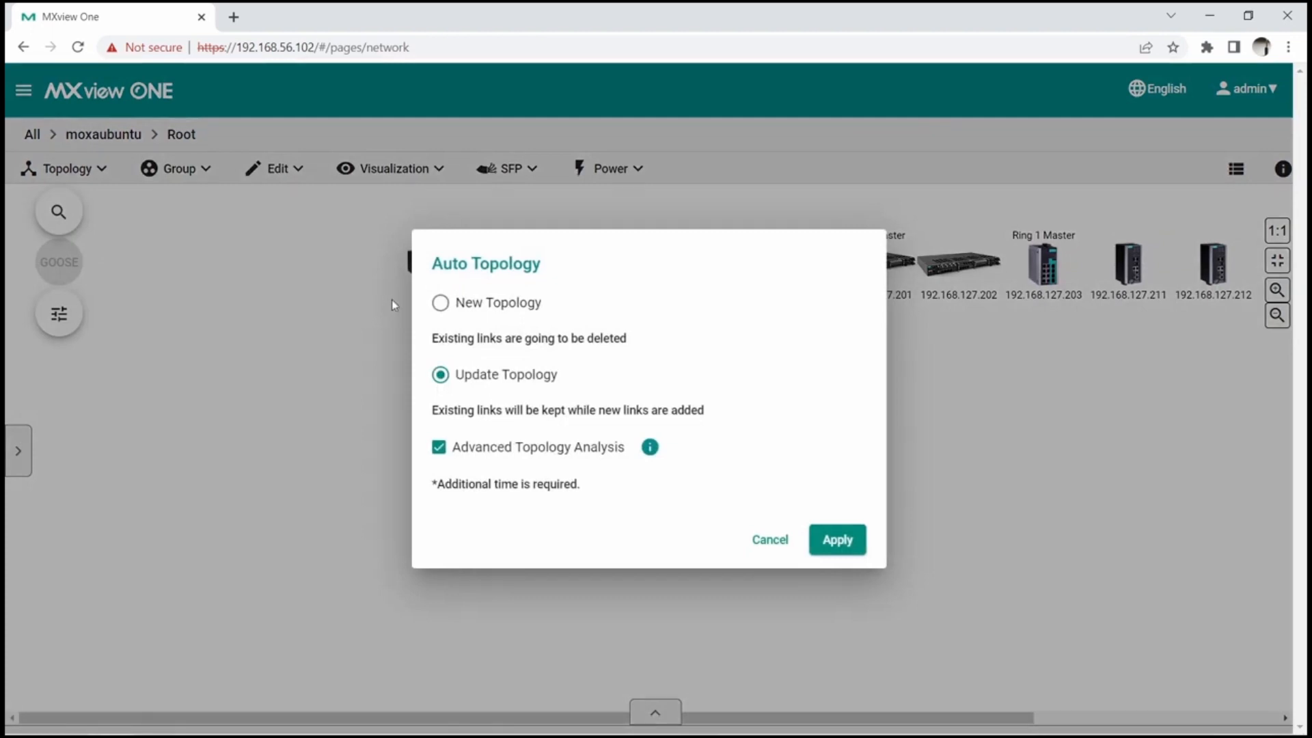
left_click(440, 302)
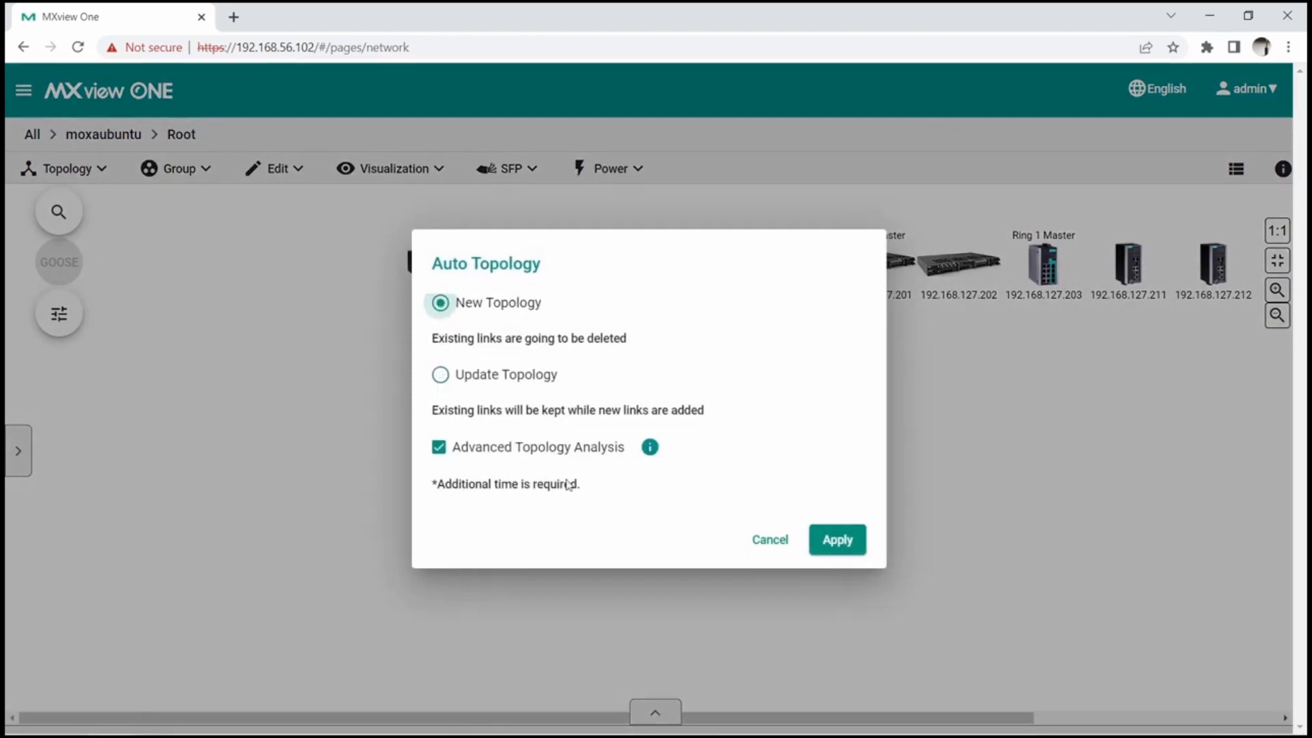
left_click(836, 538)
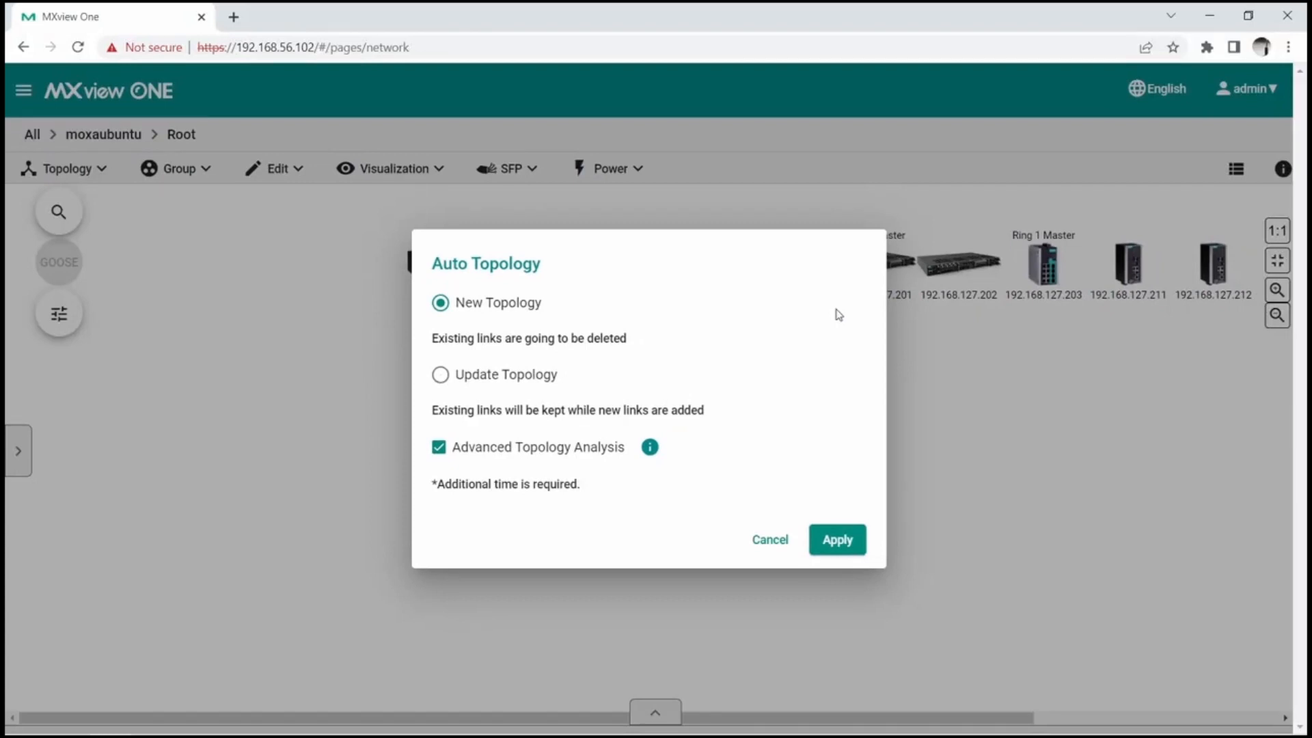
left_click(836, 538)
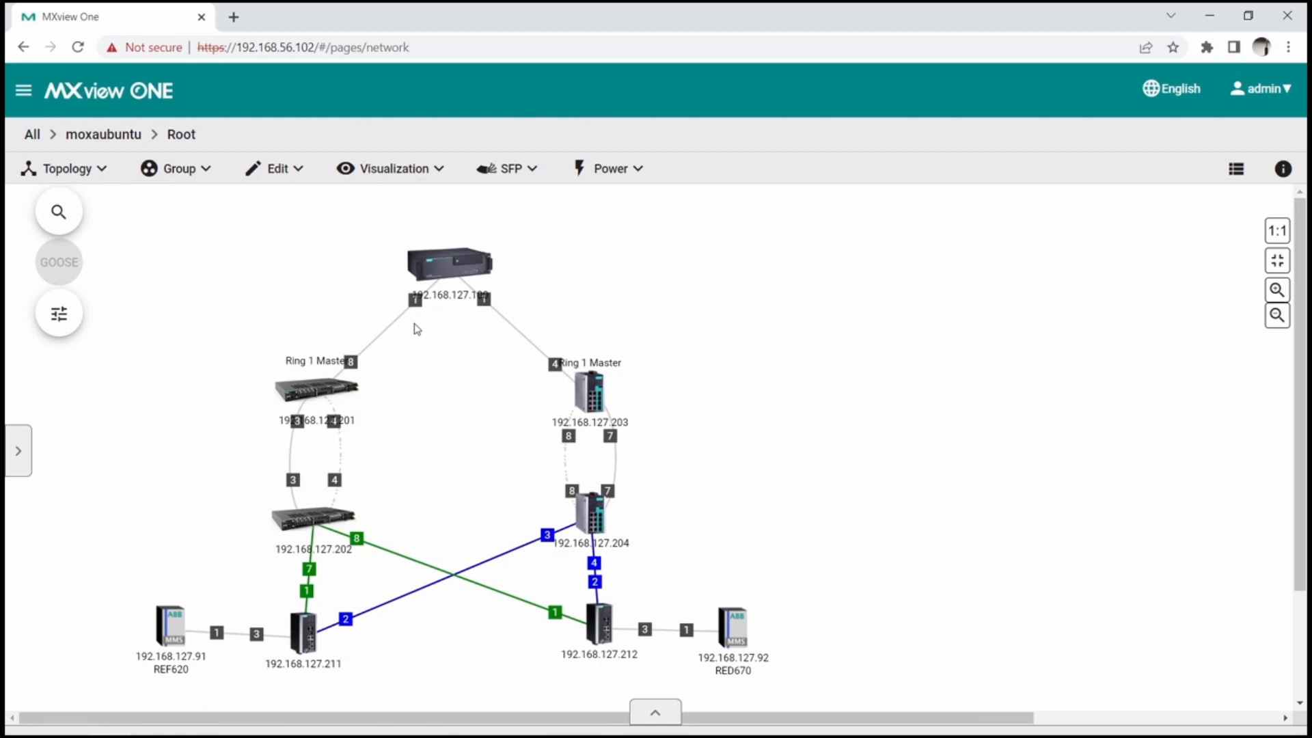
mouse_move(390, 329)
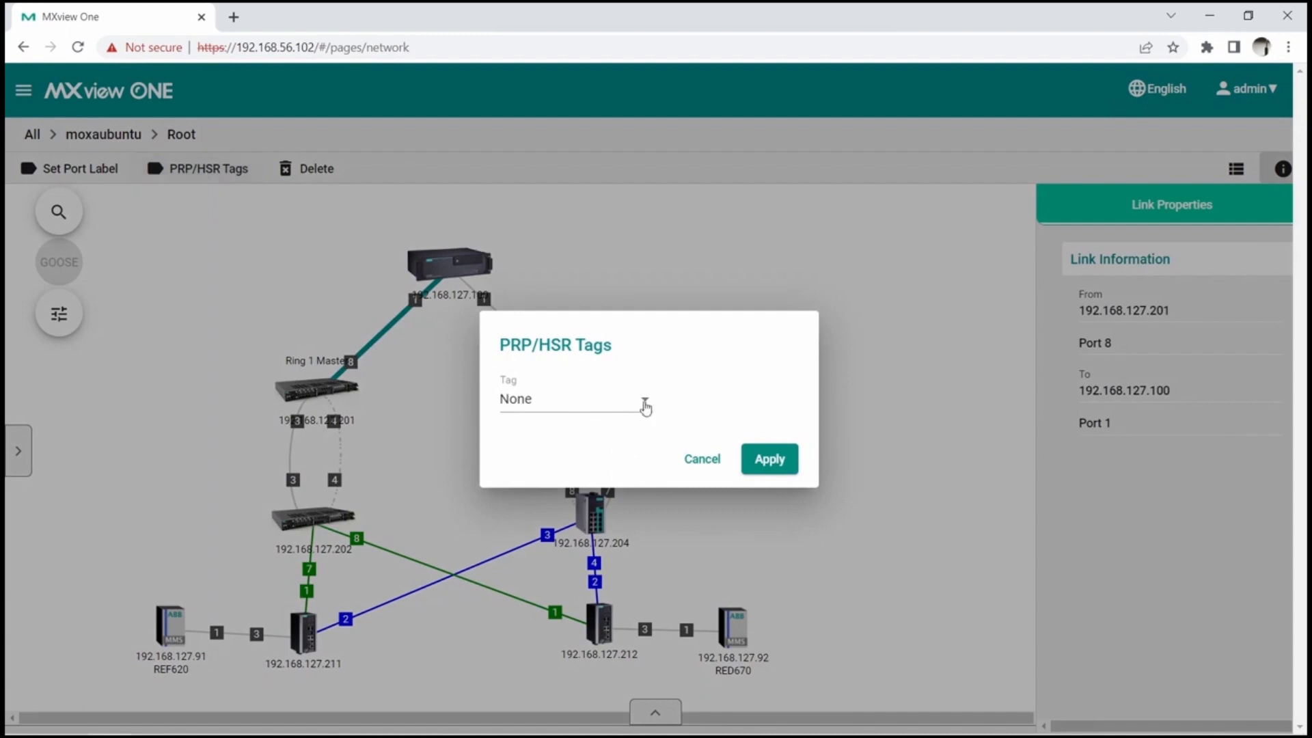
Tag the server uplink to 192.168.127.201 as PRP LAN A.
left_click(575, 399)
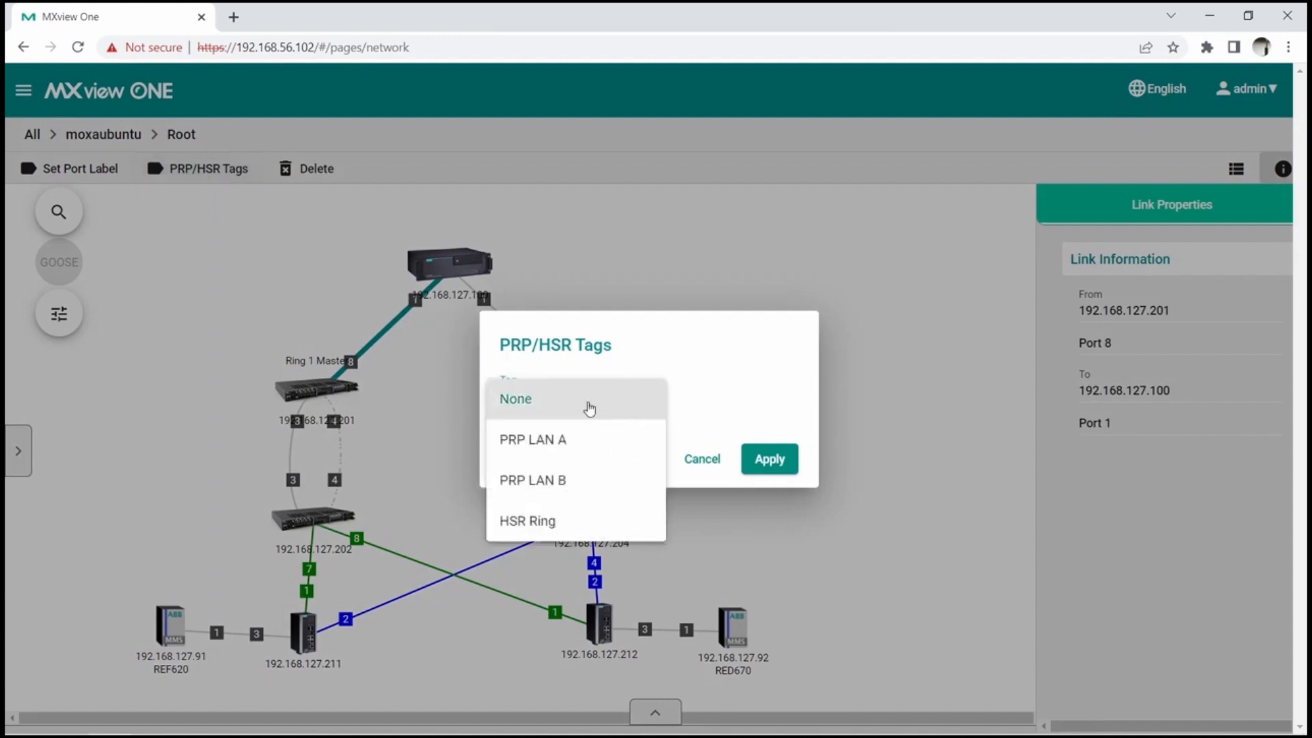
left_click(768, 459)
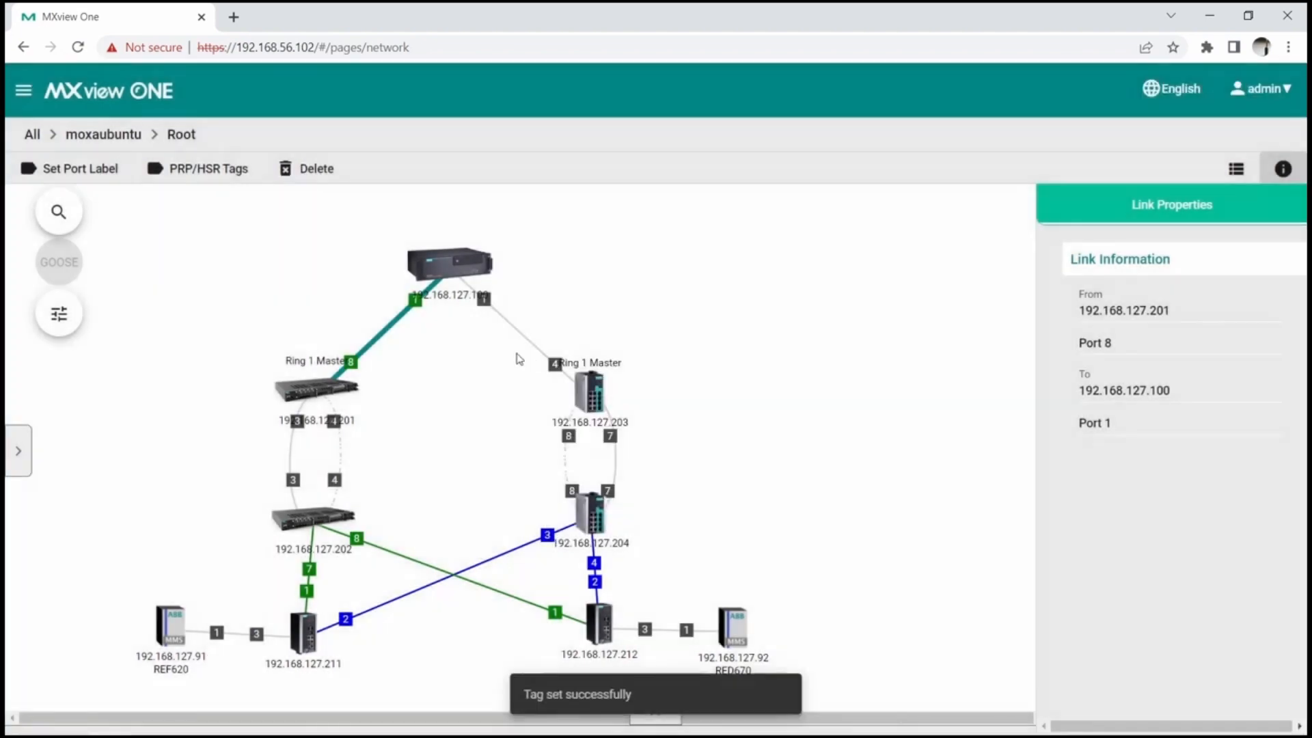
Tag the server uplink to 192.168.127.203 as PRP LAN B.
left_click(208, 168)
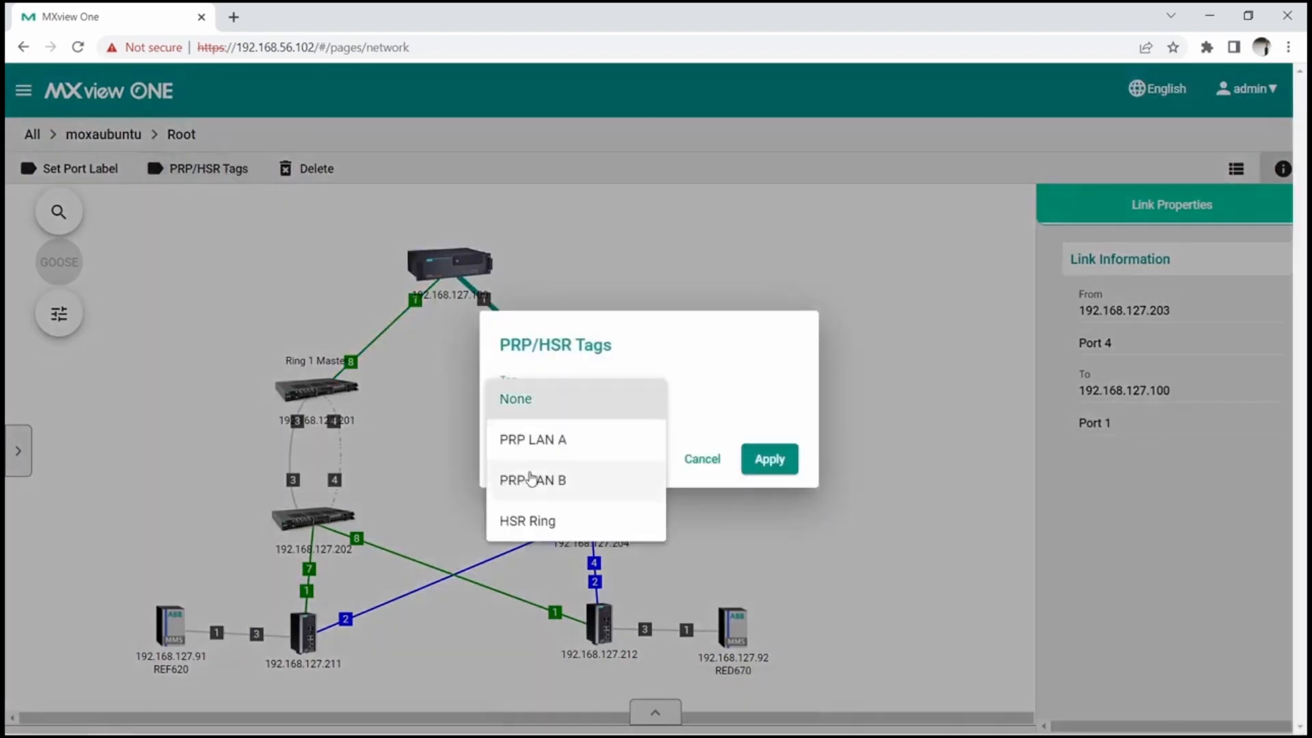
left_click(532, 439)
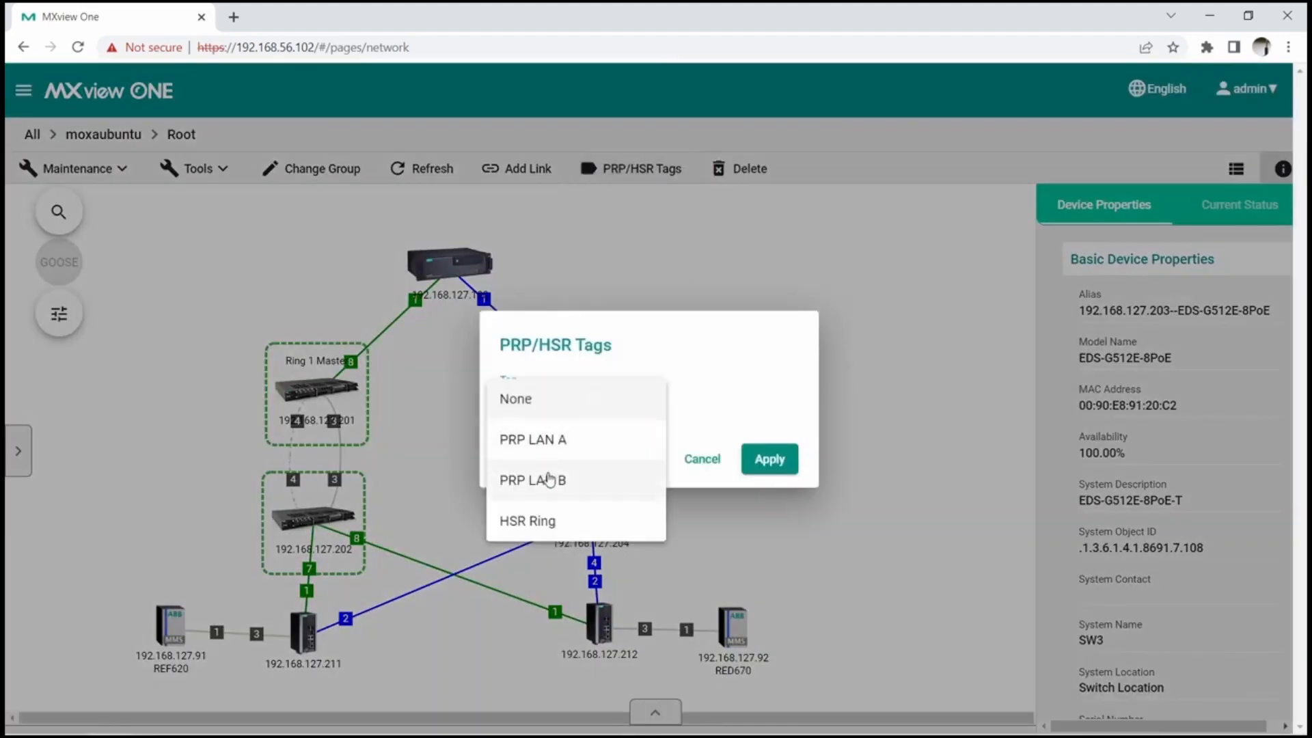
left_click(766, 459)
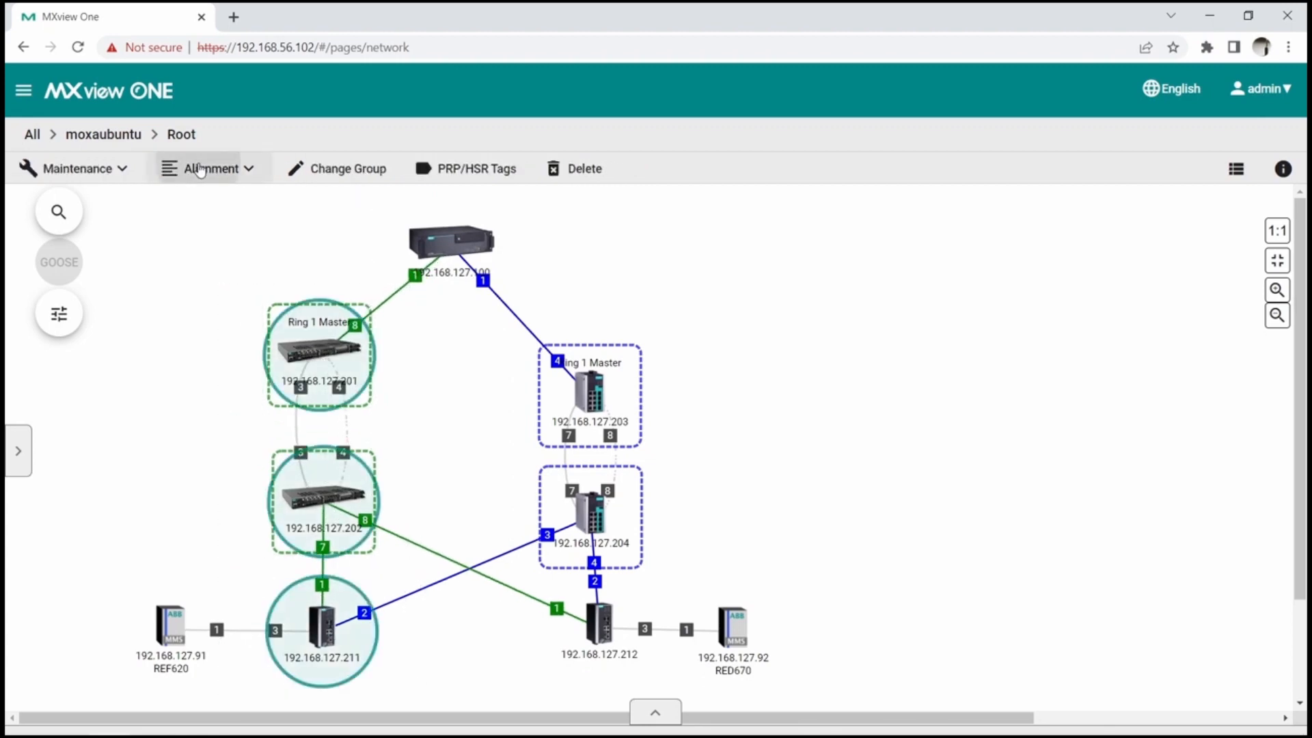
Bring up the alignment choices for the selected switches 201, 202 and 211.
left_click(208, 168)
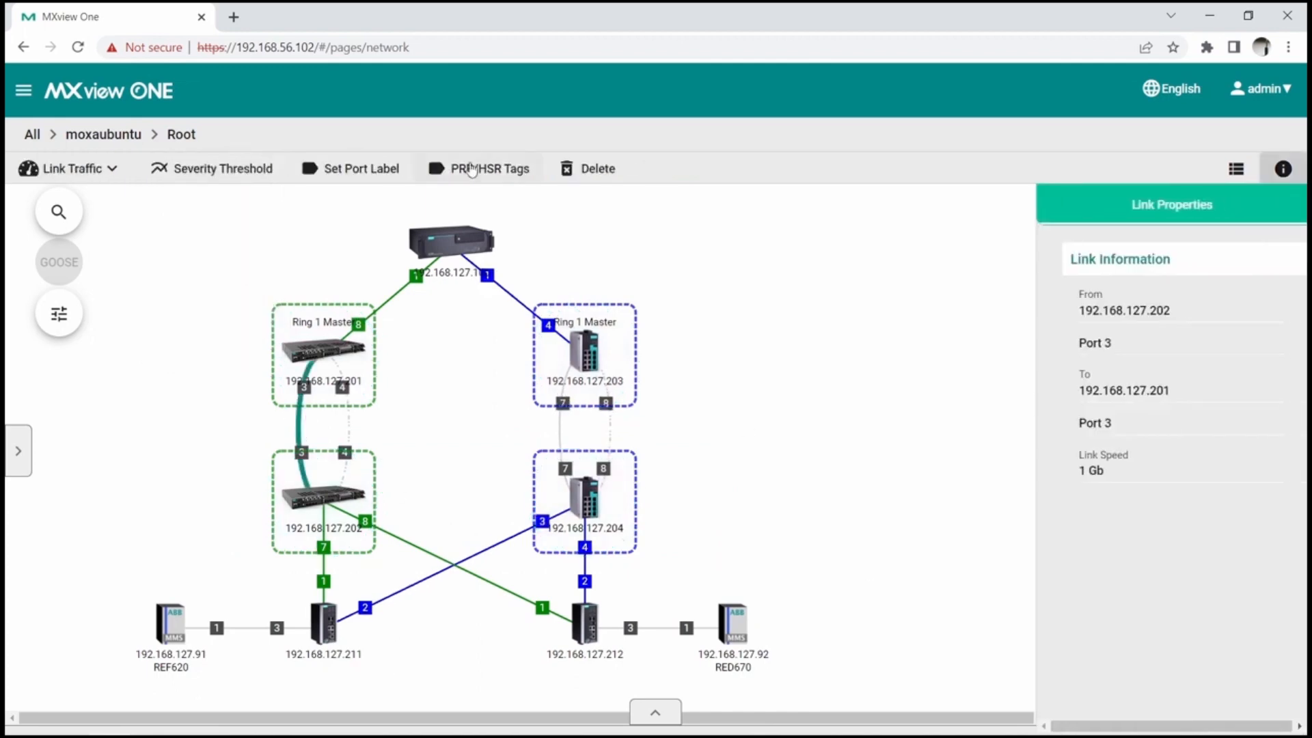
Tag the ring links between switches 201 and 202 as PRP LAN A.
left_click(489, 168)
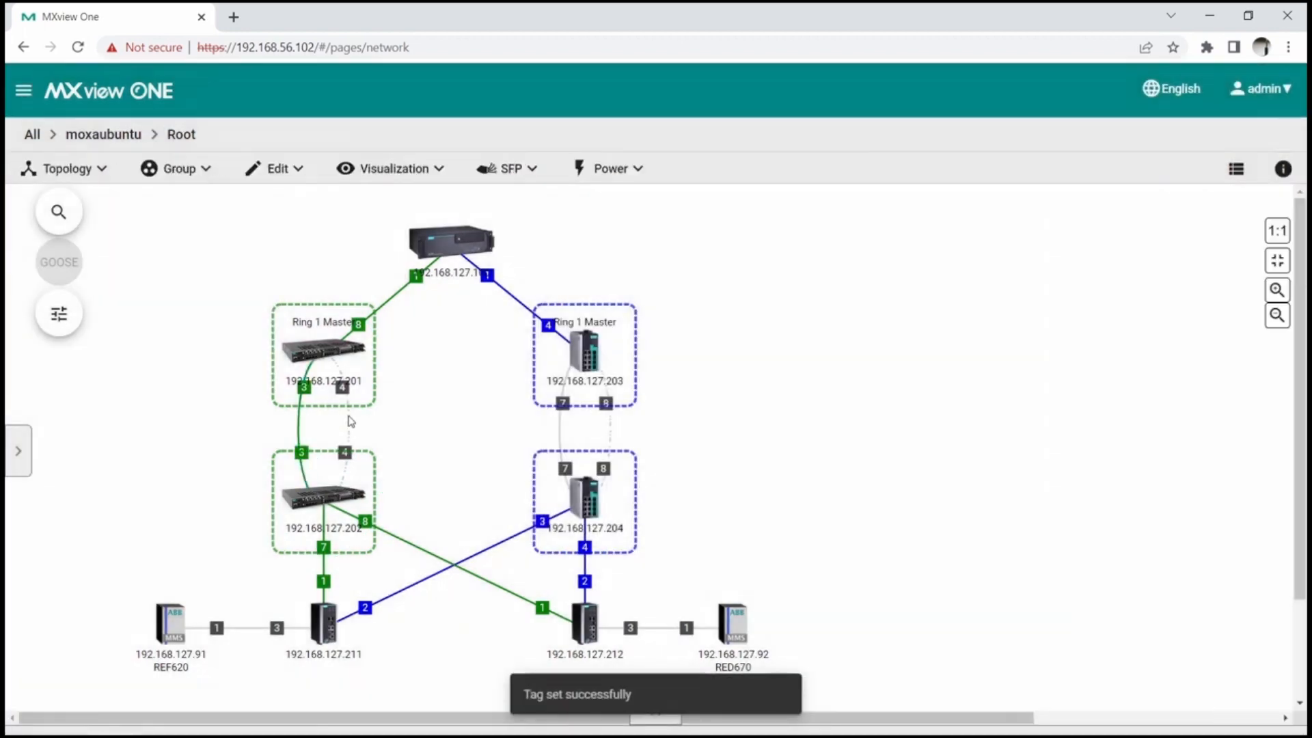
left_click(334, 410)
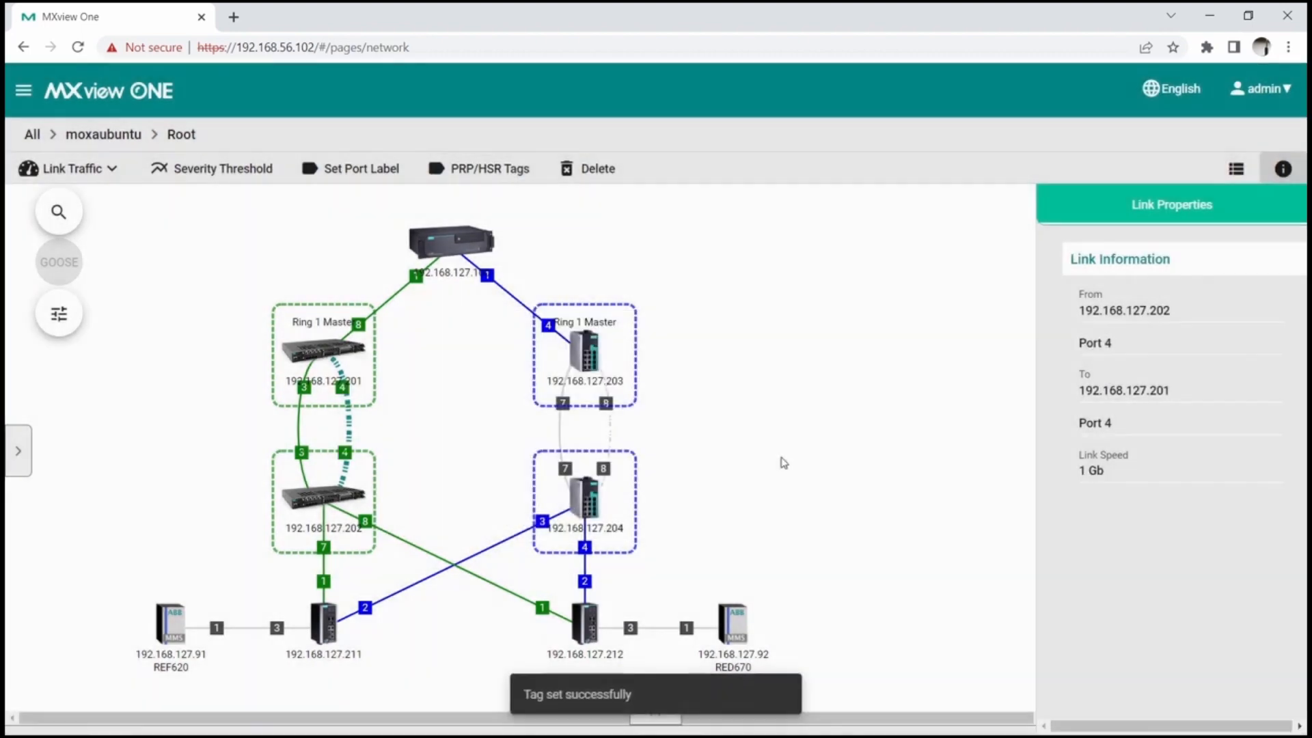
left_click(489, 168)
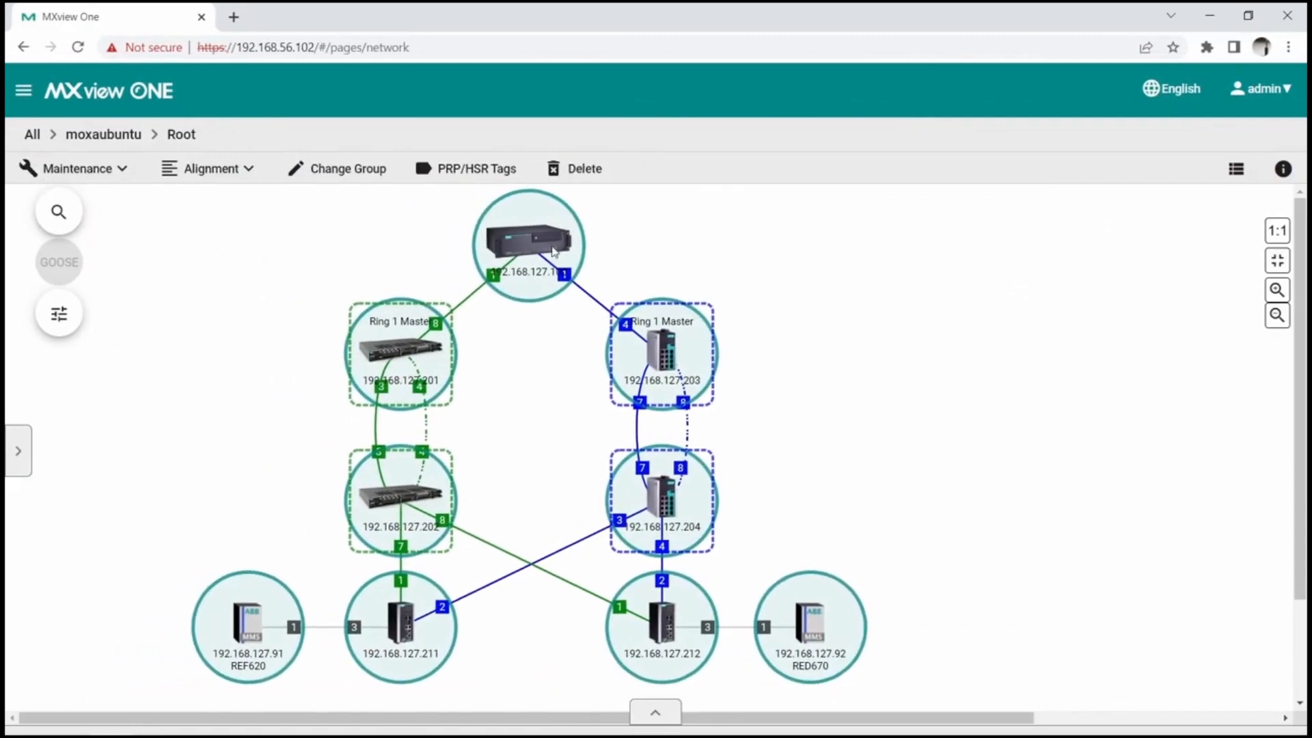
left_click(59, 313)
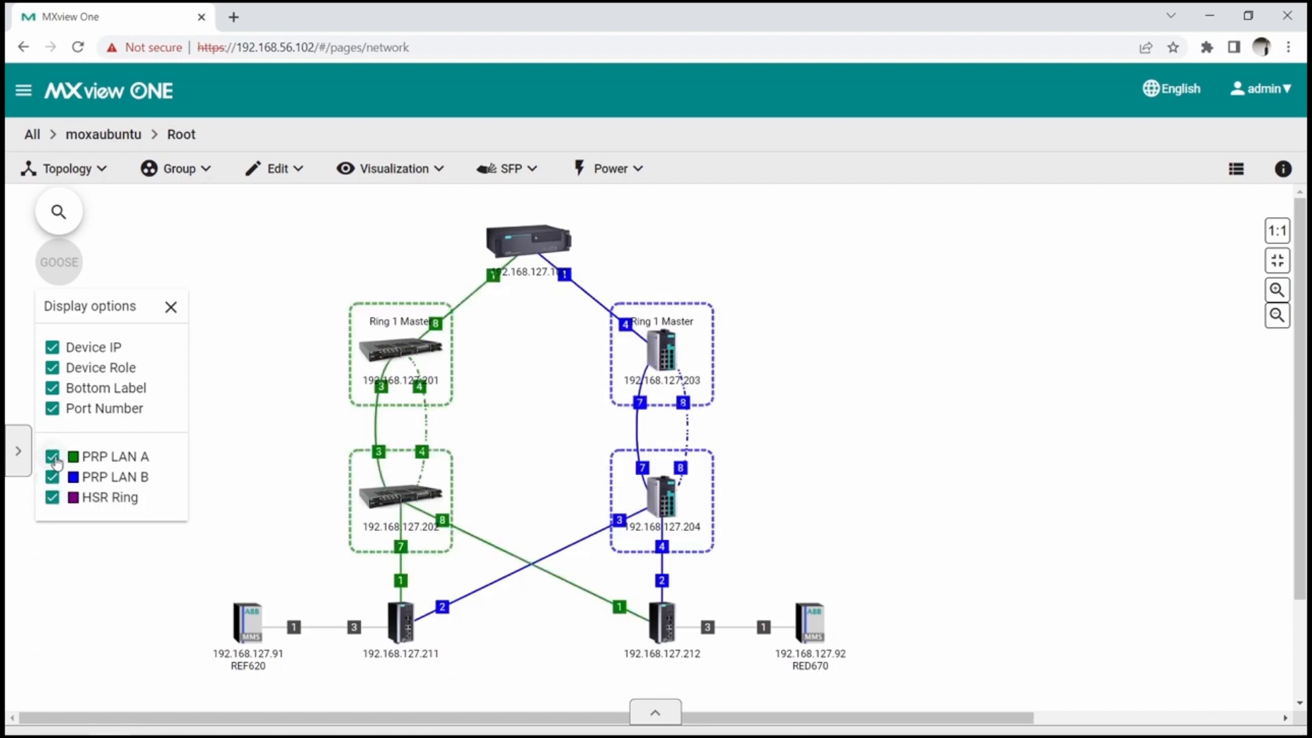
left_click(171, 307)
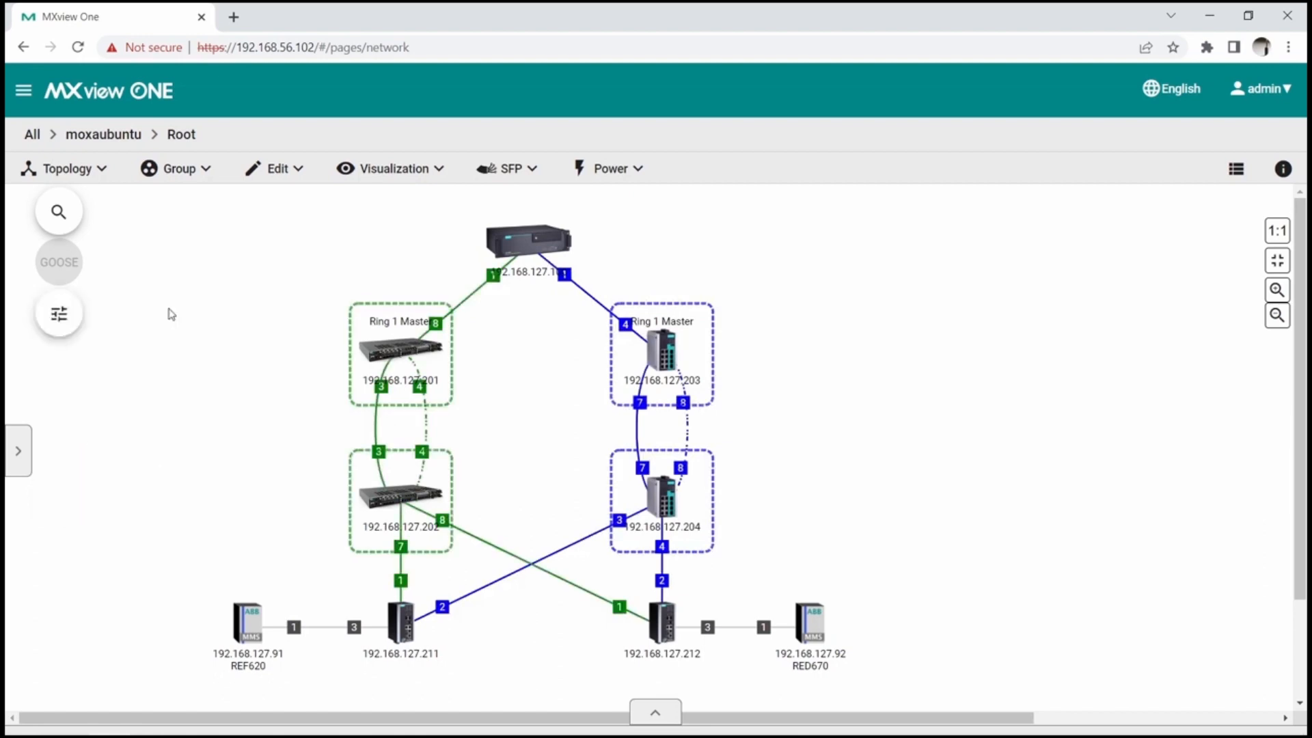
mouse_move(873, 536)
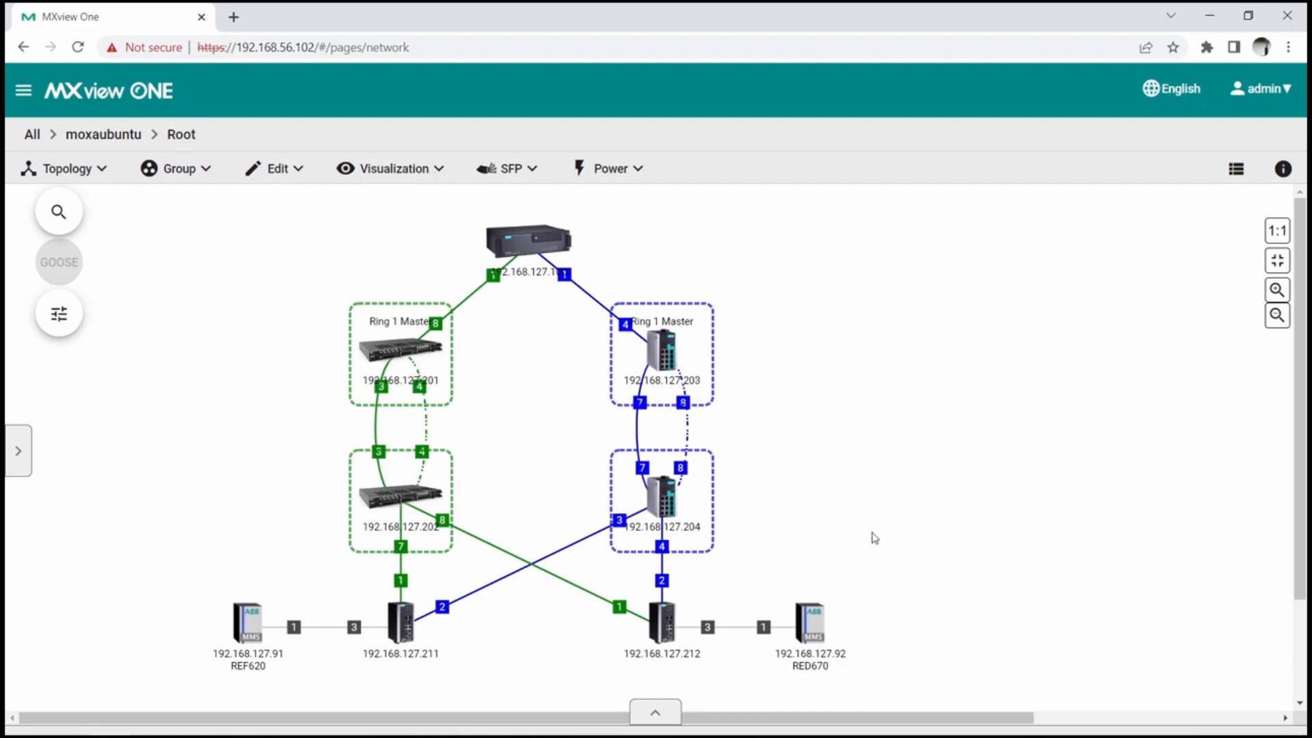
left_click(247, 626)
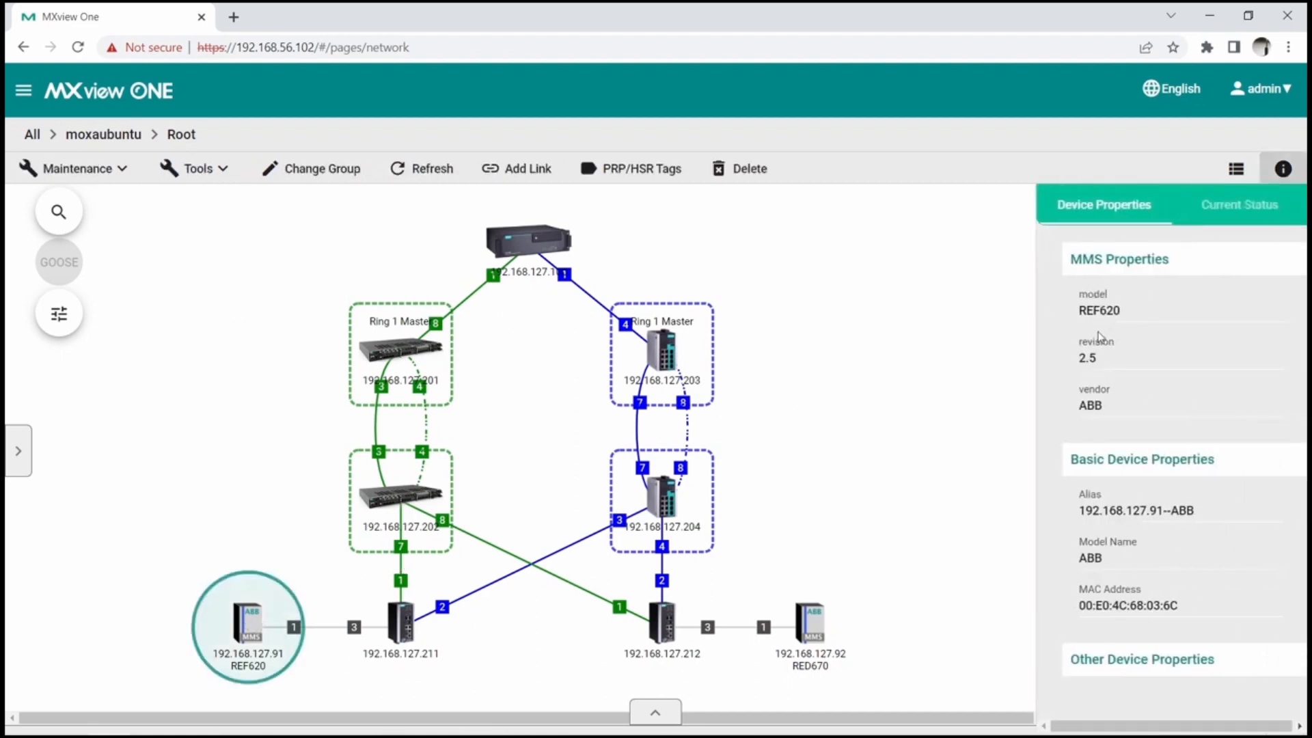
mouse_move(1115, 394)
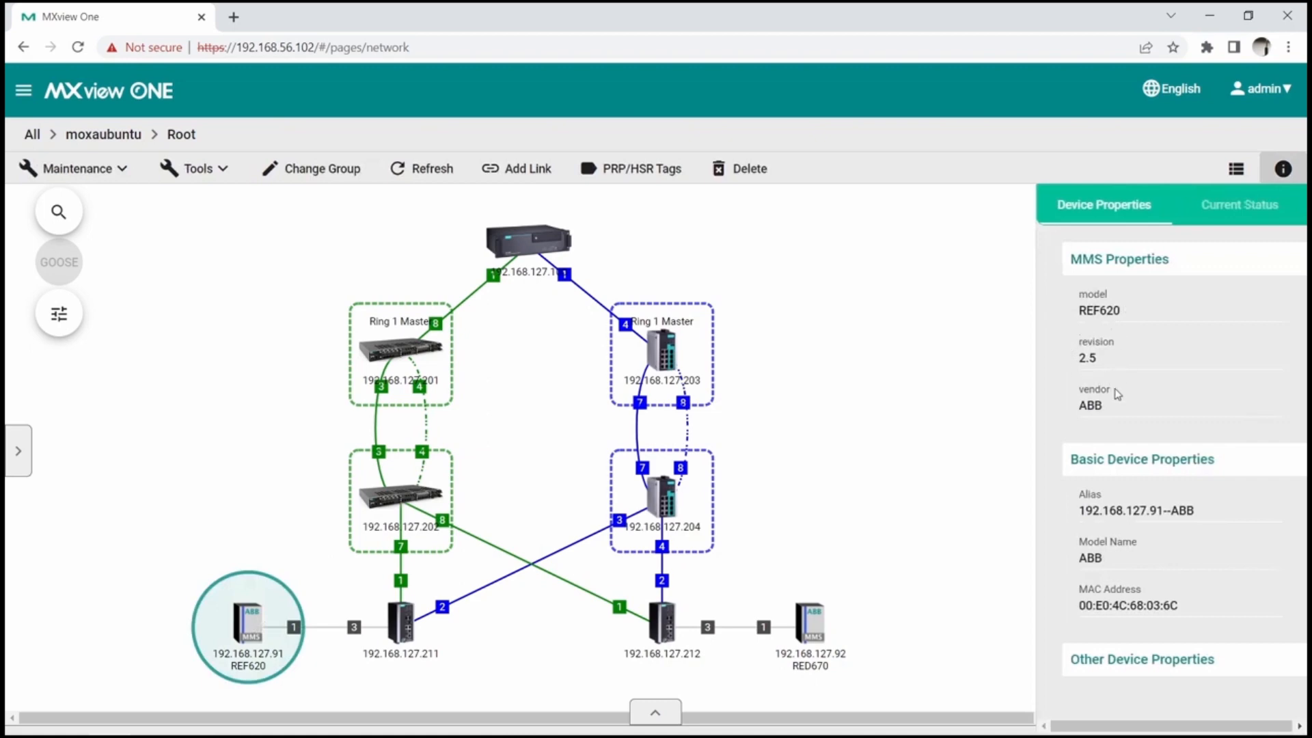
mouse_move(815, 631)
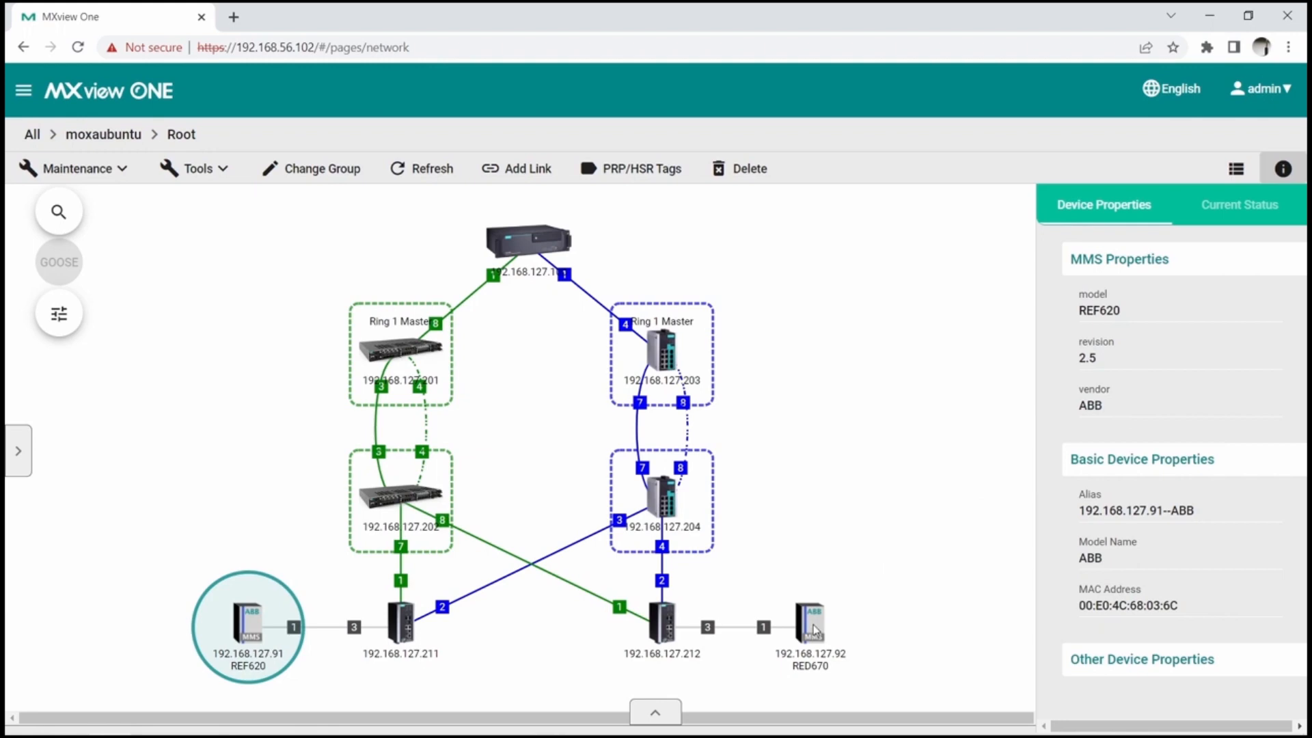
left_click(810, 626)
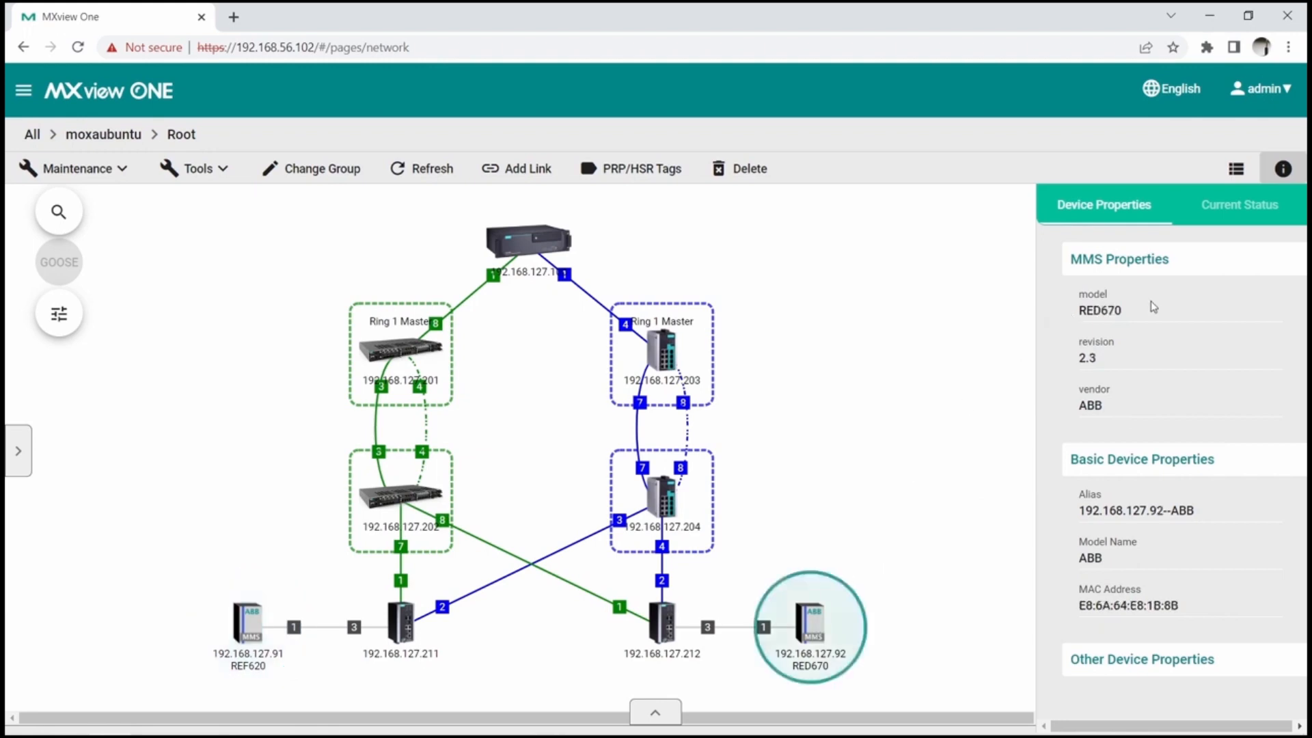
mouse_move(1112, 389)
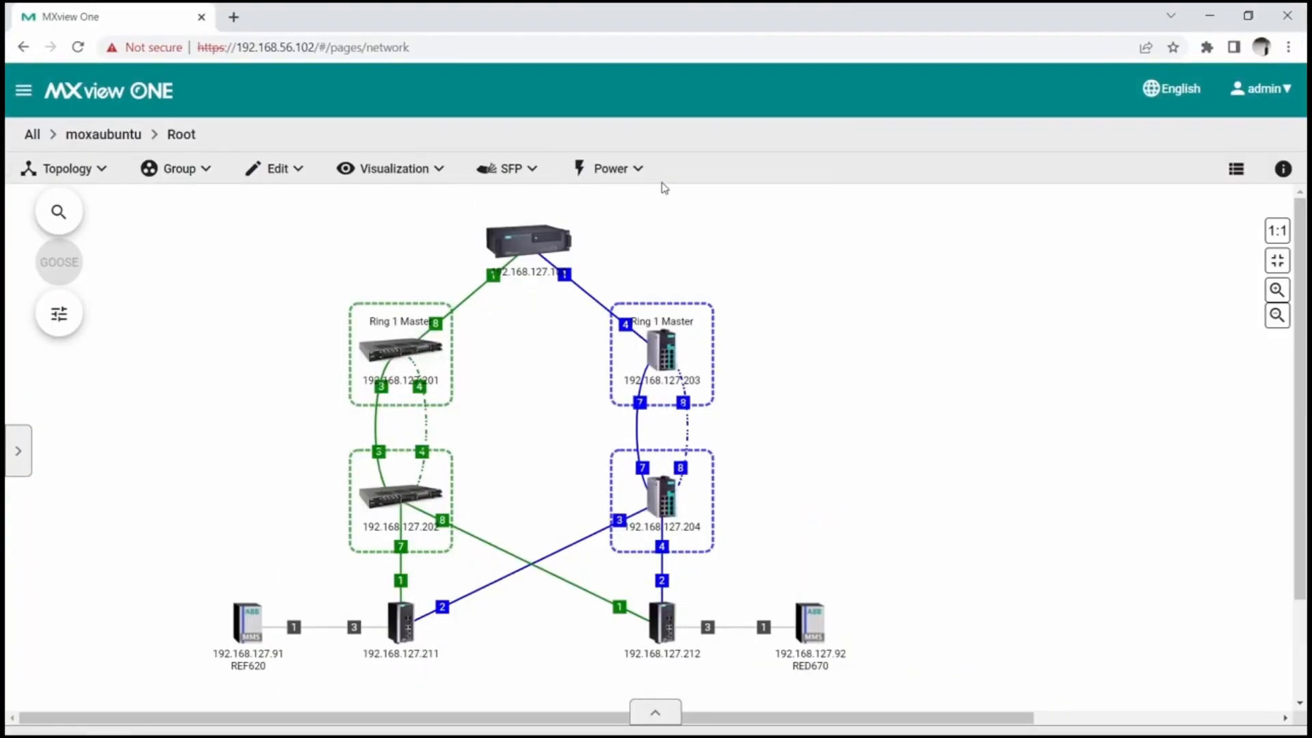
Import the Moxa Ute Substation SCD file in the GOOSE view, listing publishers RB1/Goose_1 and RB2/Goose_2.
left_click(58, 261)
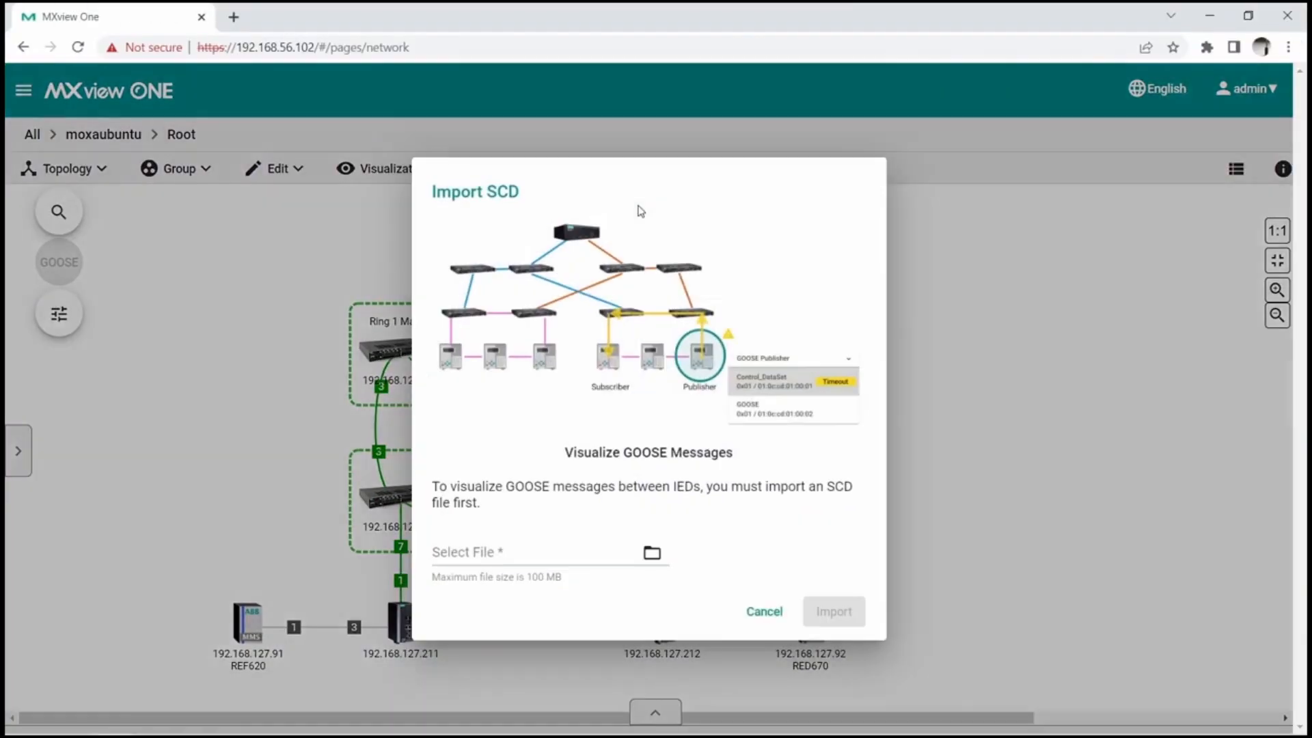
left_click(652, 552)
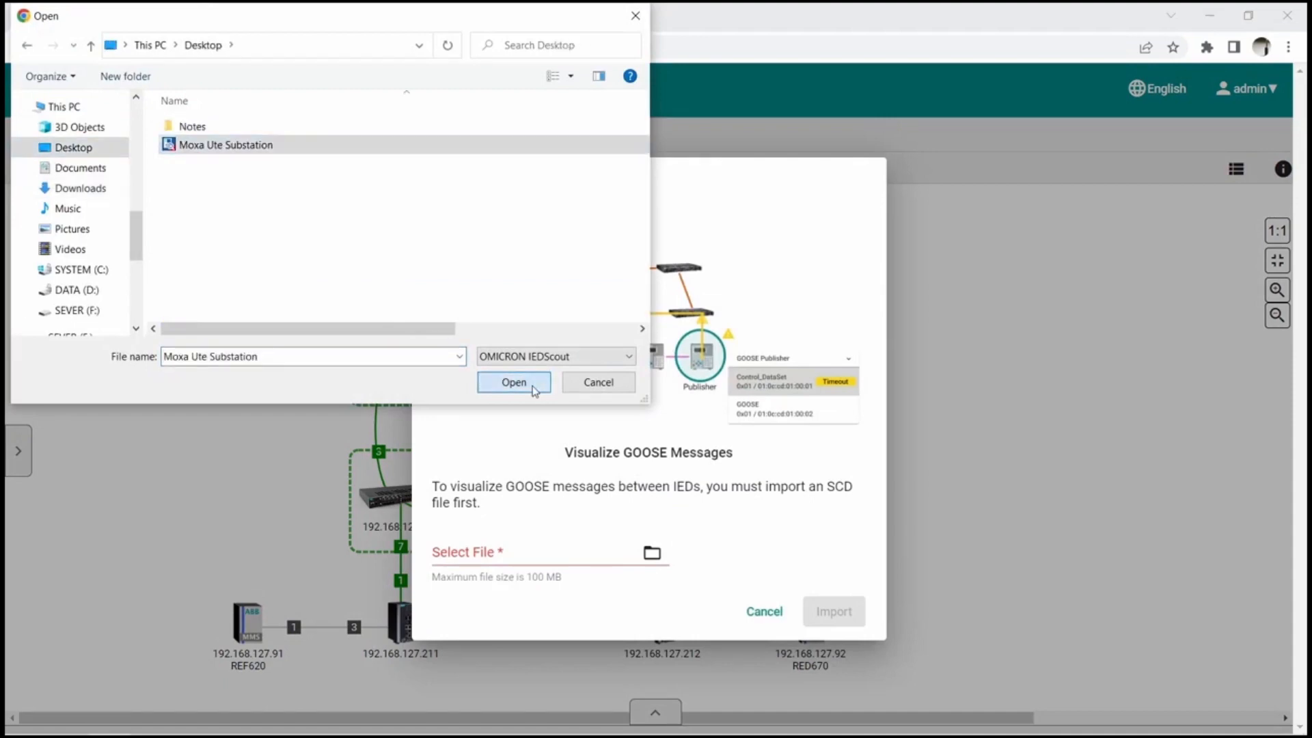
left_click(513, 381)
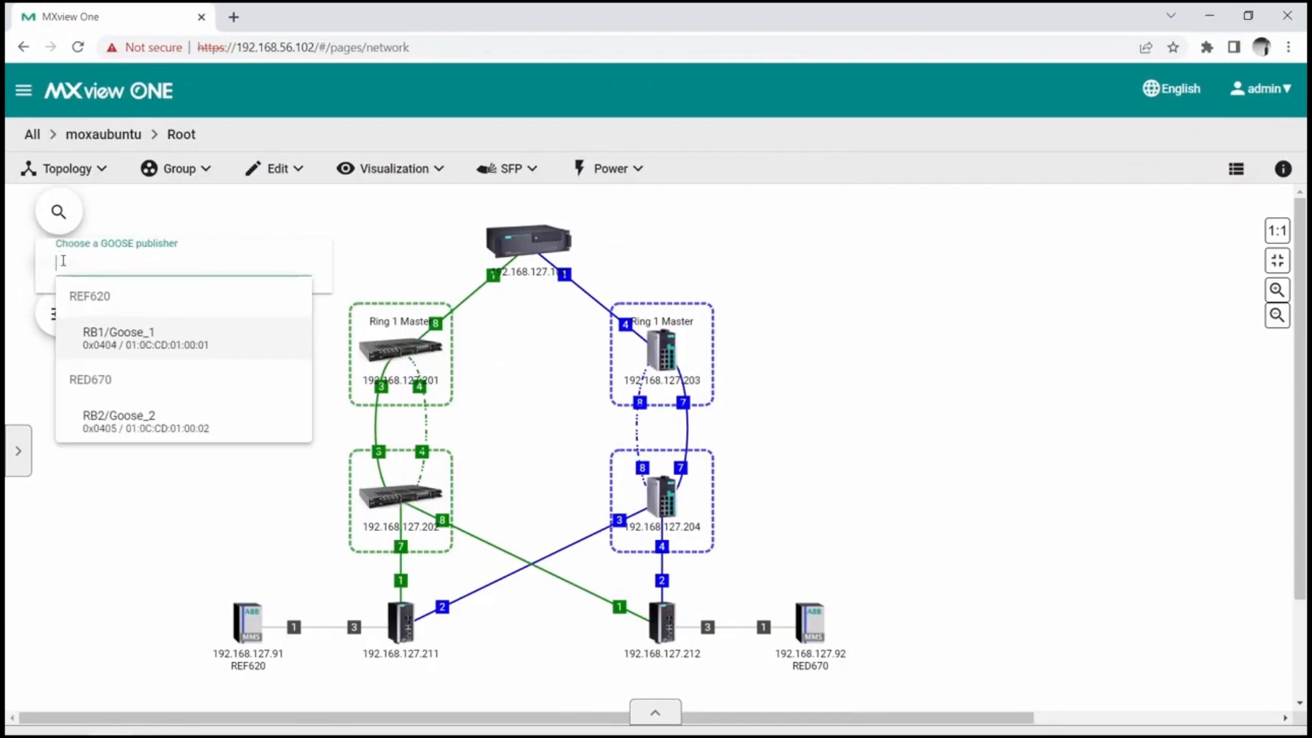
Trace the RB1/Goose_1 path from publisher REF620 to subscriber RED670.
left_click(118, 338)
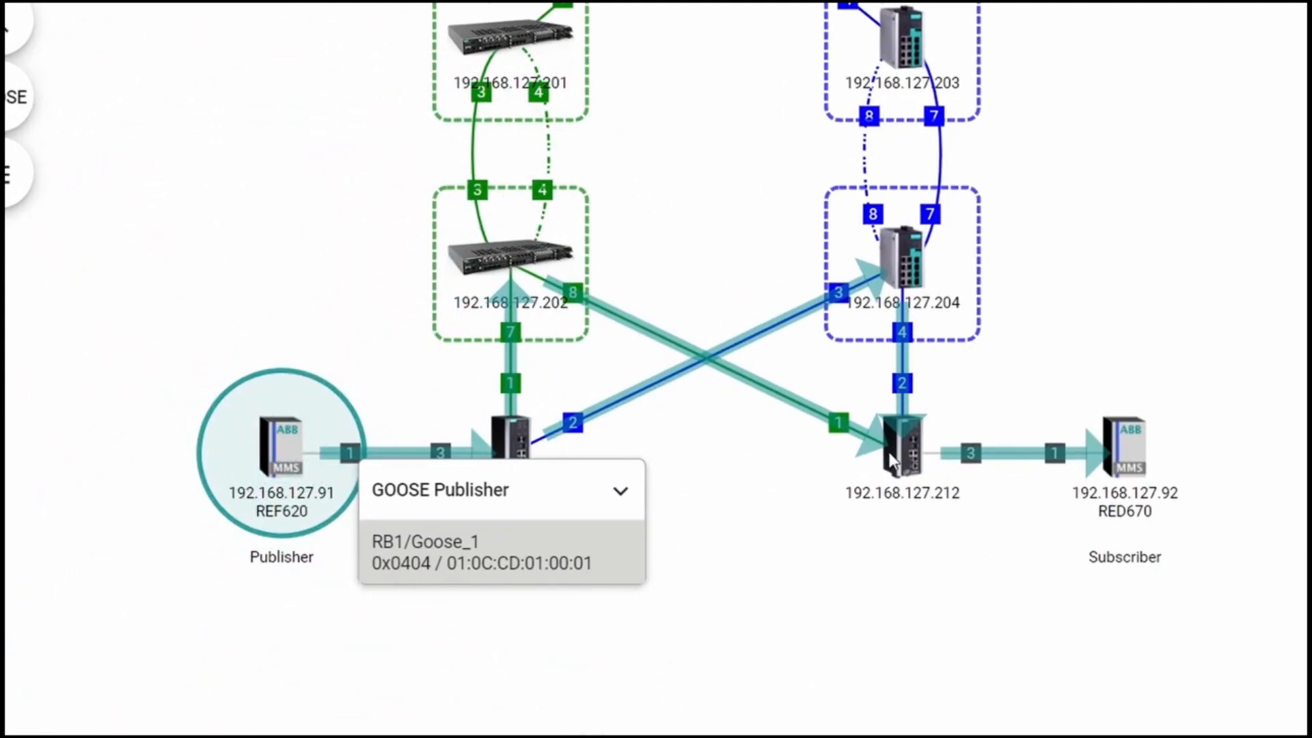
mouse_move(1130, 452)
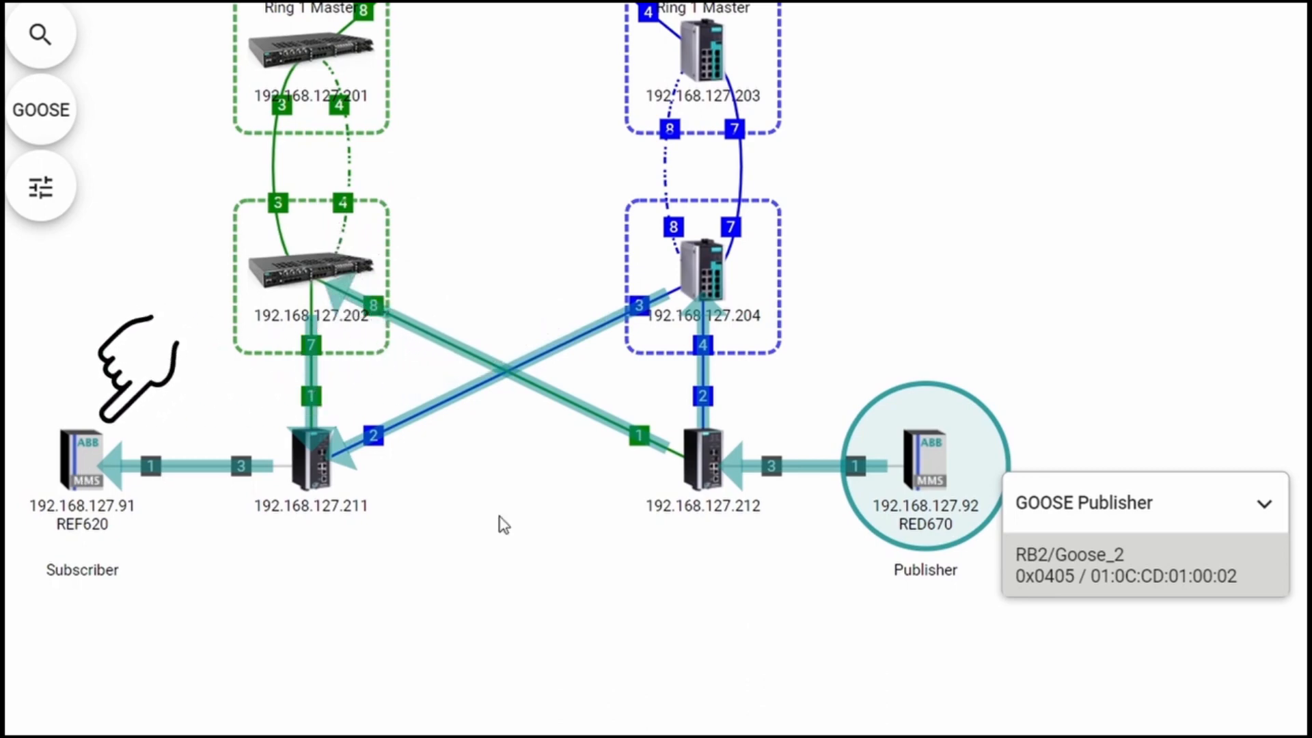
mouse_move(972, 622)
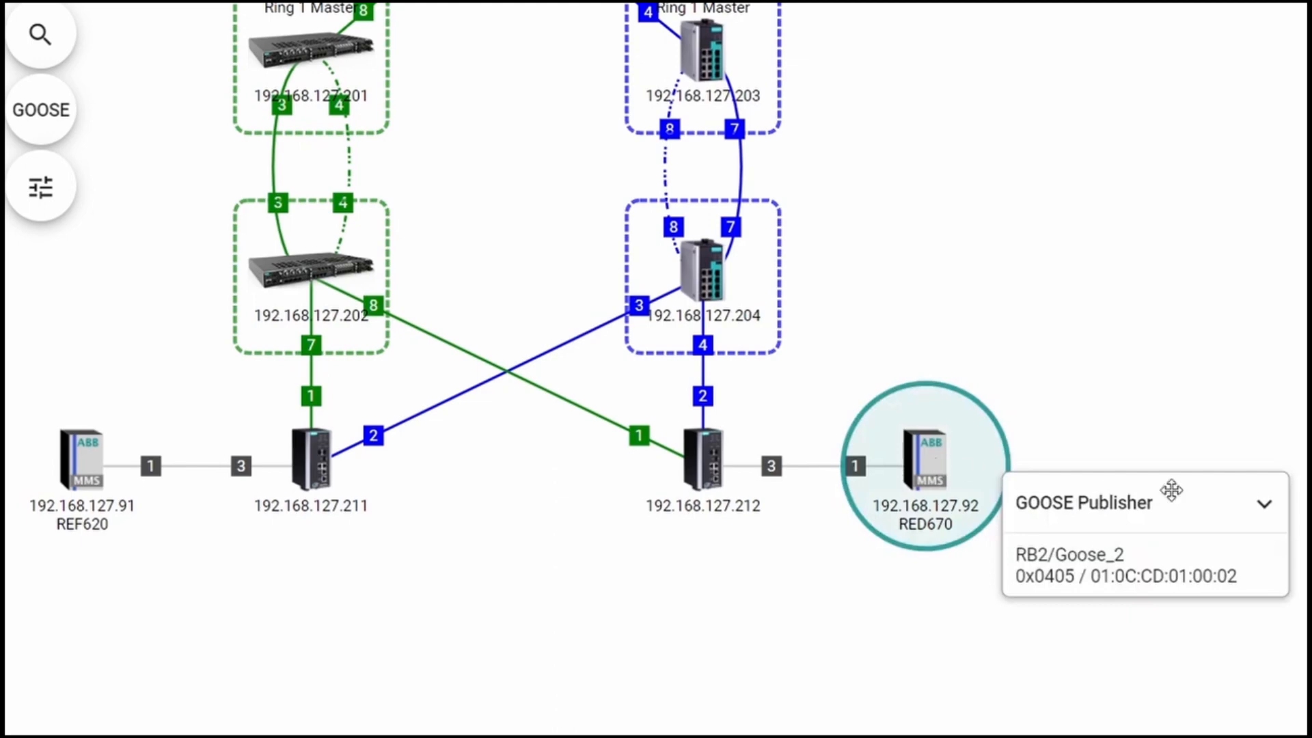
mouse_move(1165, 584)
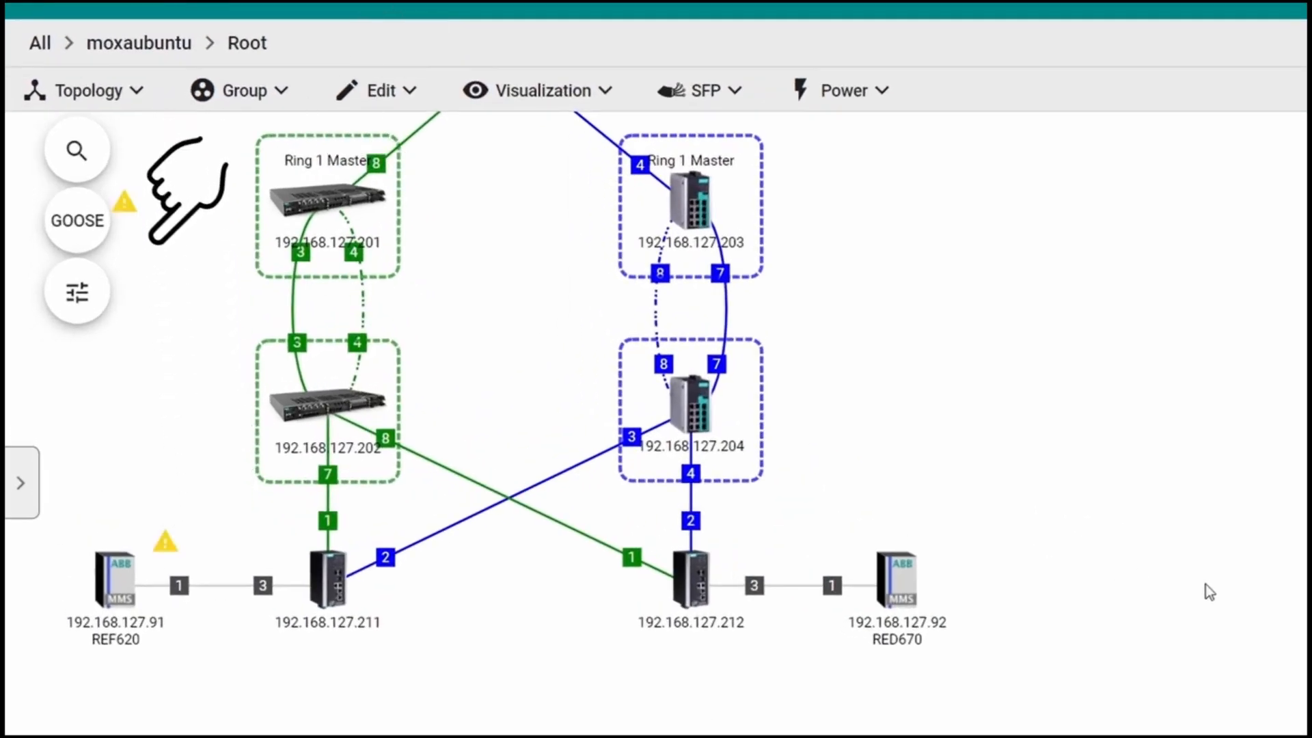
mouse_move(237, 557)
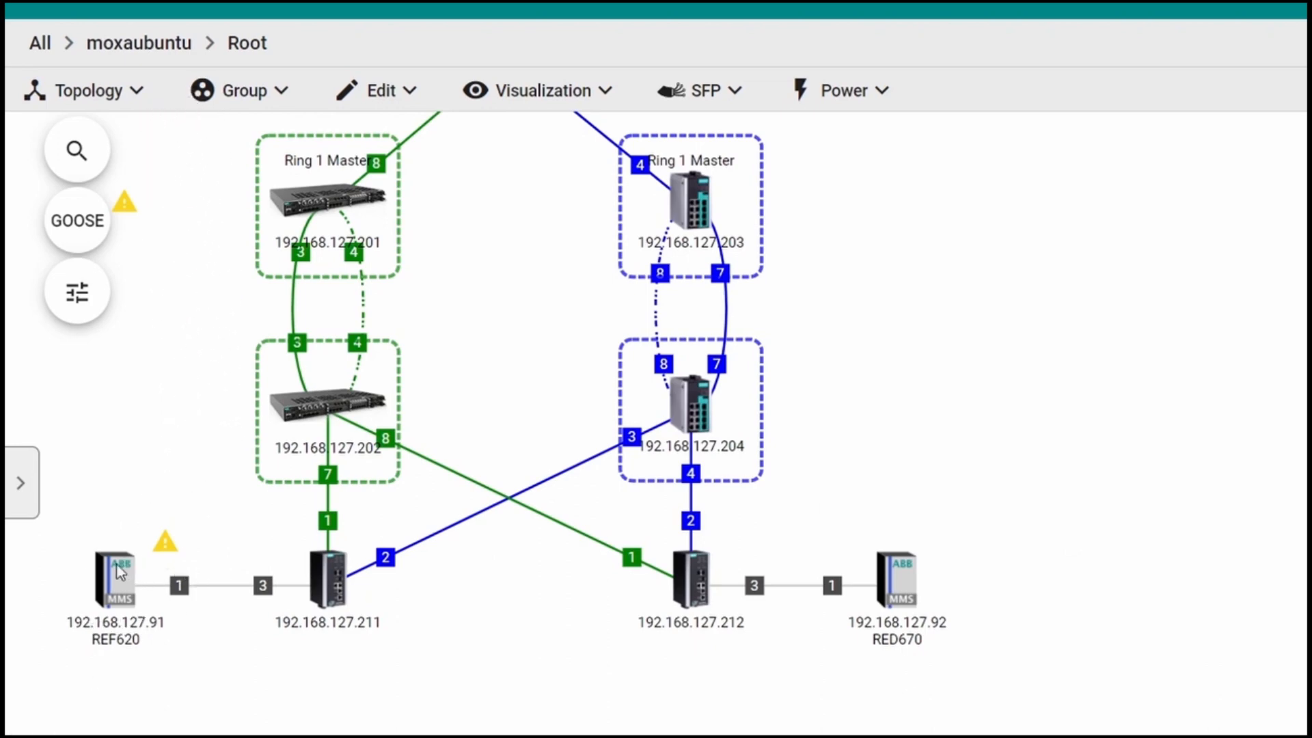
Trace REF620's Goose_1 timeout to port 7 of switch 192.168.127.202 and review its resolution guidance.
left_click(115, 581)
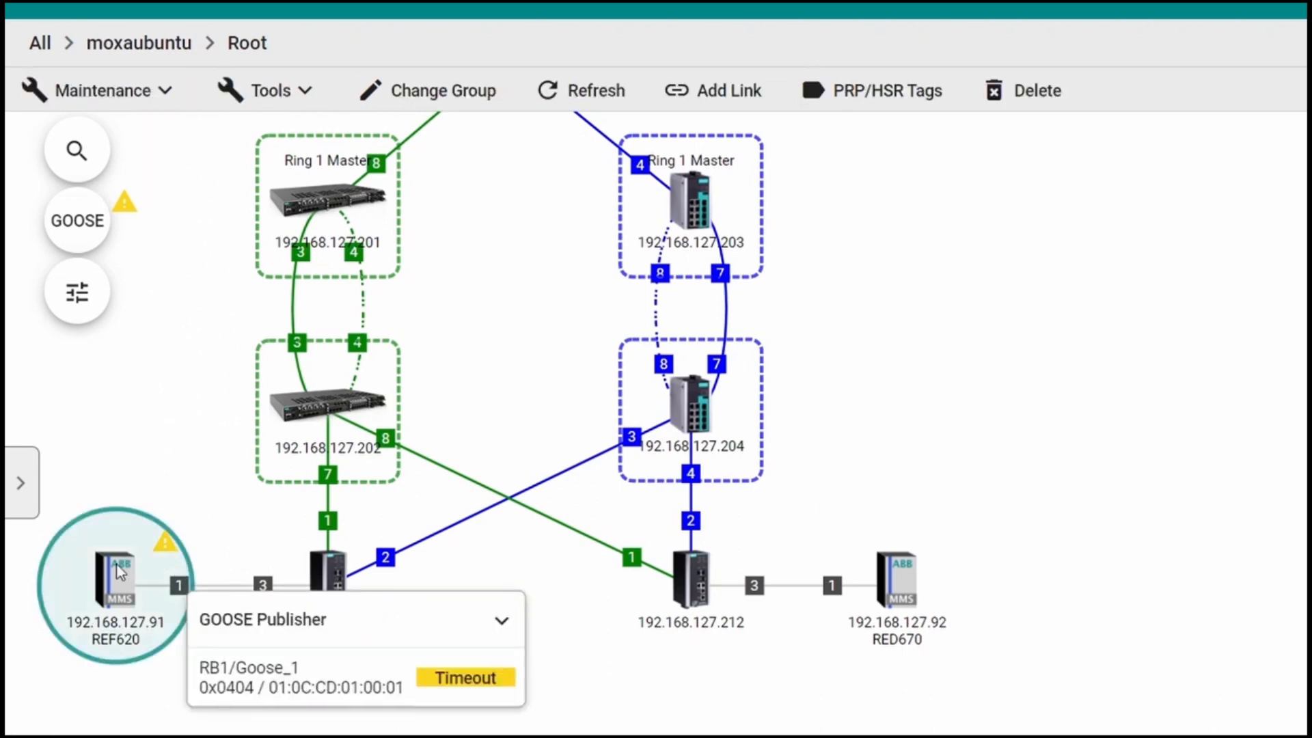
left_click(464, 676)
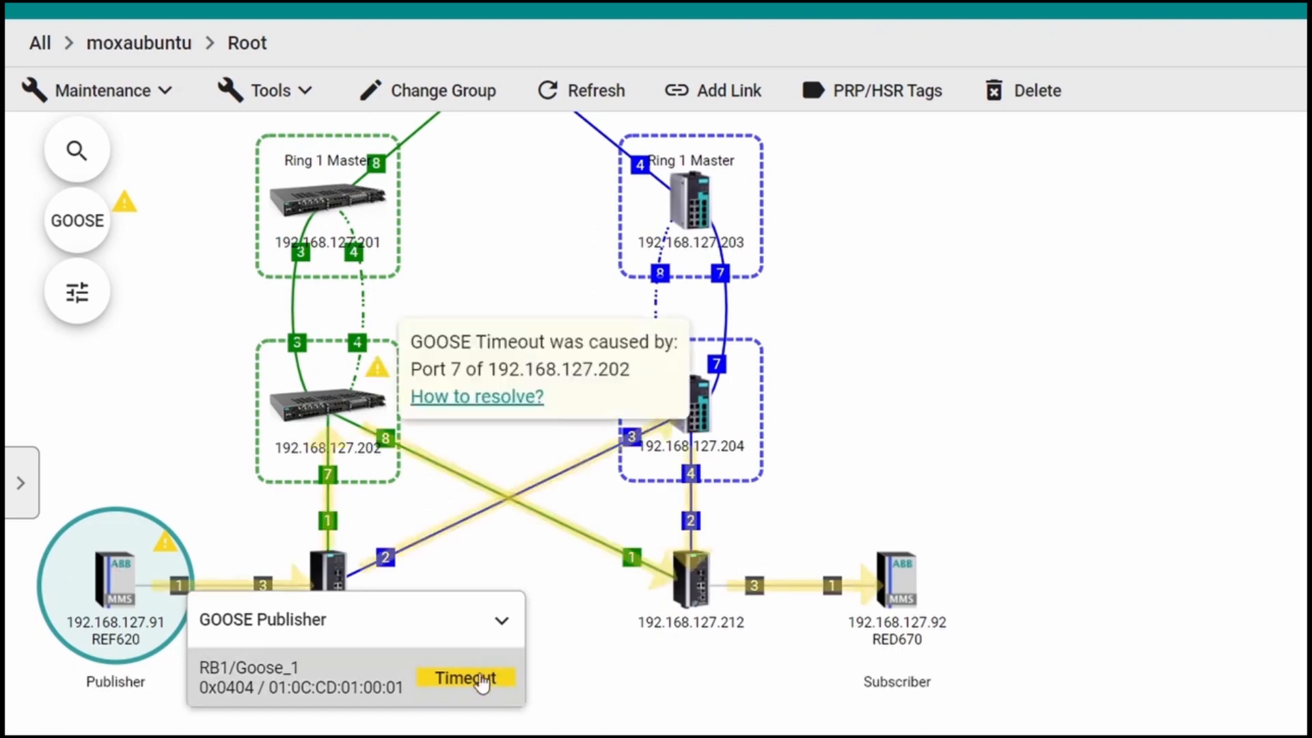
mouse_move(420, 499)
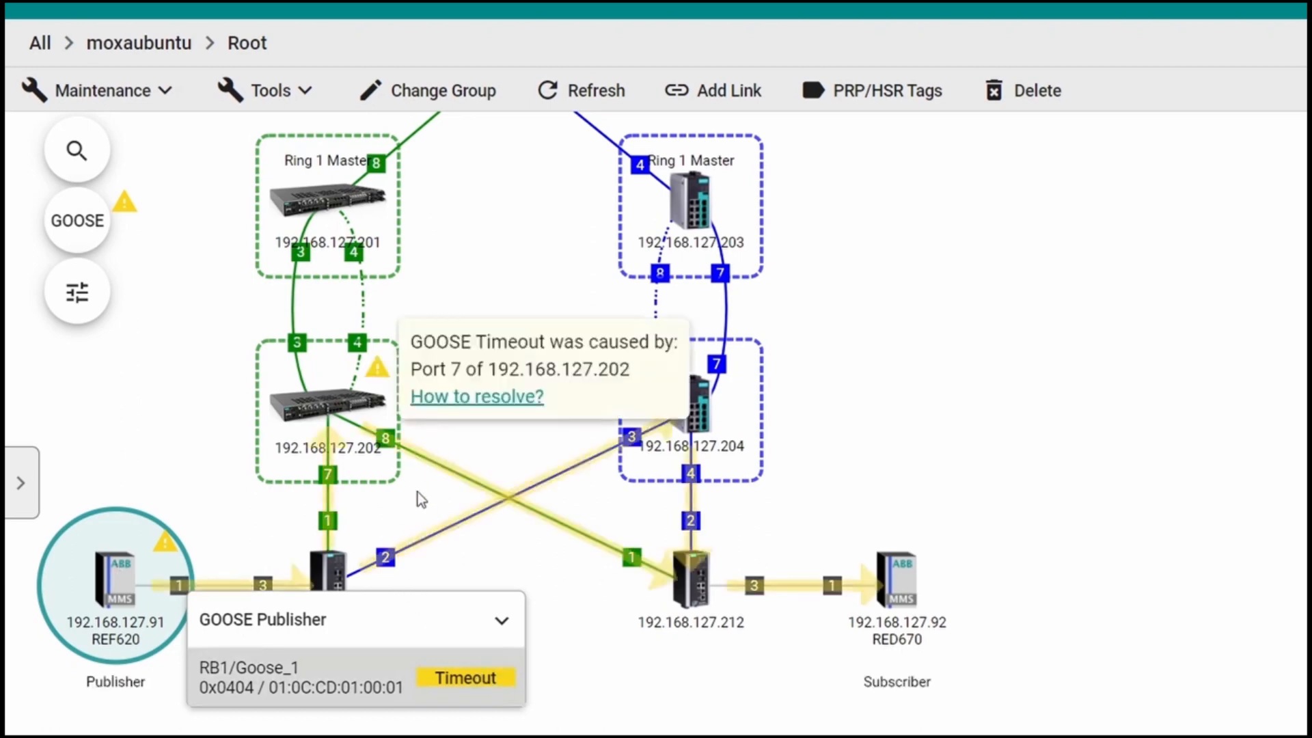
left_click(475, 396)
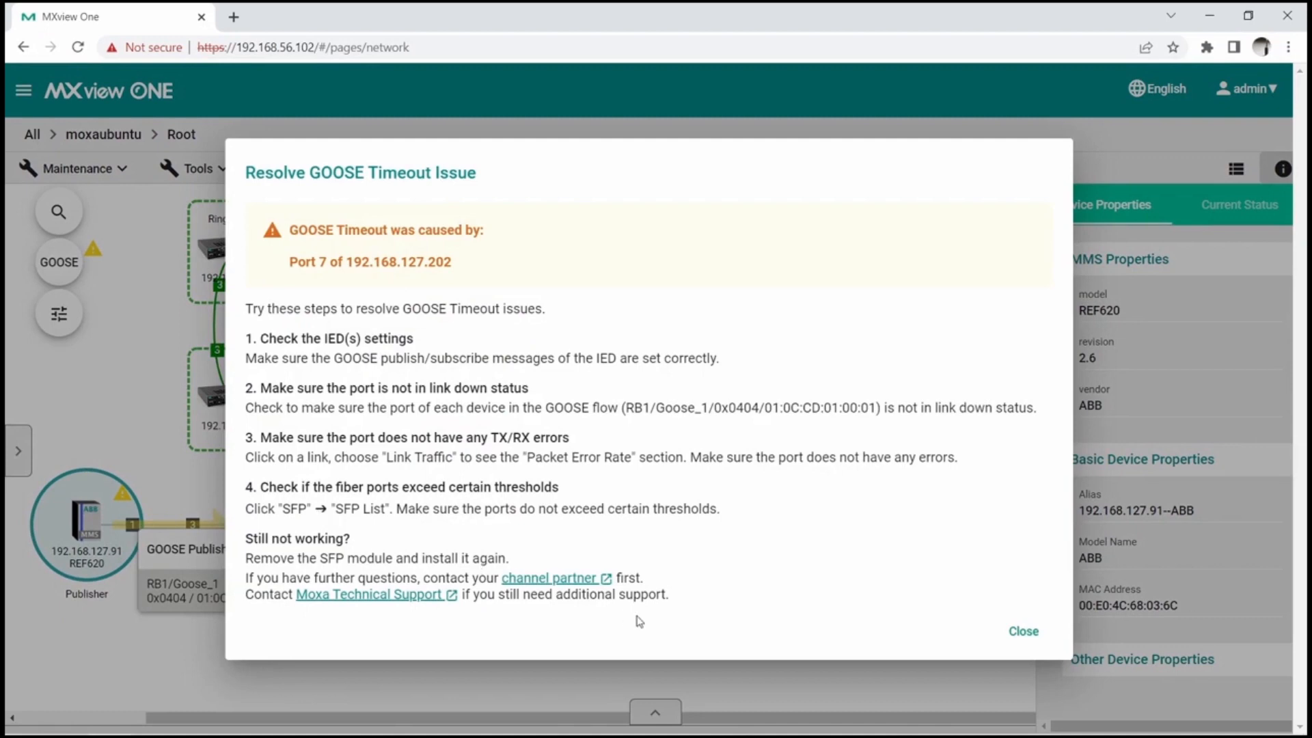
left_click(1022, 631)
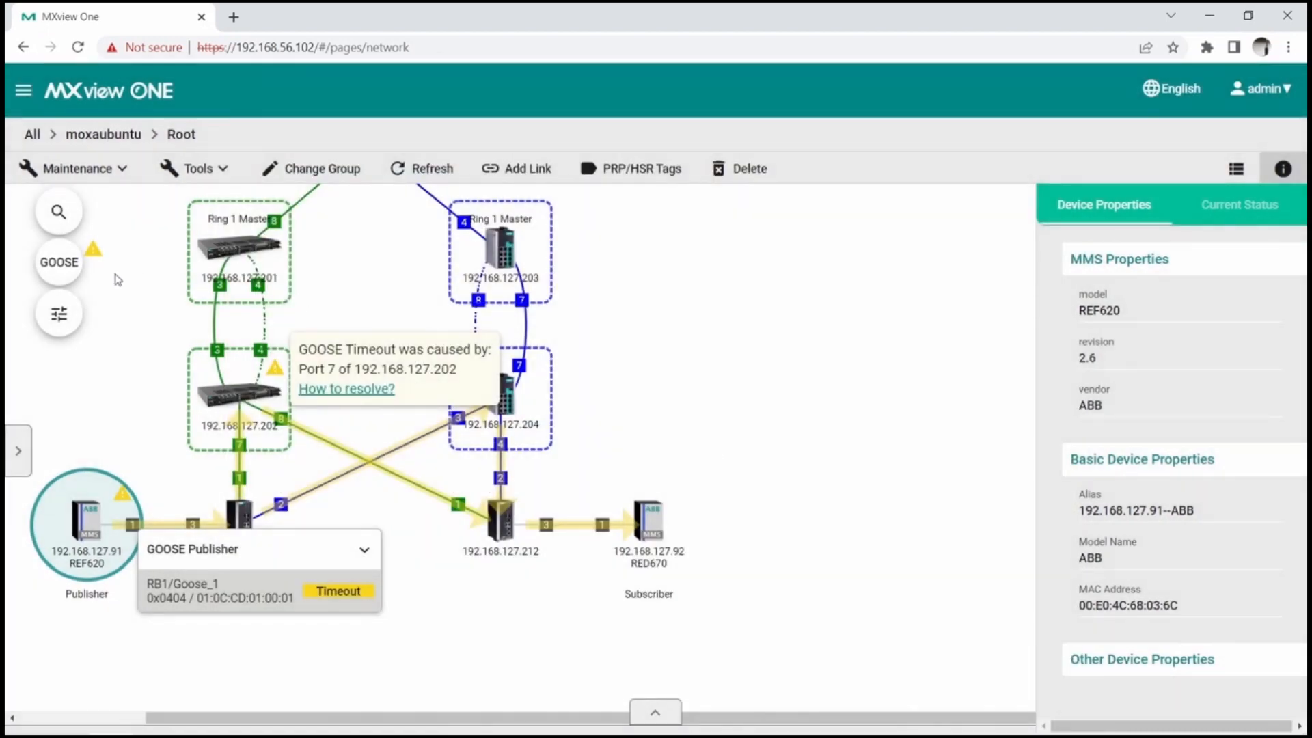
left_click(238, 397)
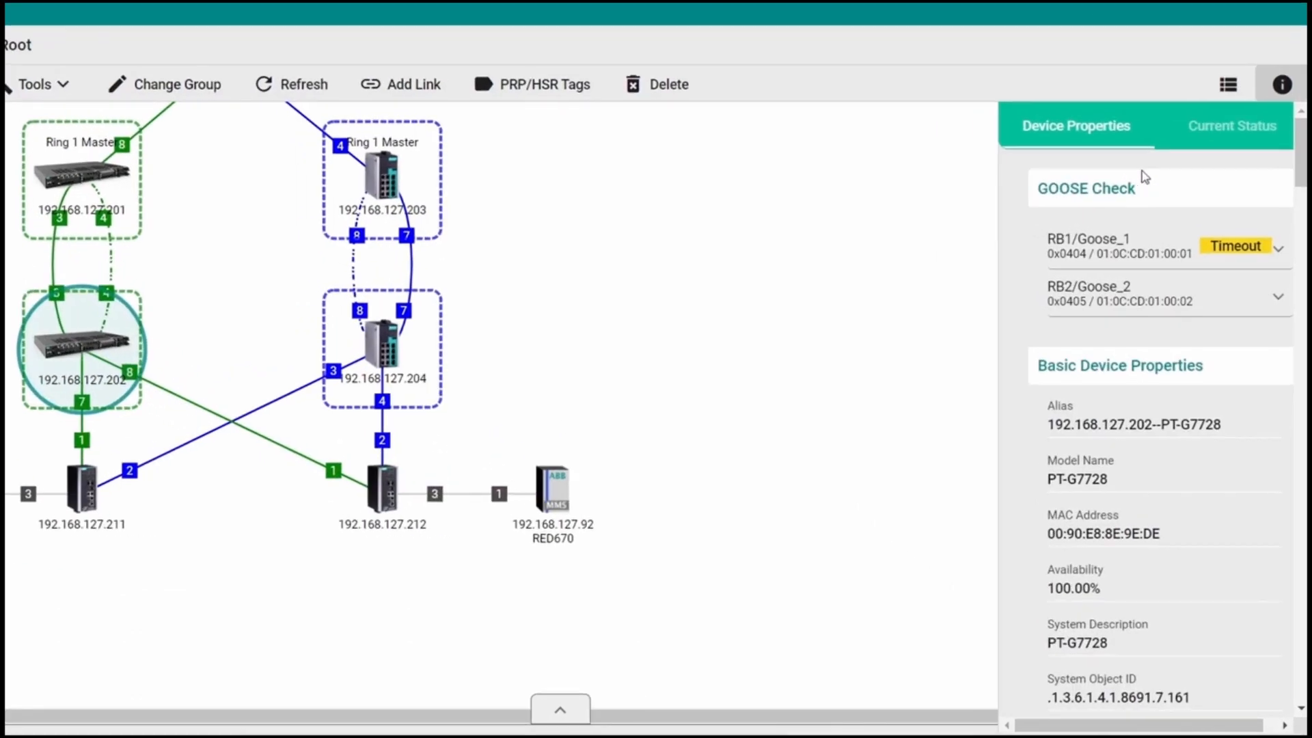
Expand RB1/Goose_1 under GOOSE Check to see ingress port 7 with Timeout status.
left_click(1277, 245)
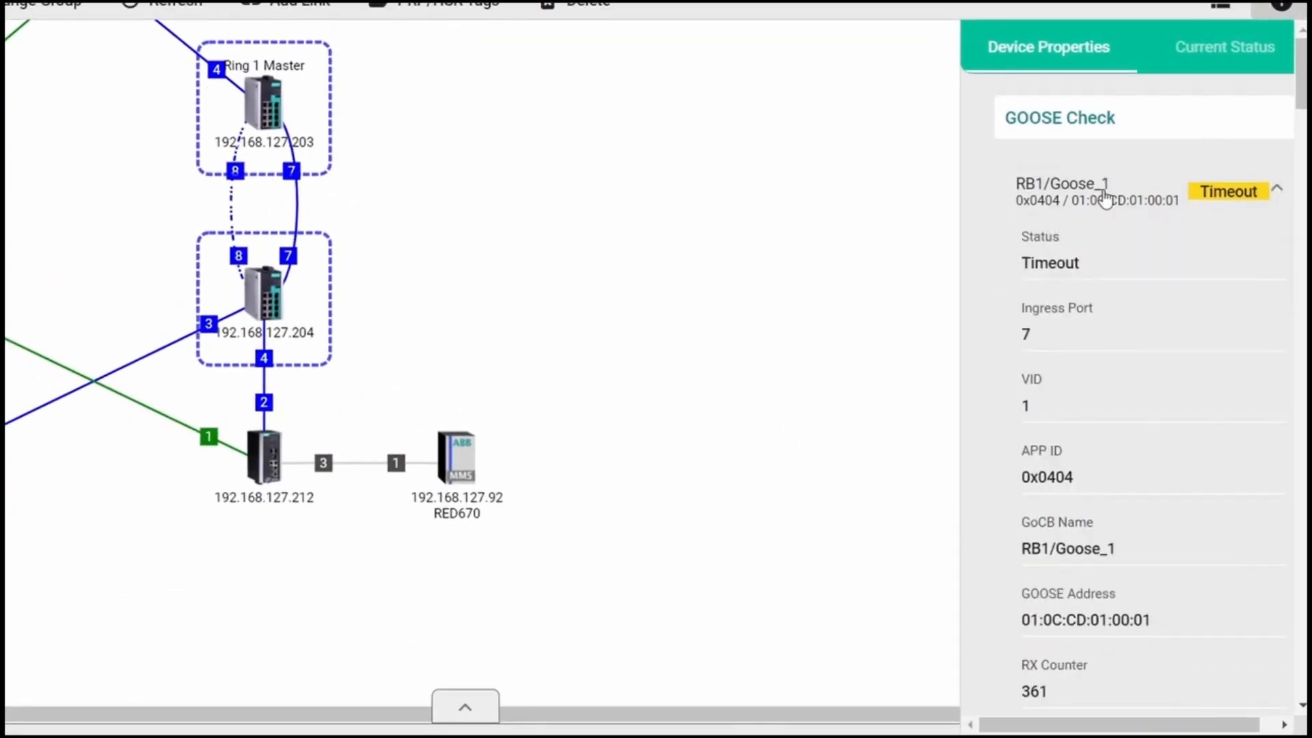
scroll("down", 3)
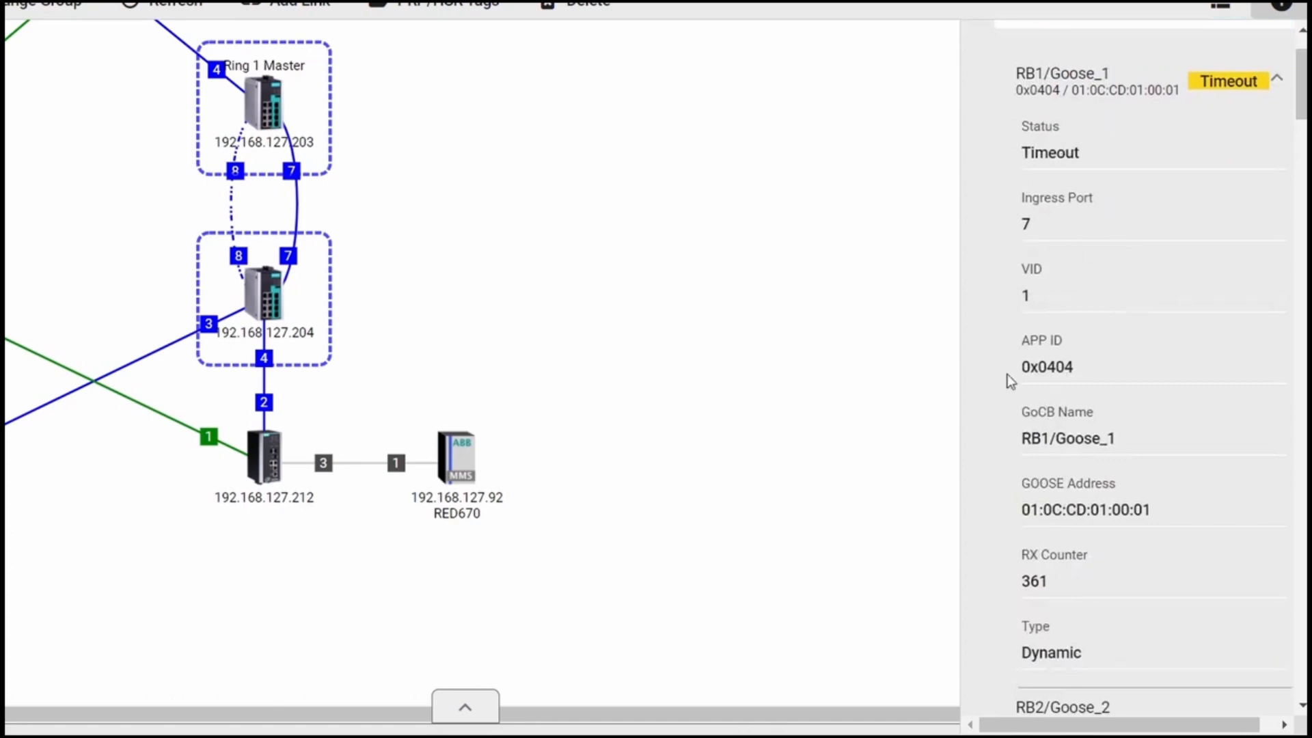
scroll("down", 3)
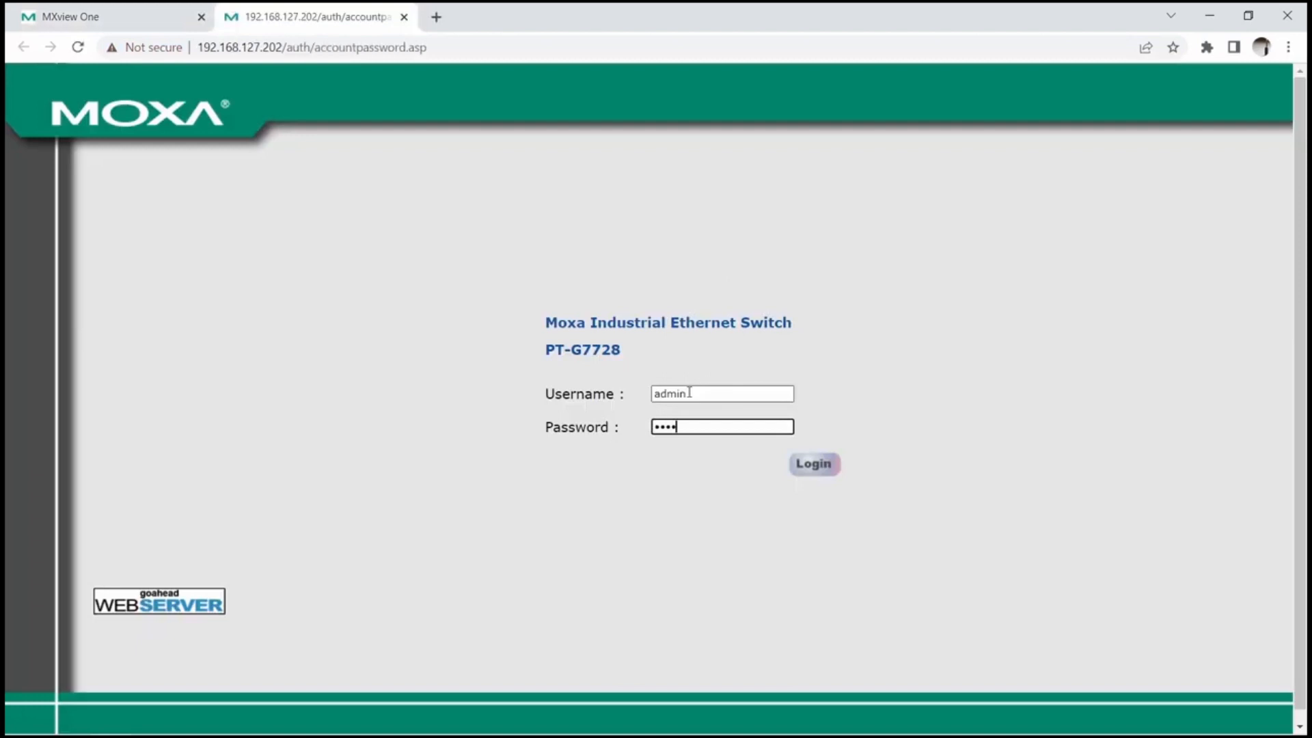
Log into the PT-G7728 web interface and go to Substation > GOOSE Check.
left_click(811, 464)
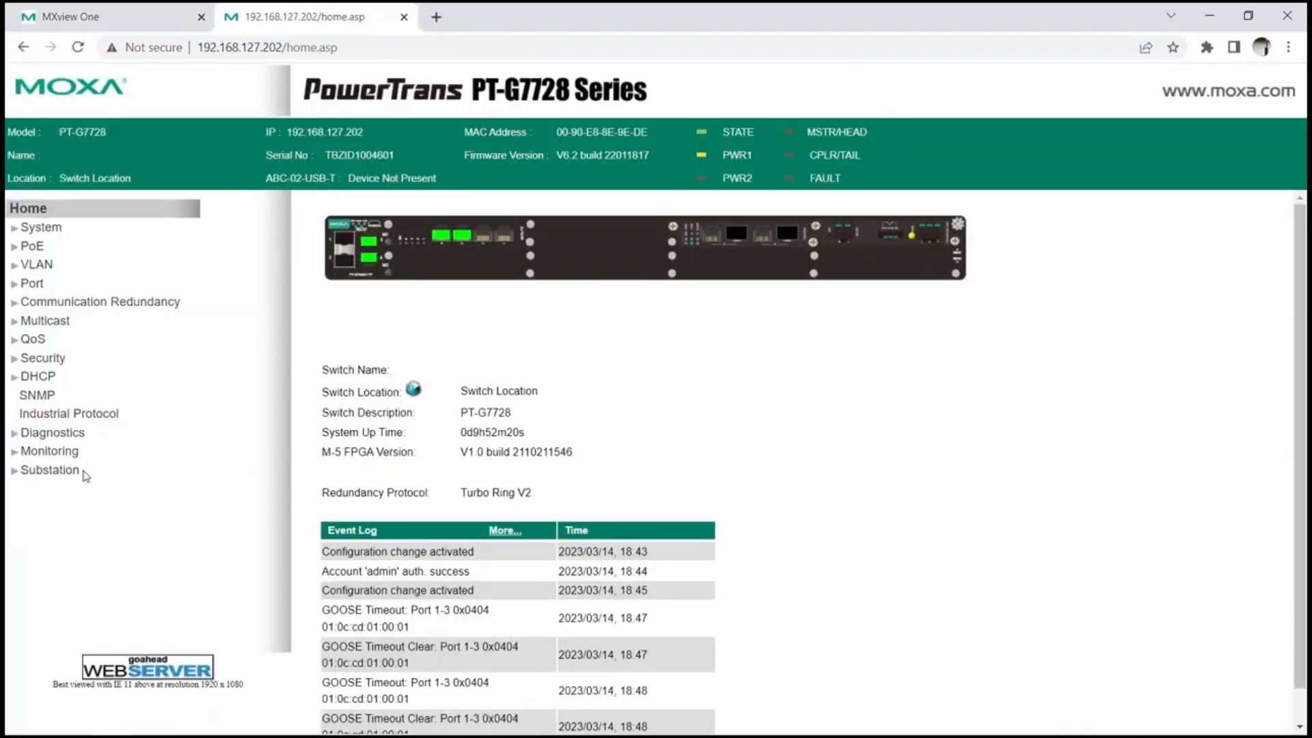
left_click(51, 469)
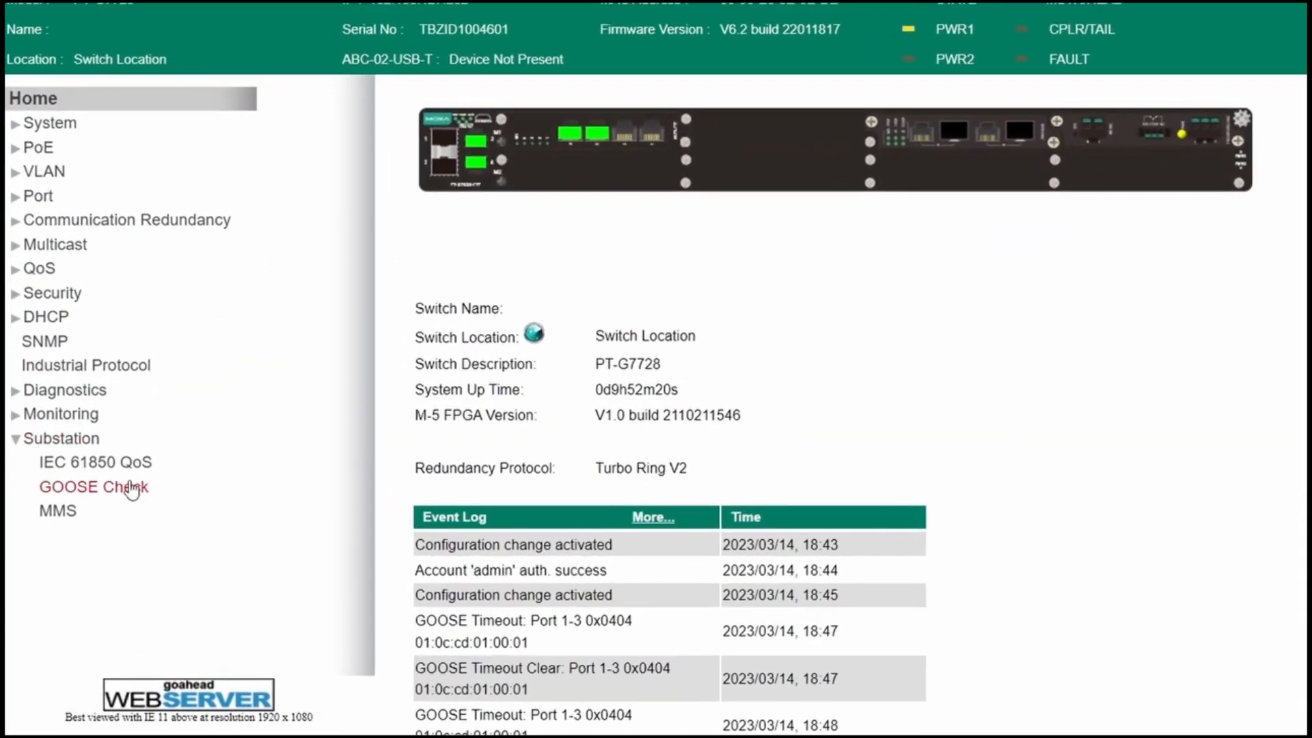
left_click(93, 486)
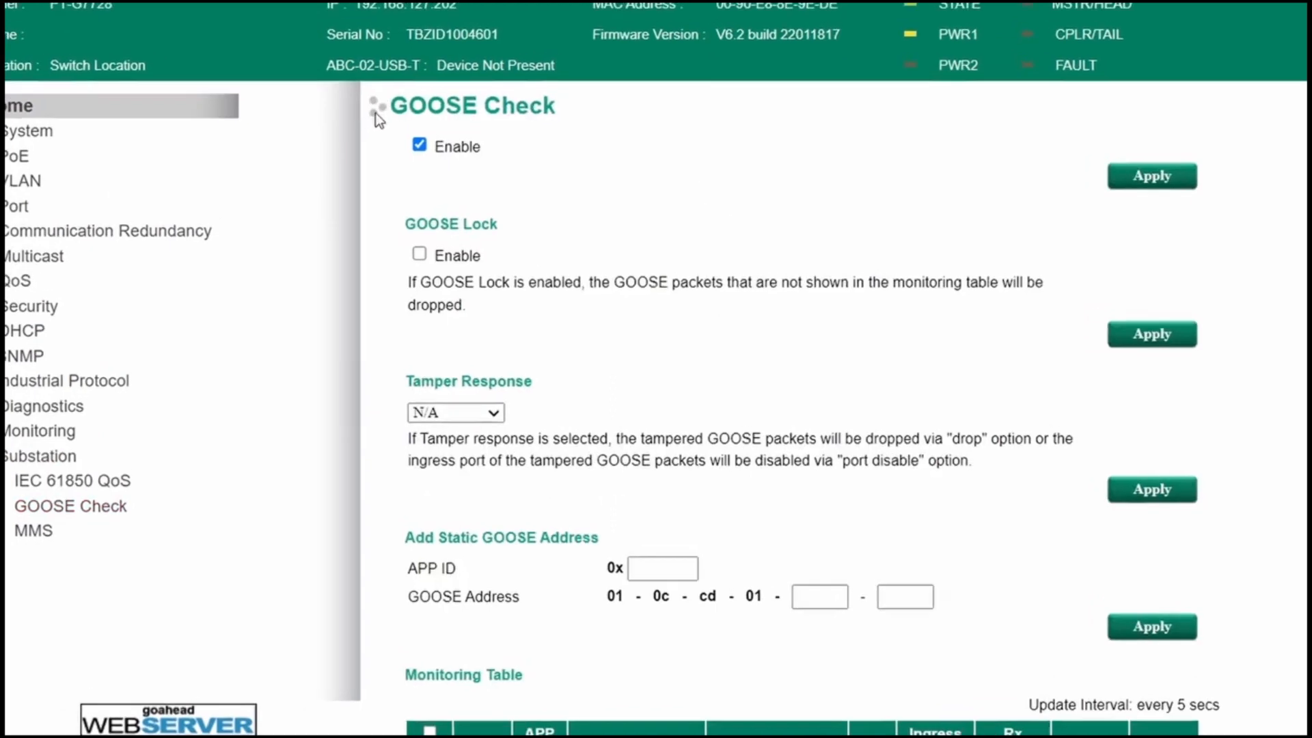
Scroll to the Monitoring Table and highlight RB1/Goose_1's Timeout status.
scroll("down", 3)
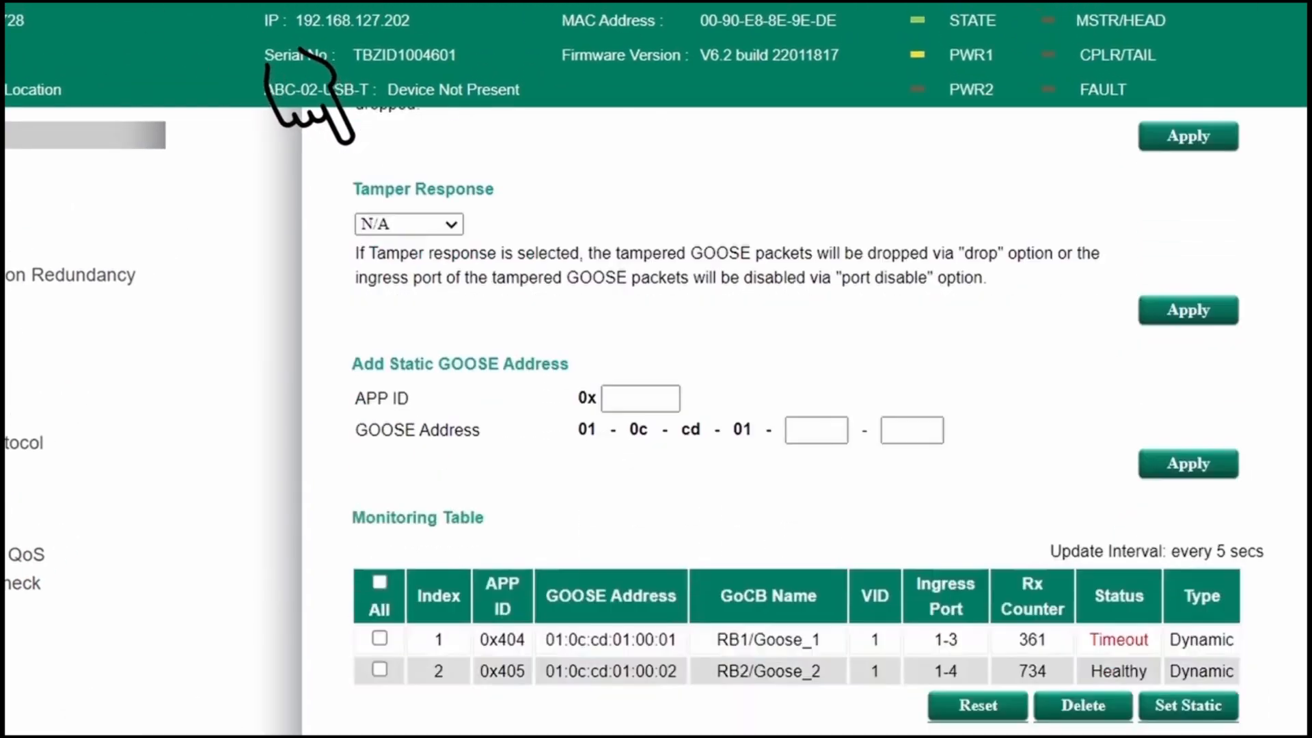
mouse_move(322, 393)
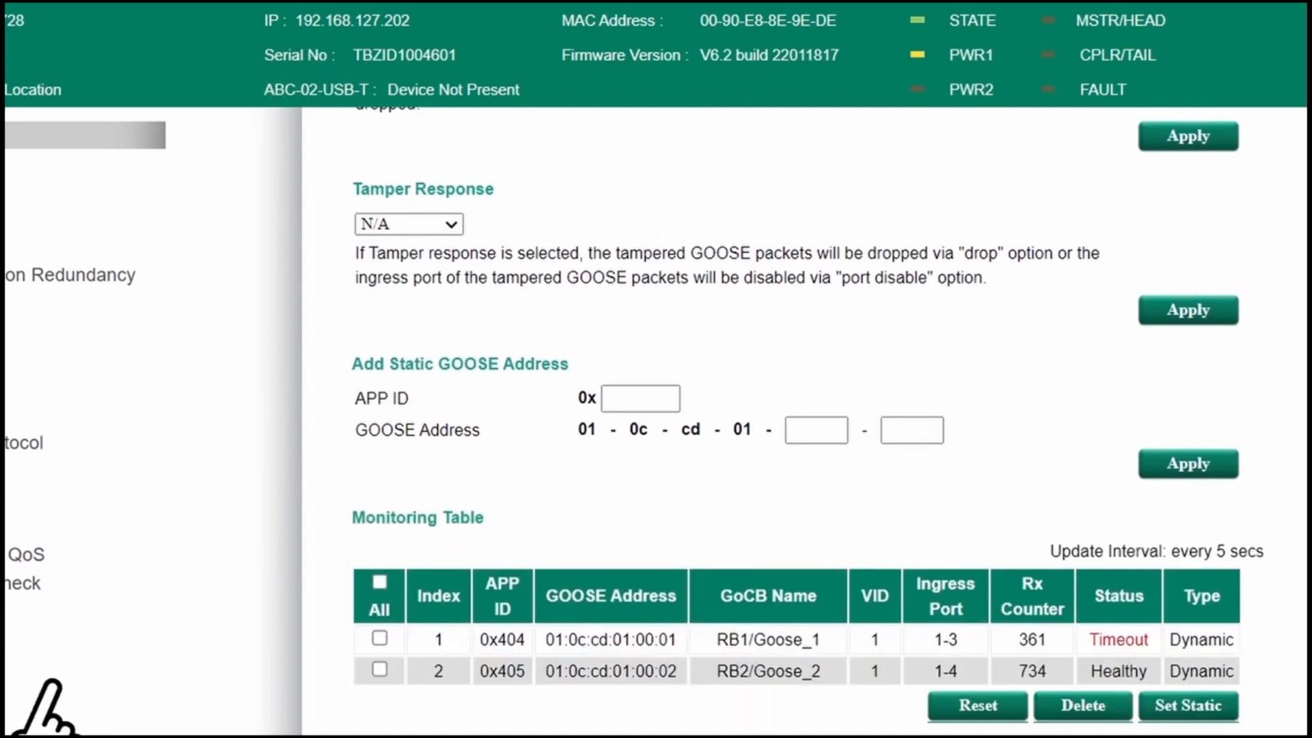
scroll("down", 3)
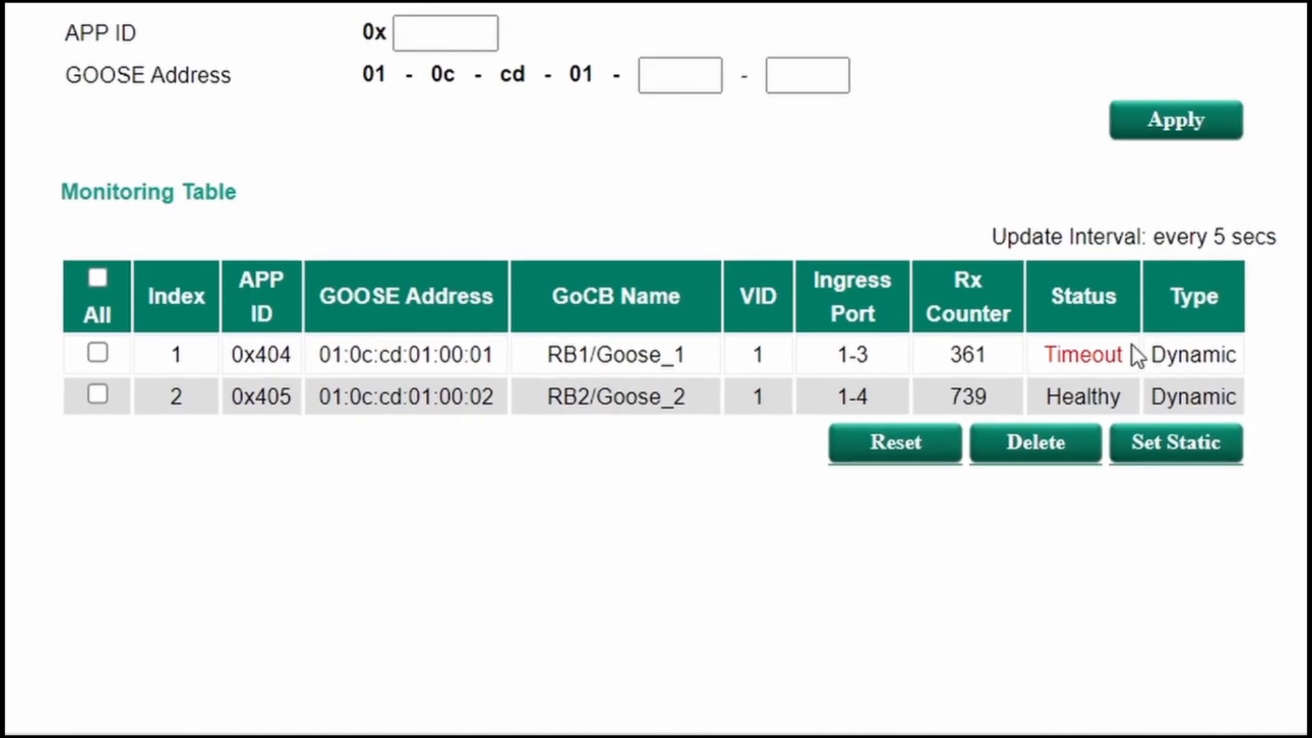
double_click(1082, 355)
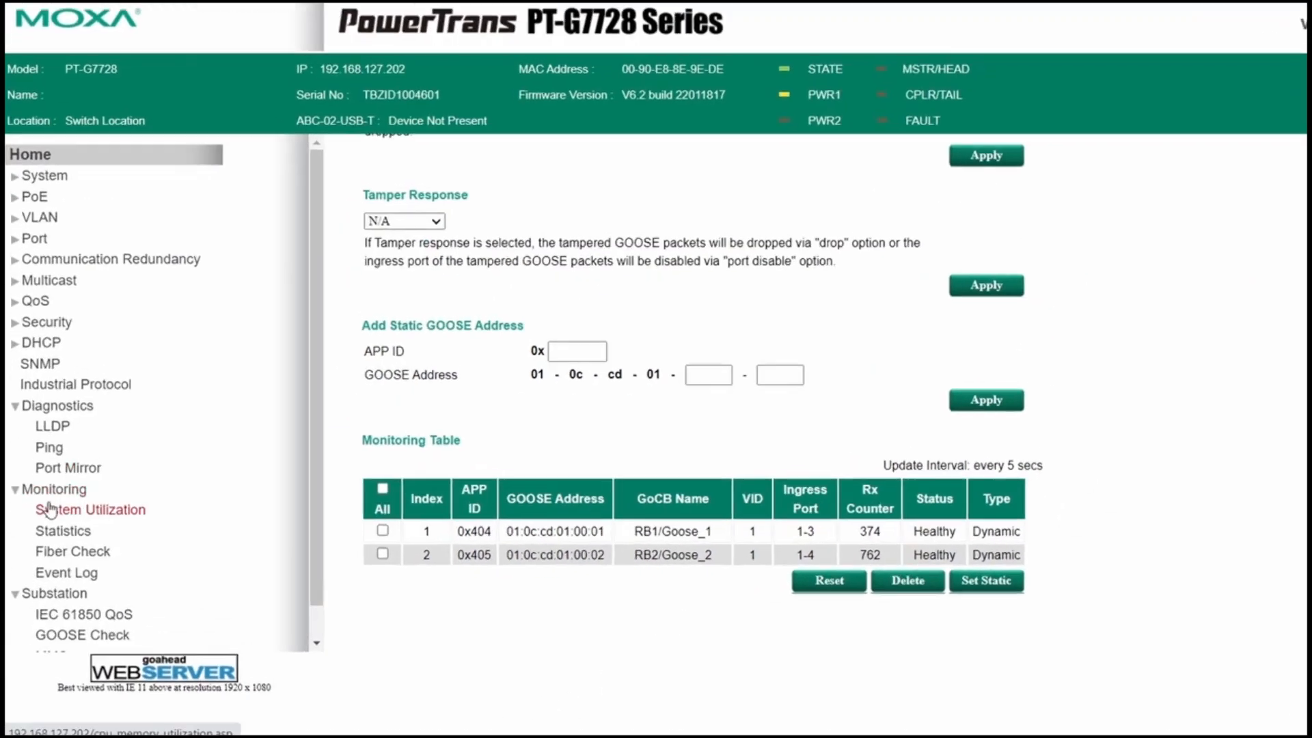
View the switch's Event Log and highlight Port 1-3's GOOSE Timeout Clear entry.
left_click(66, 572)
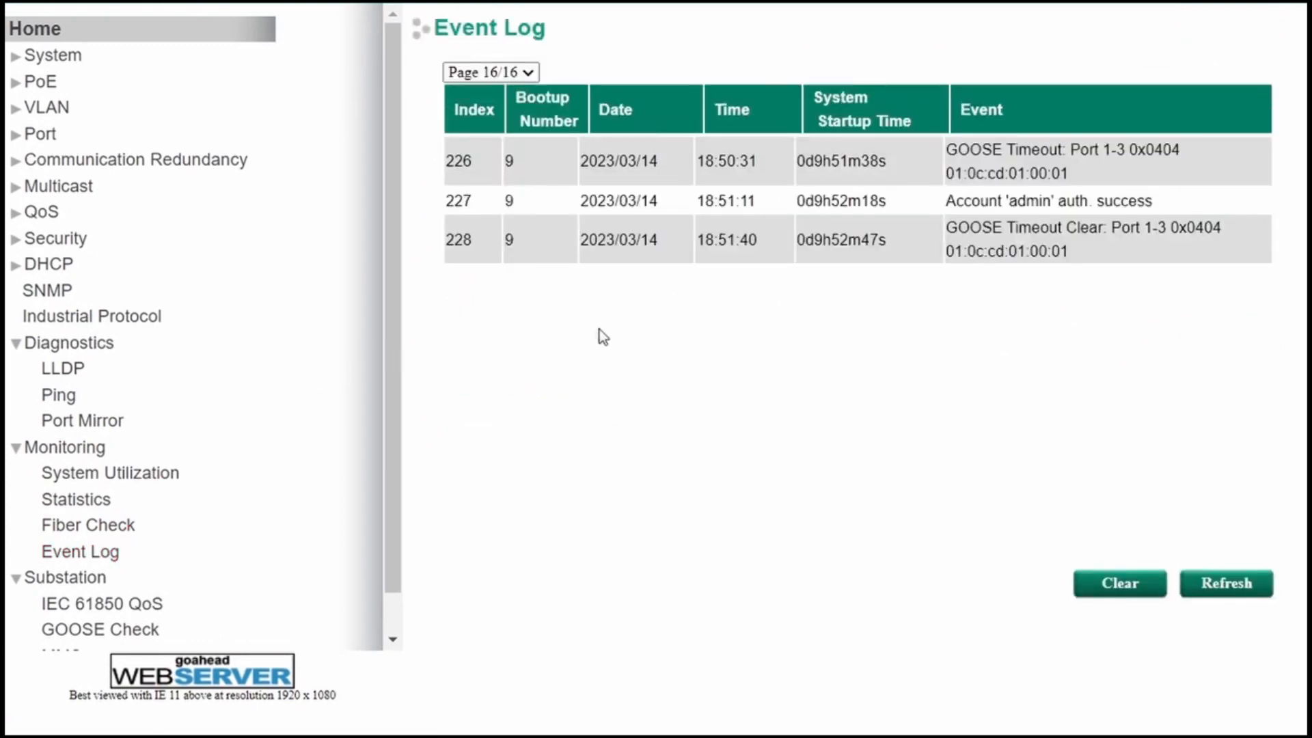
mouse_move(976, 155)
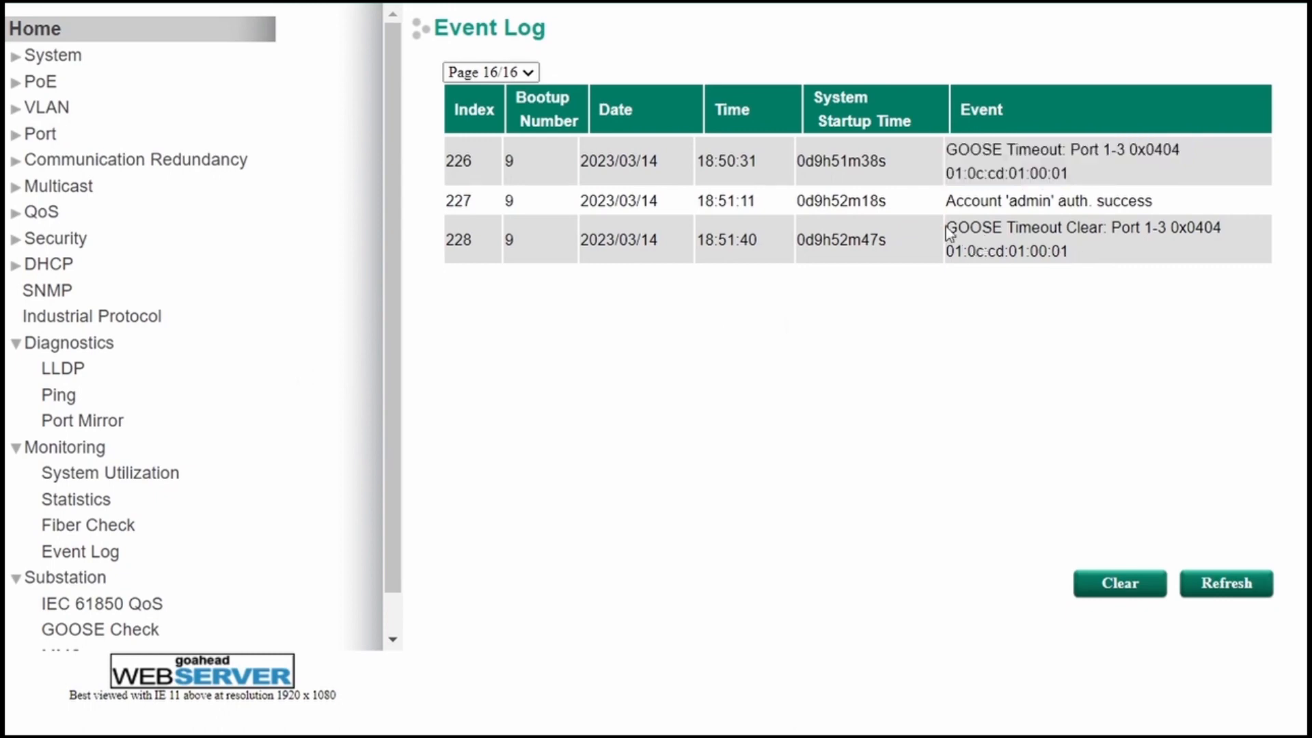
double_click(1082, 228)
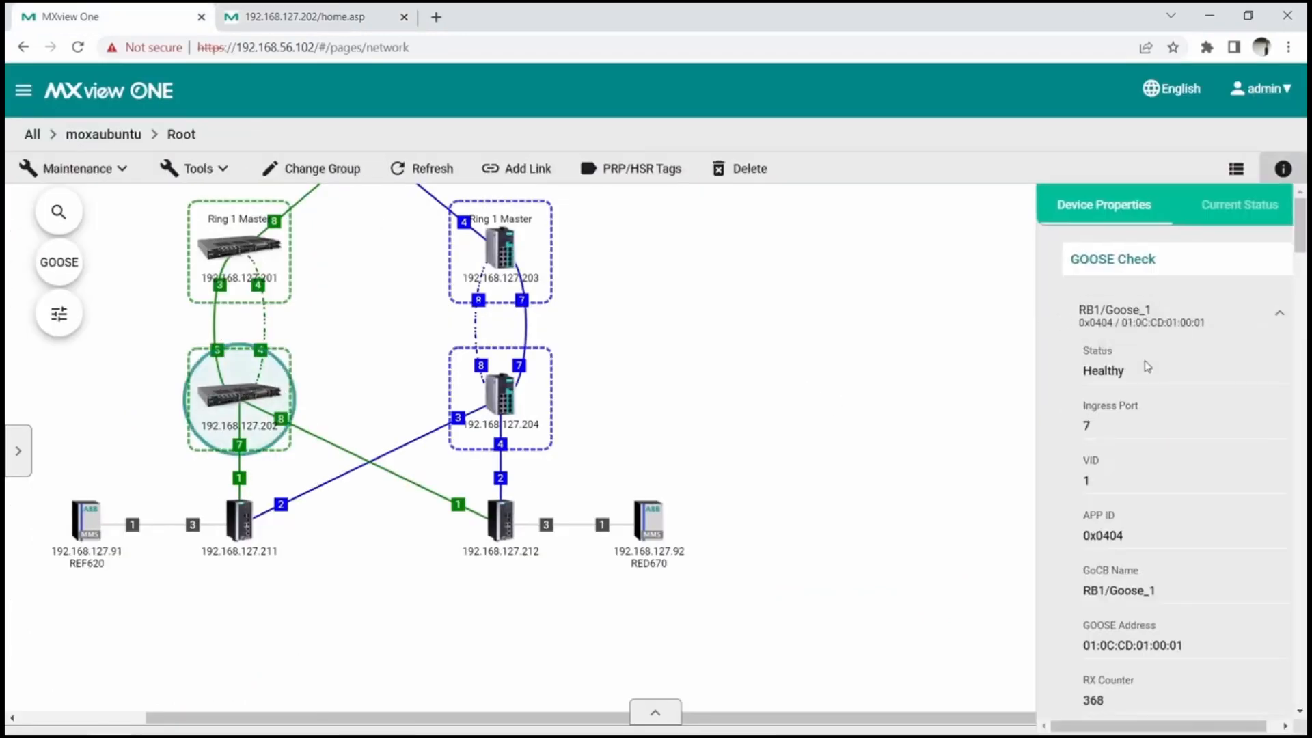
mouse_move(1134, 327)
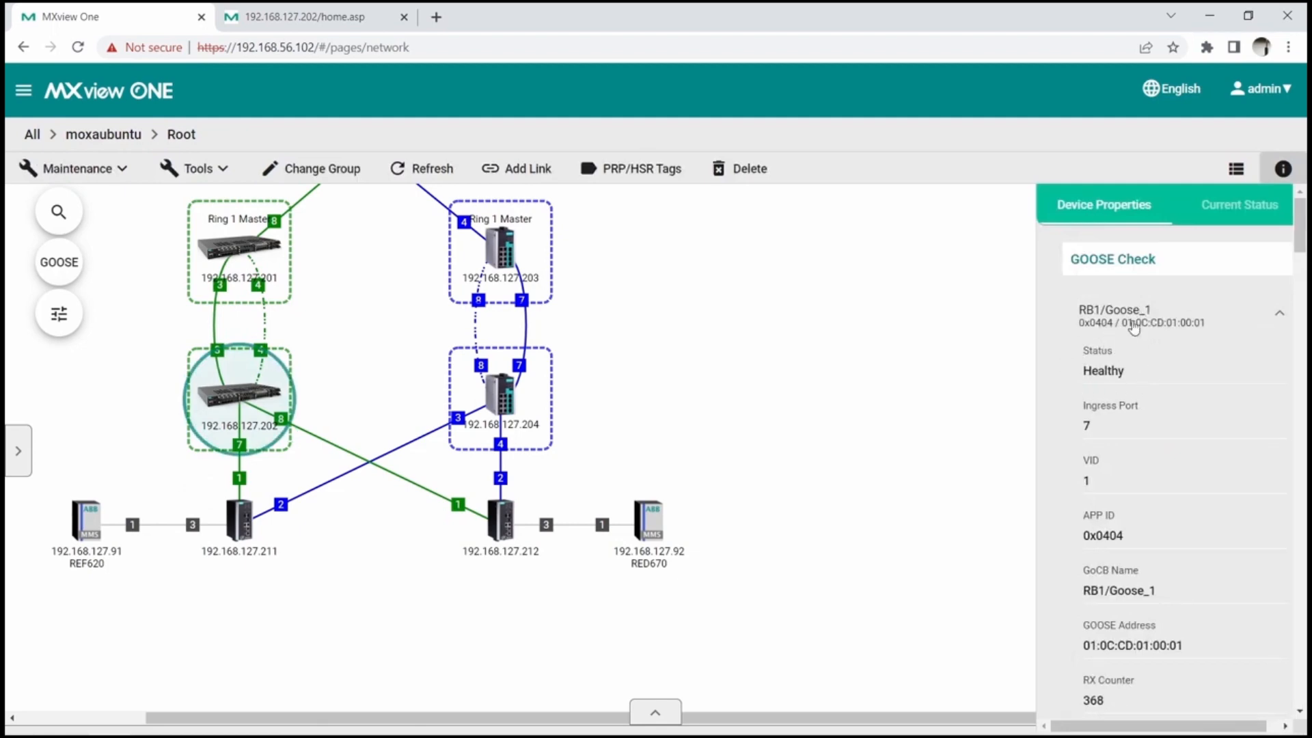
Check RB1/Goose_1 reads Healthy in Device Properties, then return to the switch's web tab.
left_click(1276, 312)
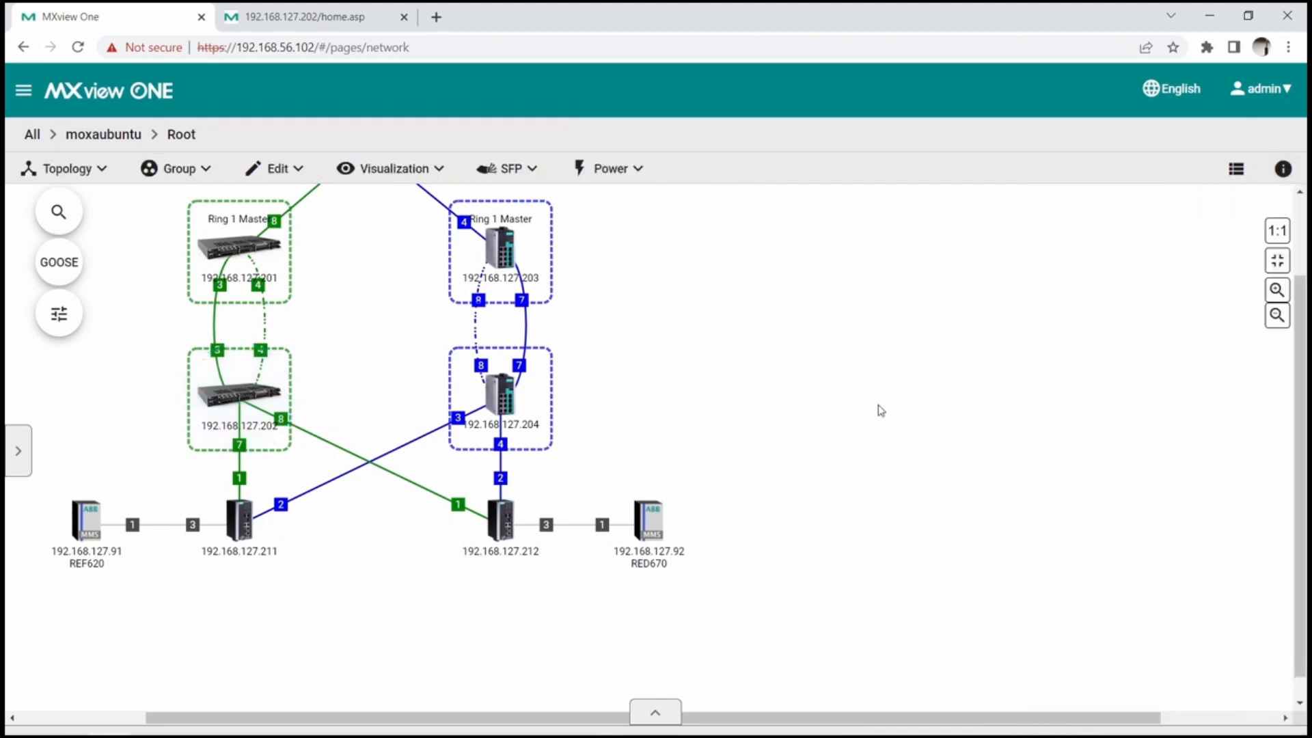
left_click(654, 710)
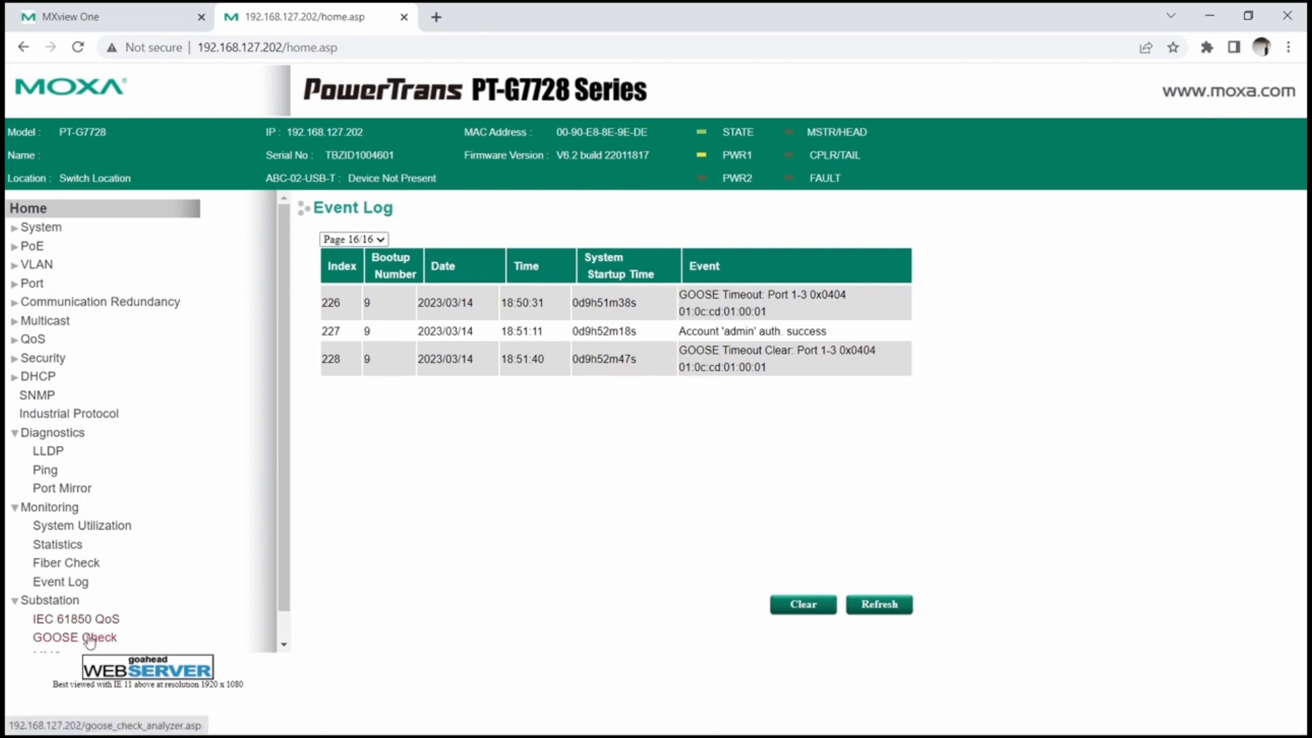
Go to GOOSE Check and highlight RB1/Goose_1's Tampered status in the Monitoring Table.
left_click(74, 637)
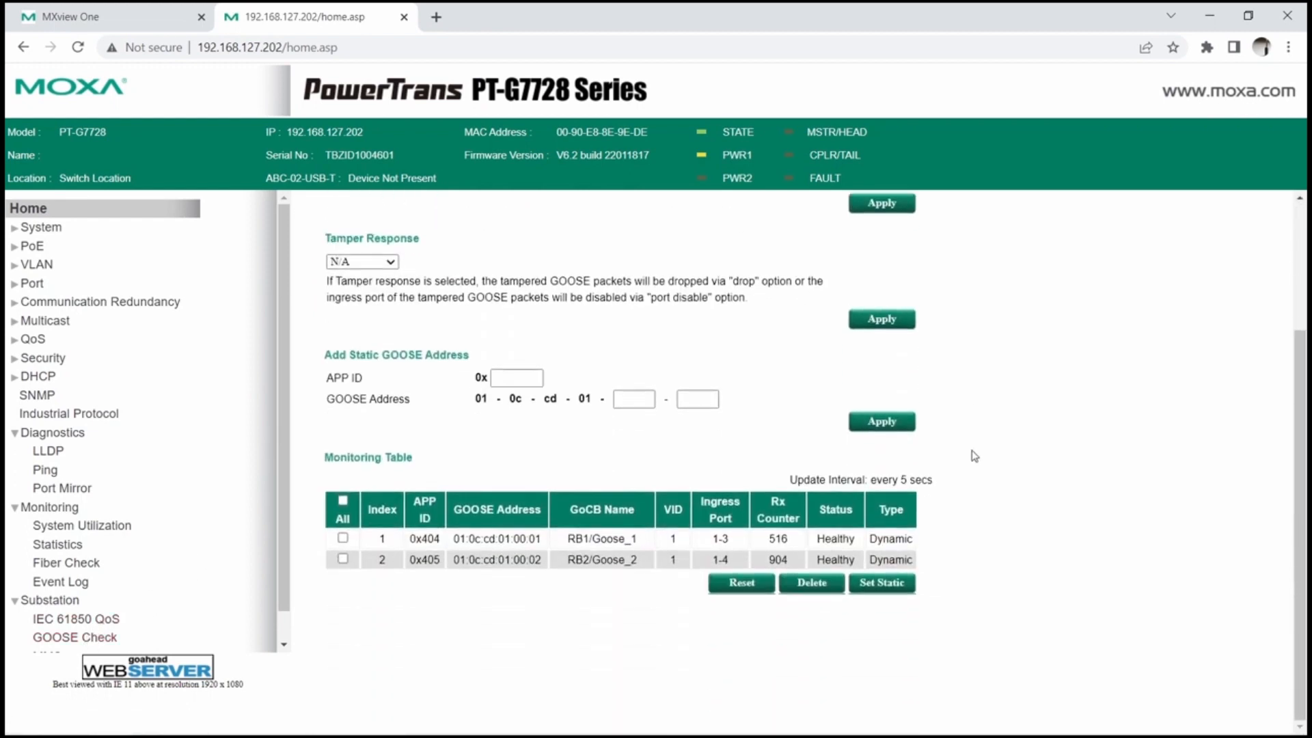
mouse_move(933, 531)
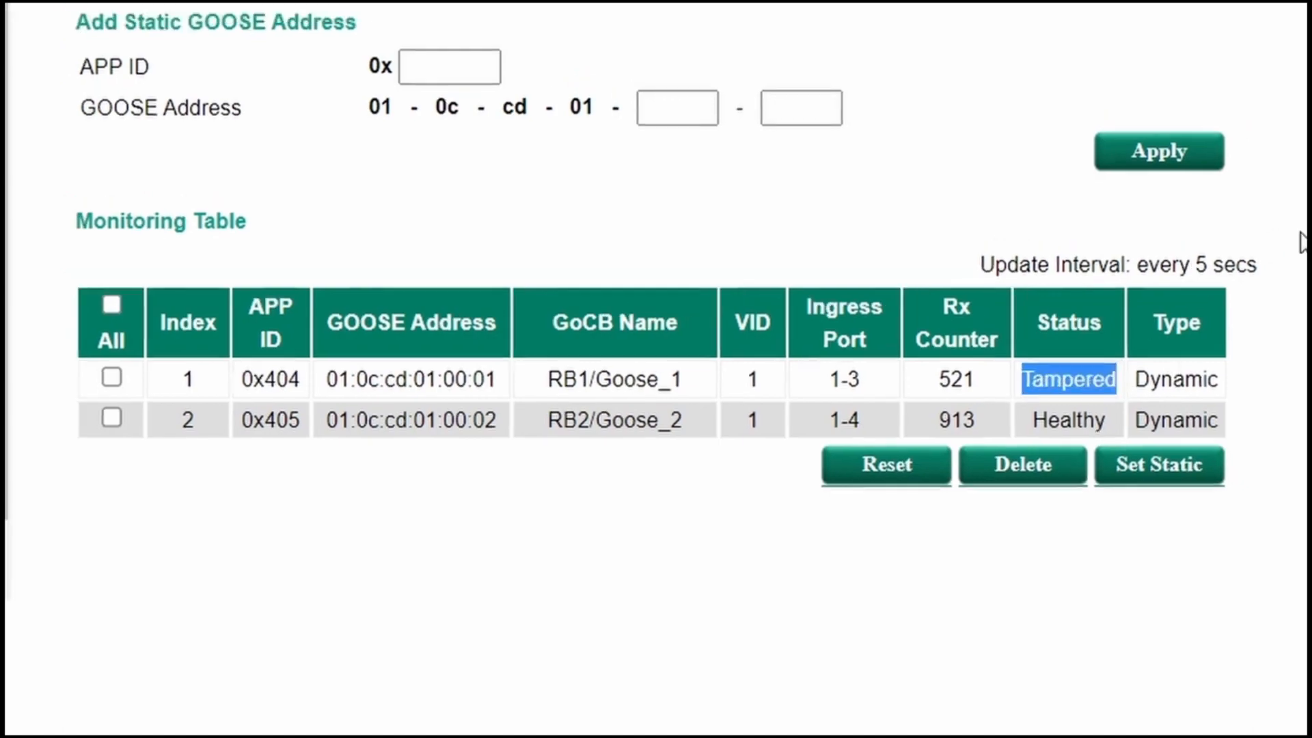
left_click(81, 515)
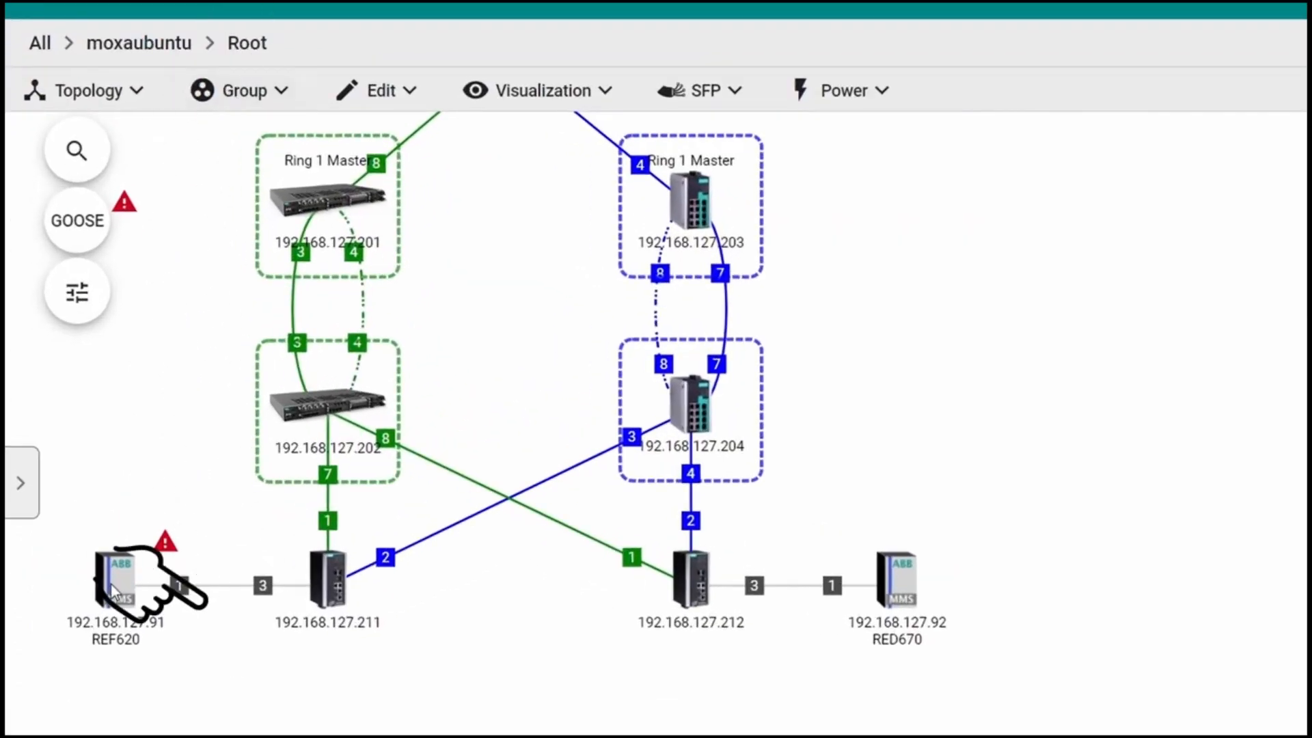
Select REF620, read 'How to resolve?' for the SA Tampered alert, then review the switch's GOOSE Check.
left_click(115, 582)
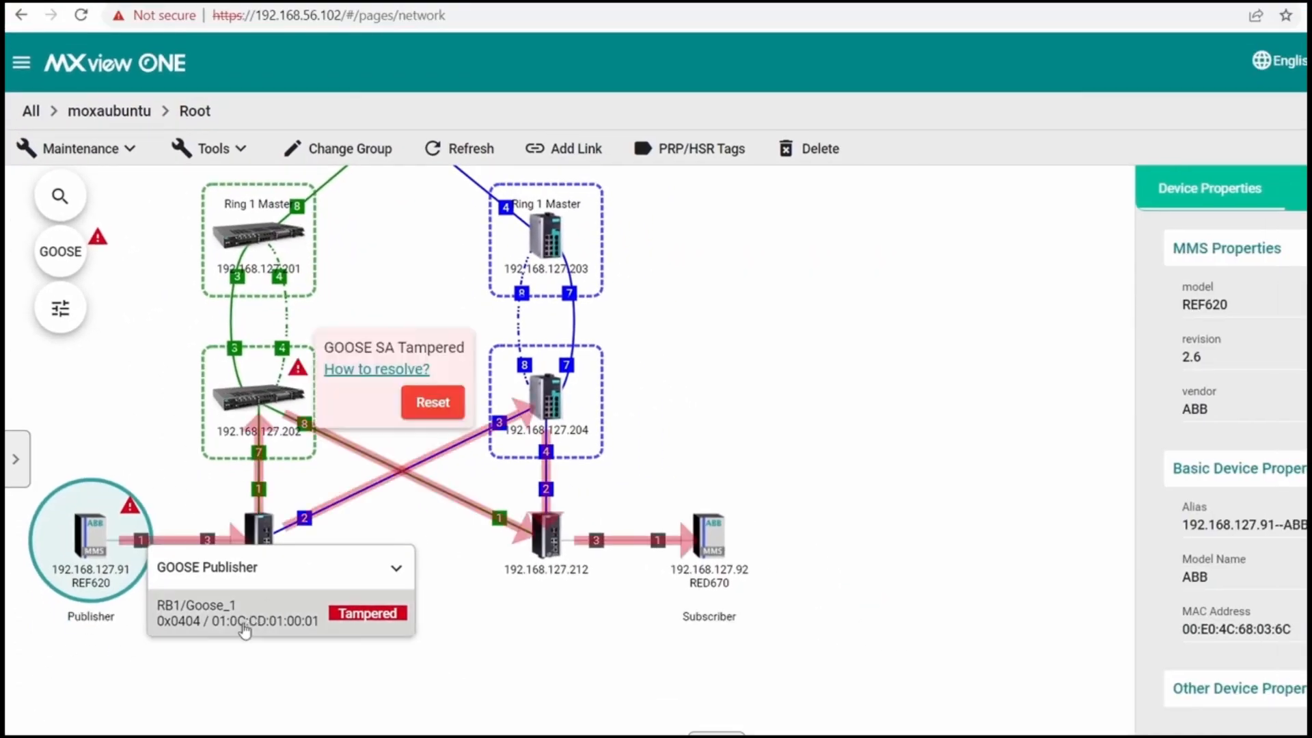
left_click(374, 369)
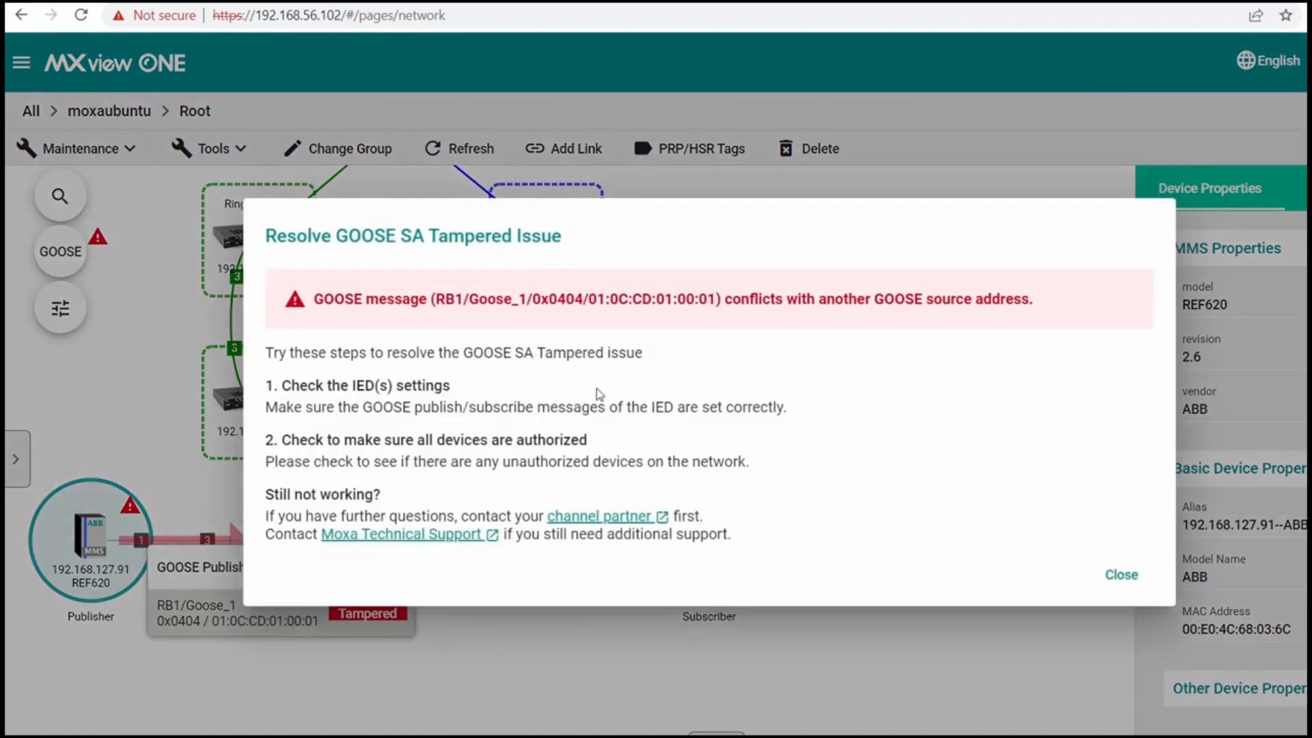
mouse_move(1128, 527)
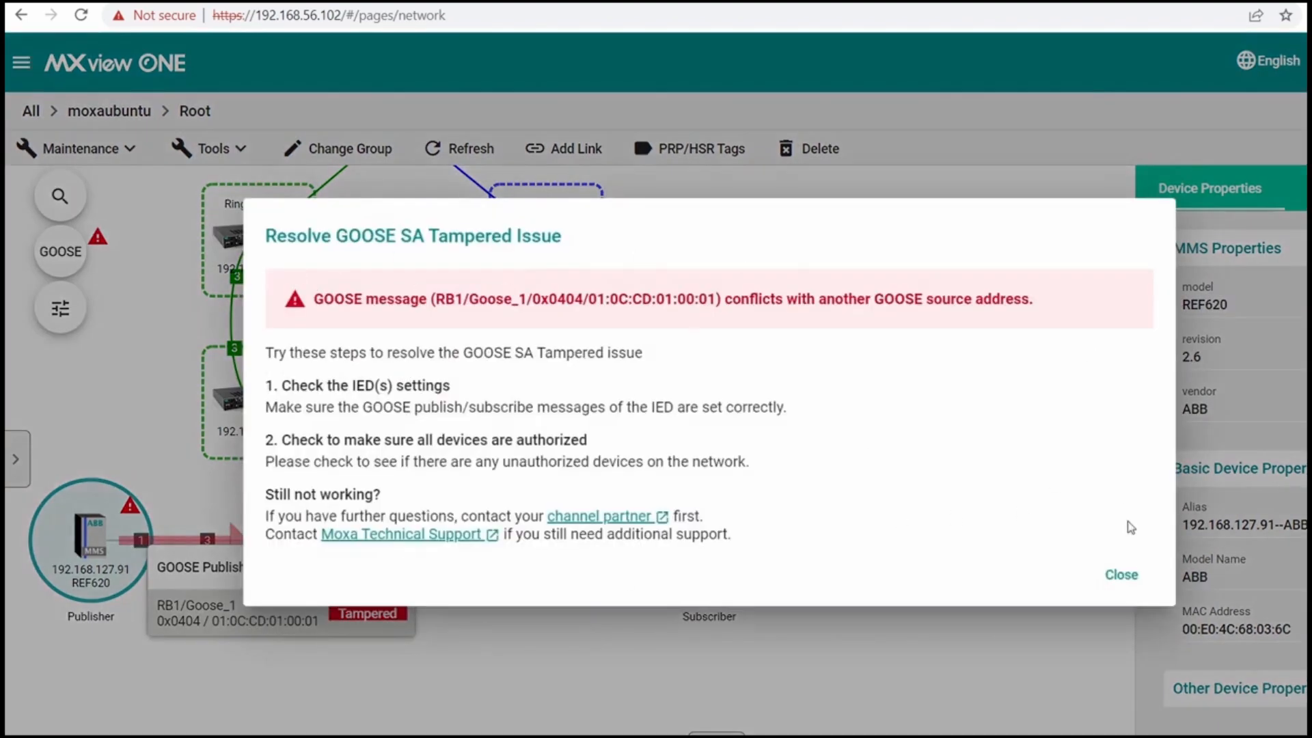
left_click(1120, 575)
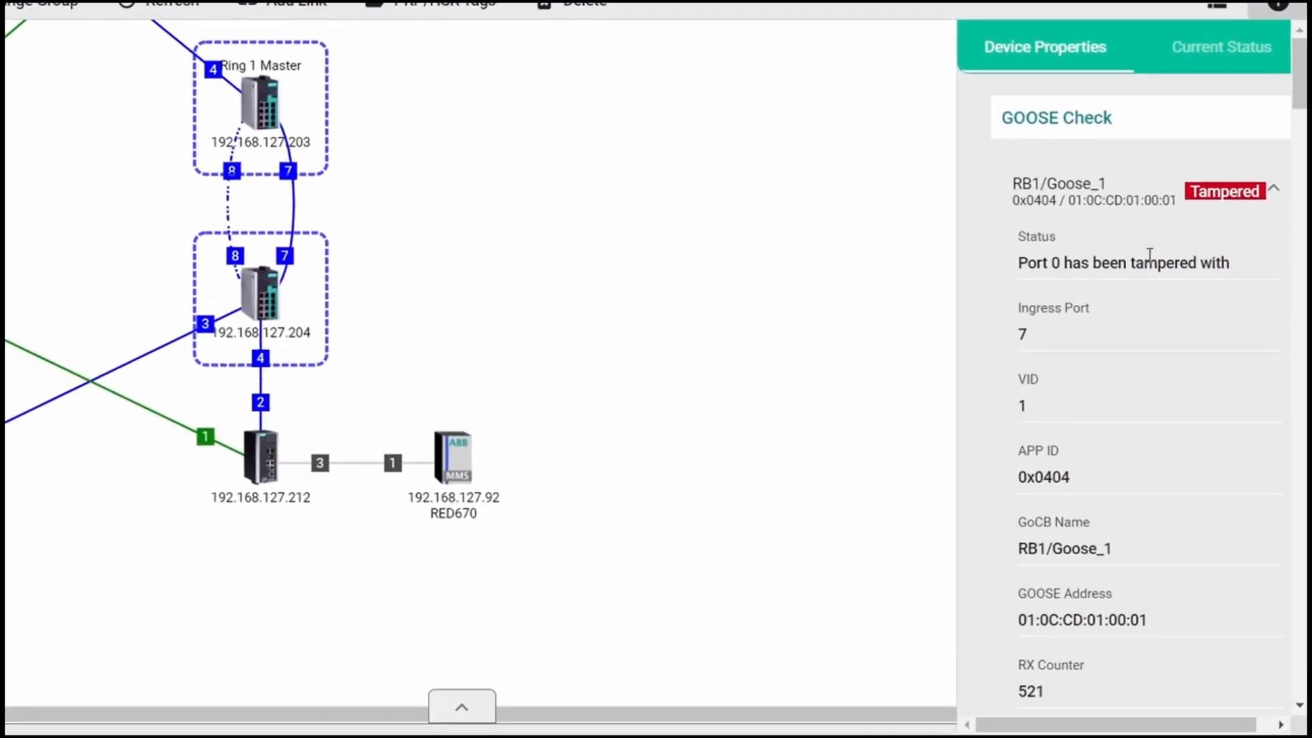
scroll("down", 3)
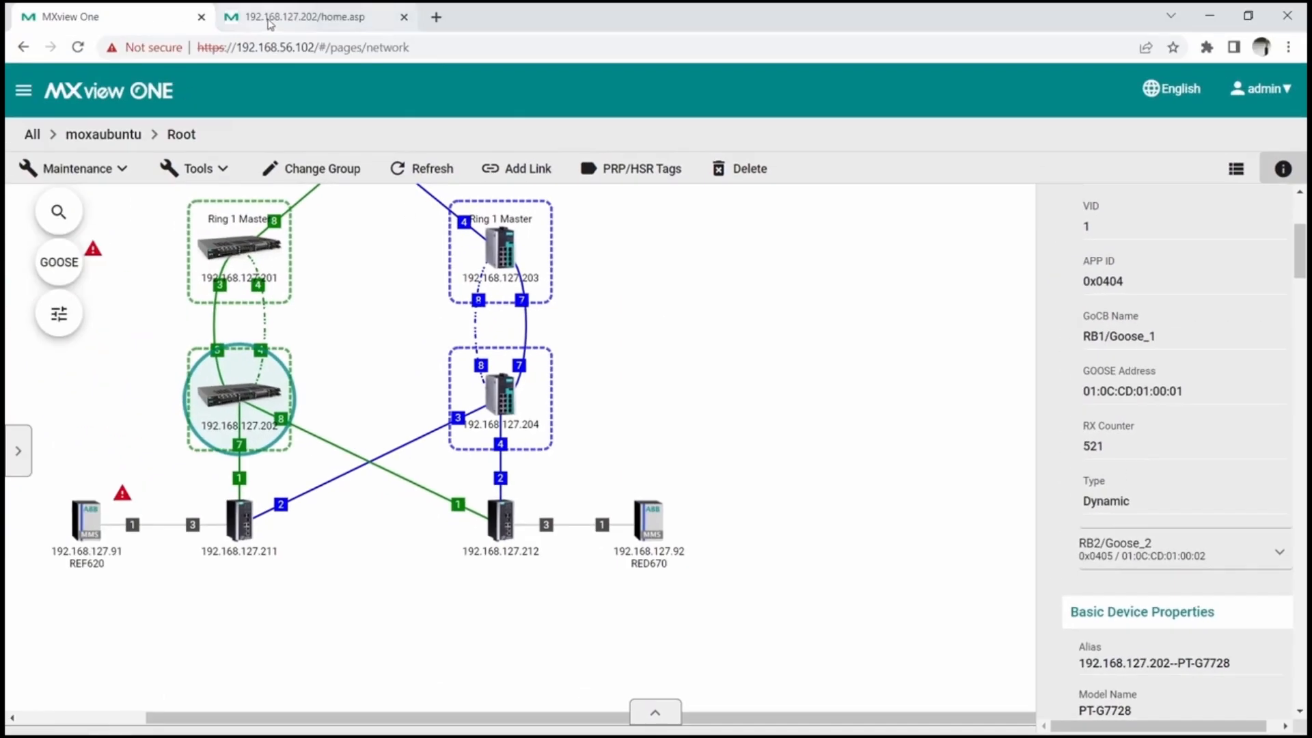
Return to the PT-G7728 console, go to GOOSE Check and scroll to the Tamper Response settings.
left_click(315, 16)
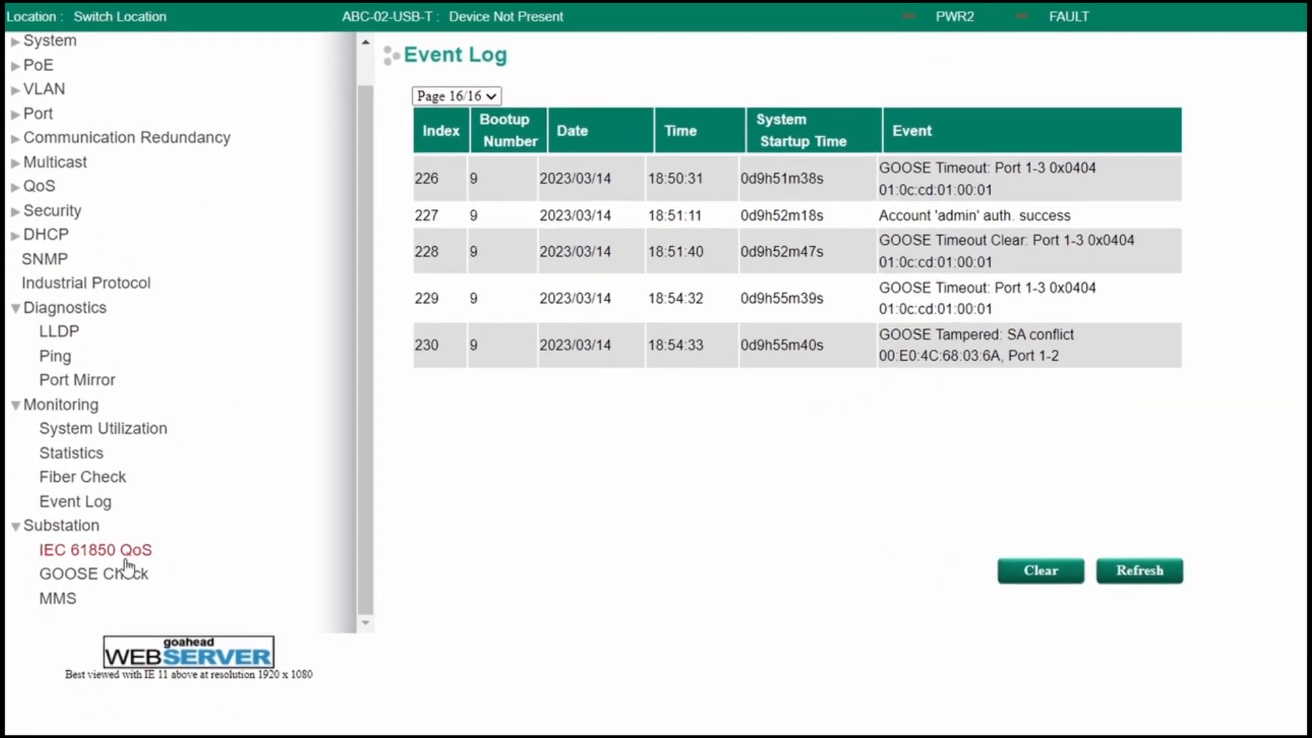
left_click(93, 572)
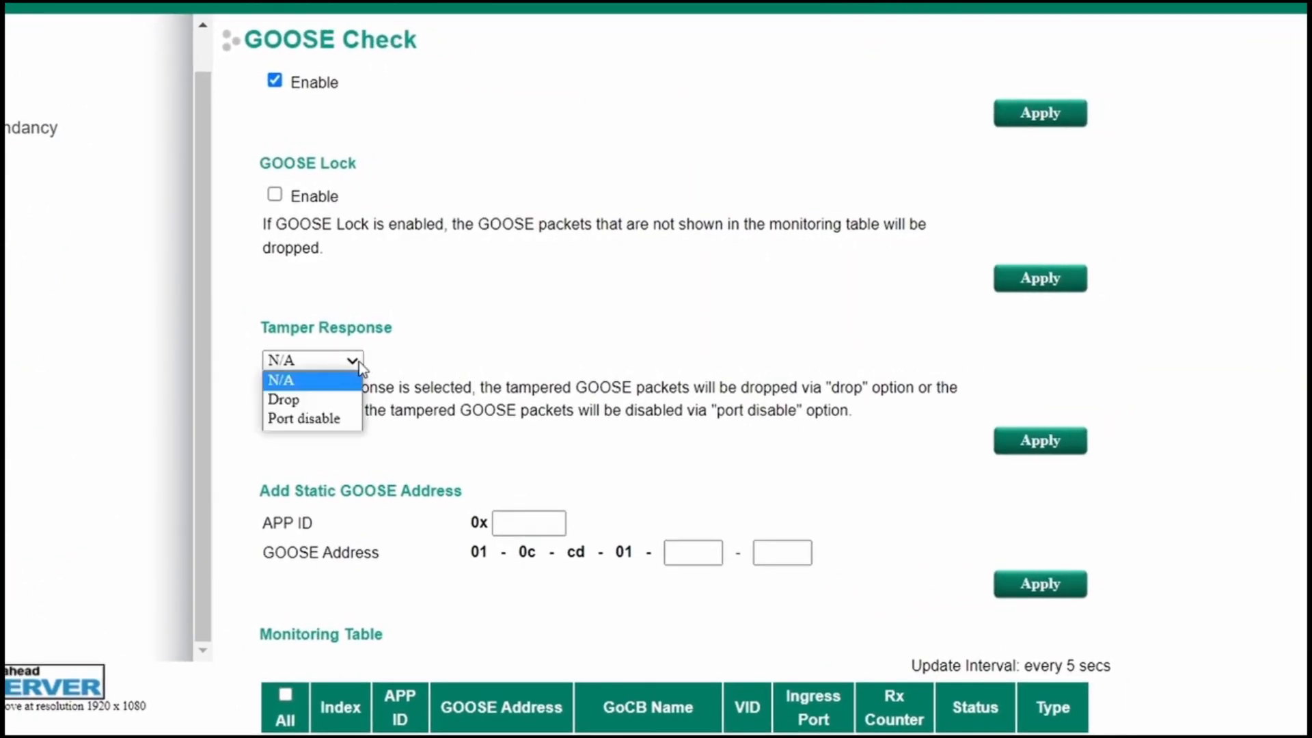
mouse_move(346, 368)
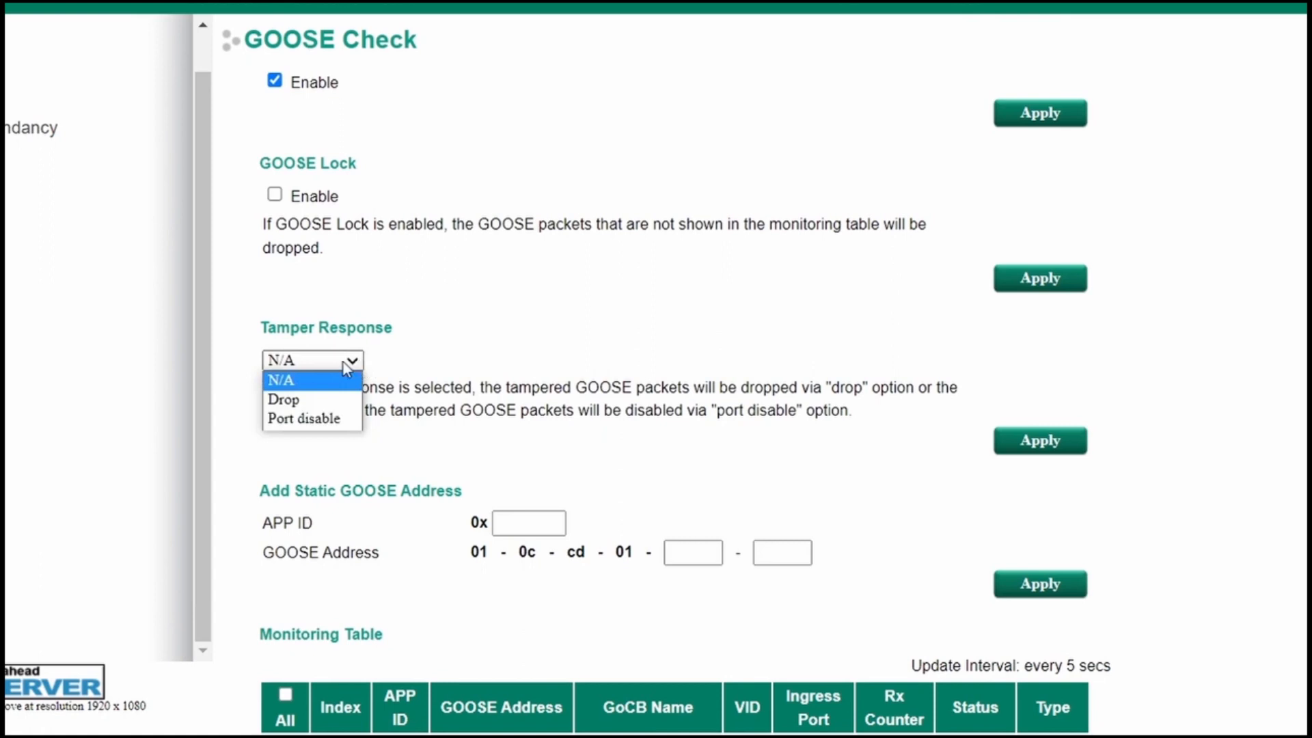
mouse_move(310, 399)
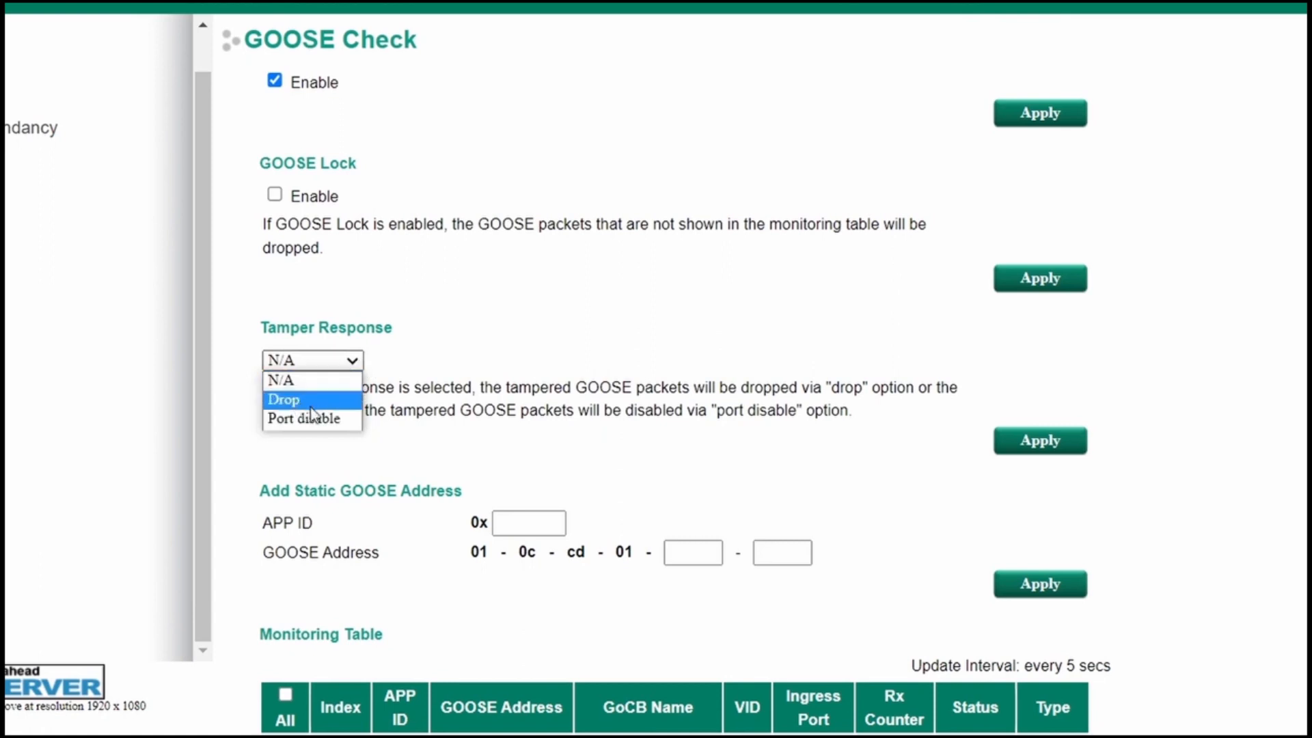
mouse_move(314, 418)
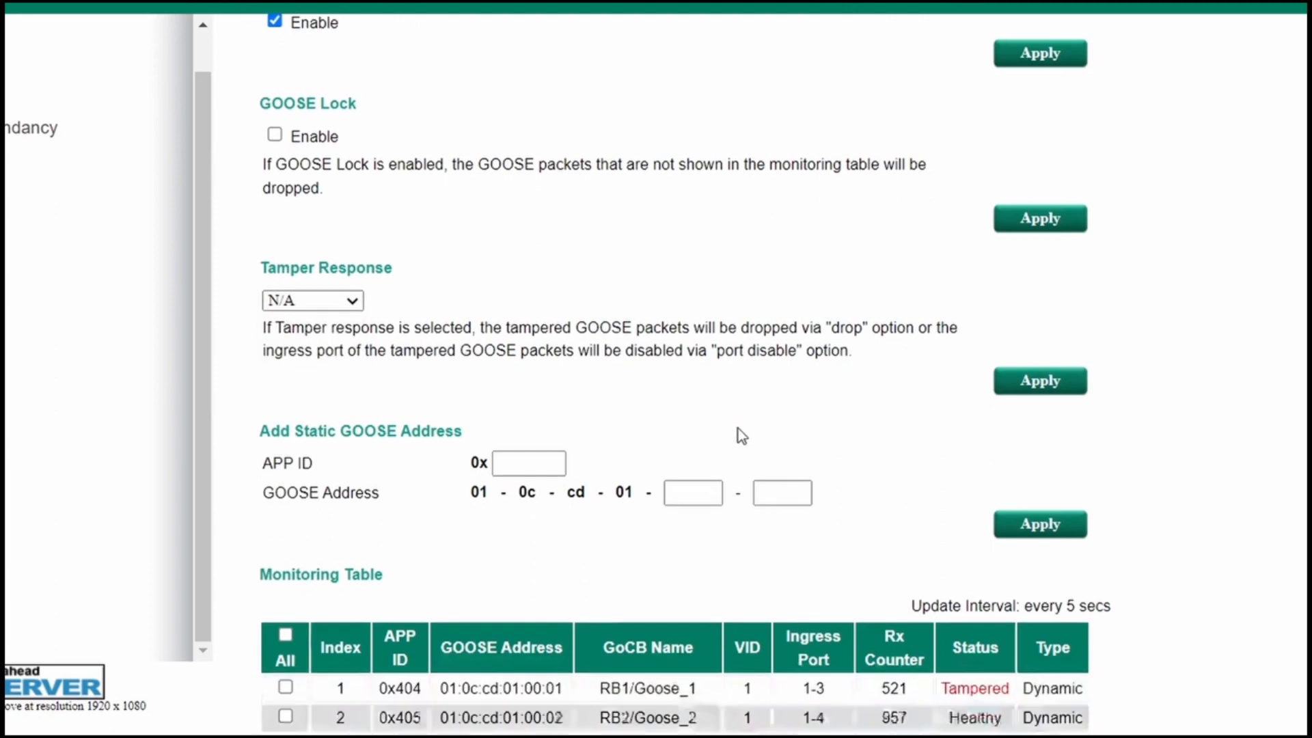
scroll("down", 3)
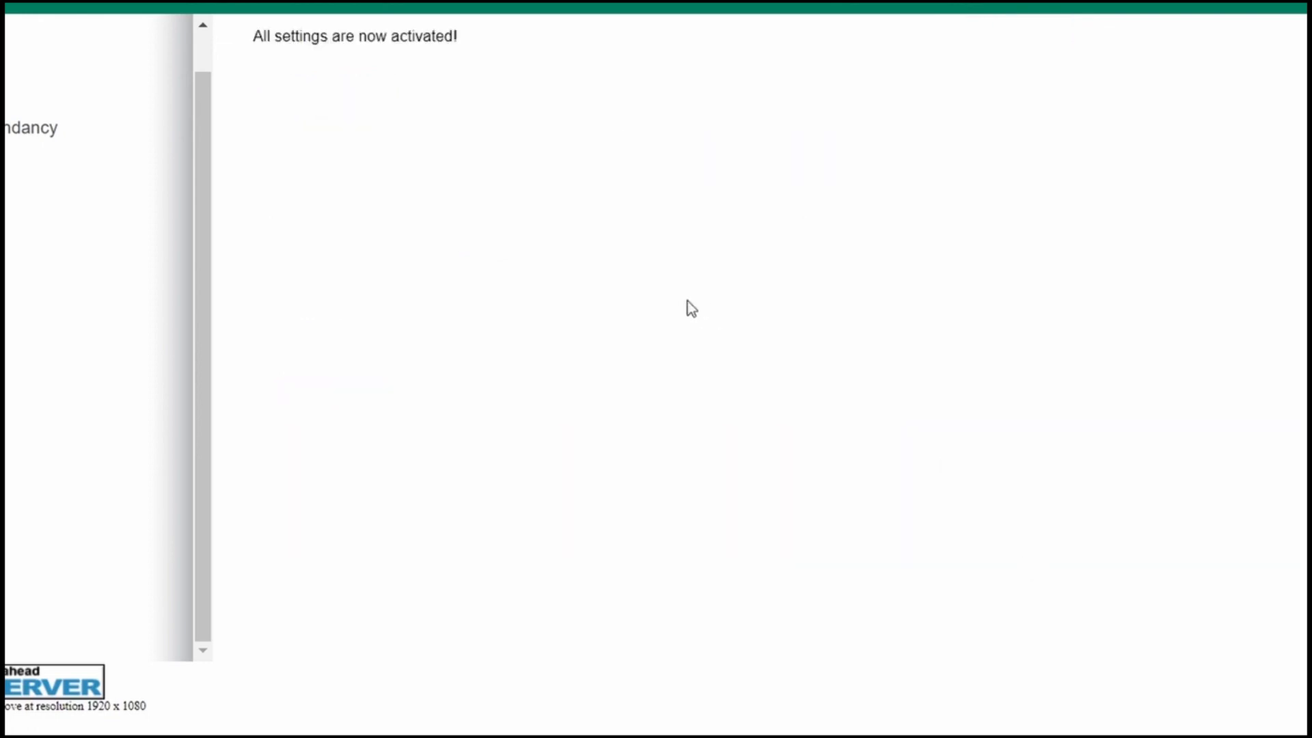
Confirm RB1/Goose_1 and RB2/Goose_2 read Static and Healthy, then go to MMS under Substation.
scroll("down", 3)
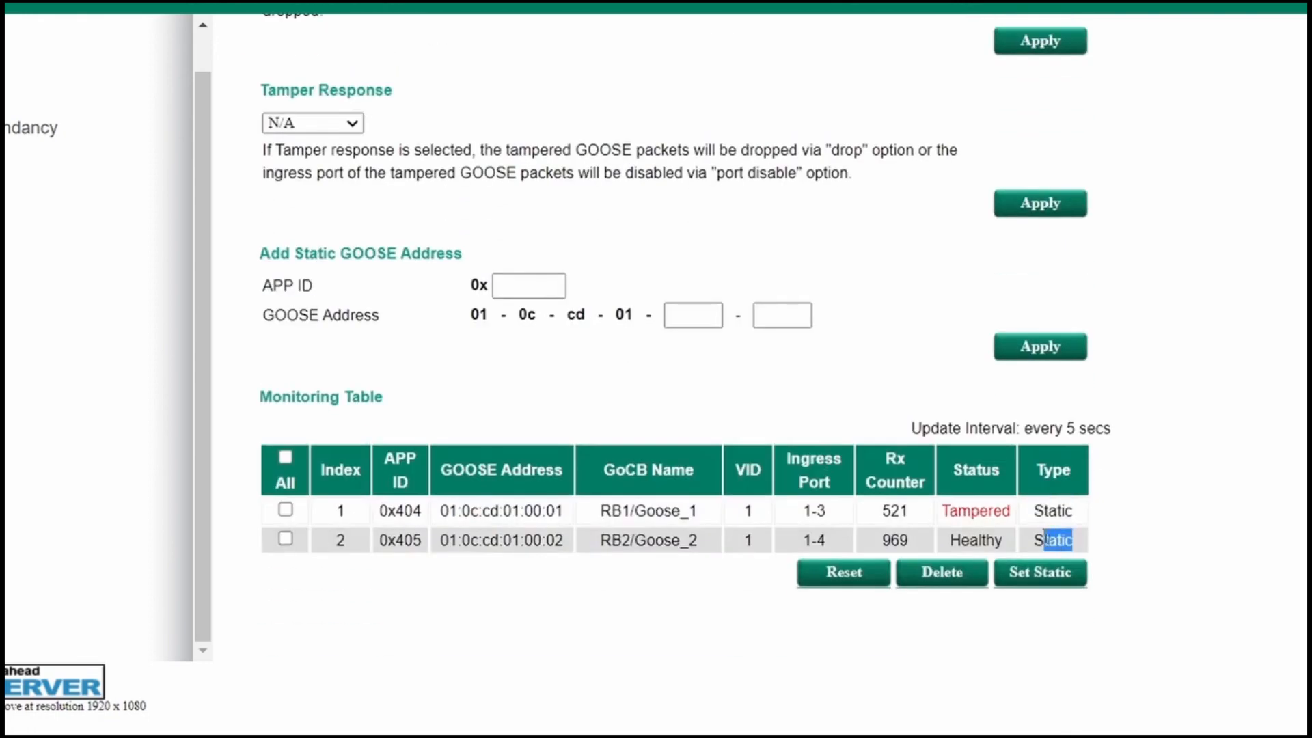
scroll("up", 3)
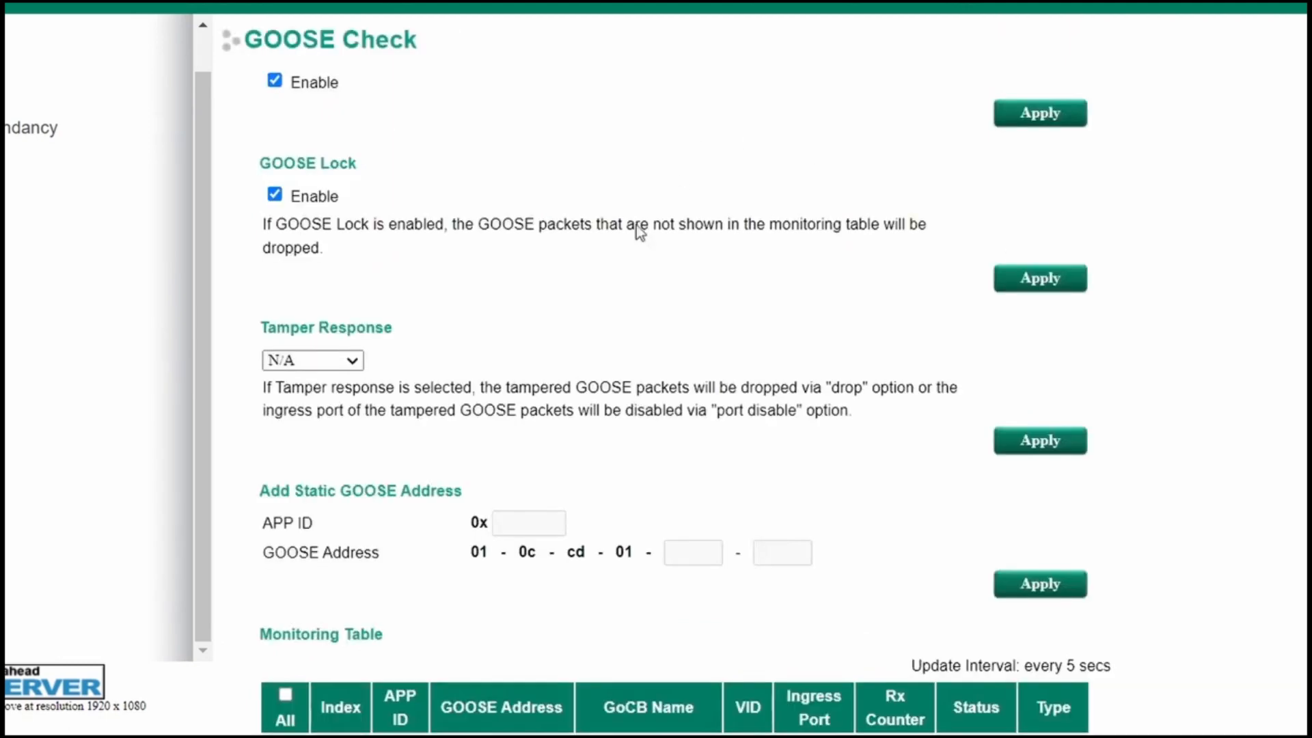
scroll("down", 3)
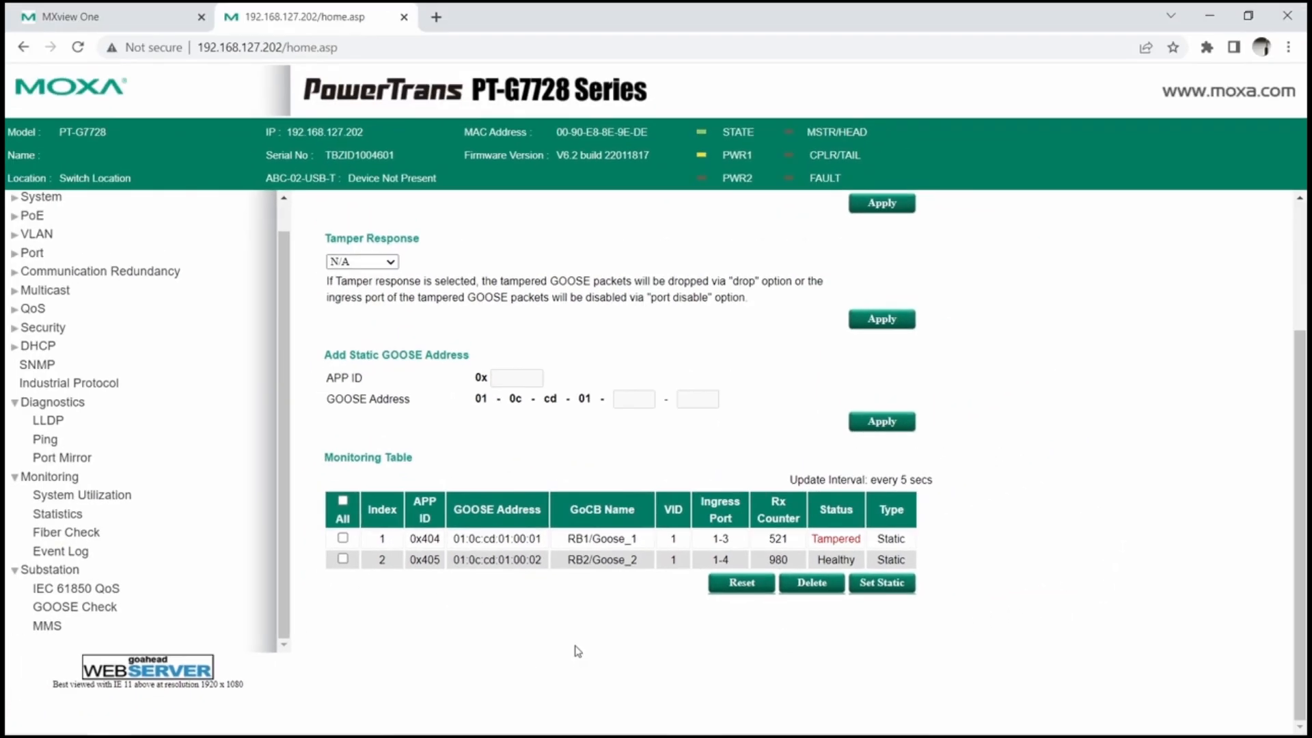
scroll("up", 3)
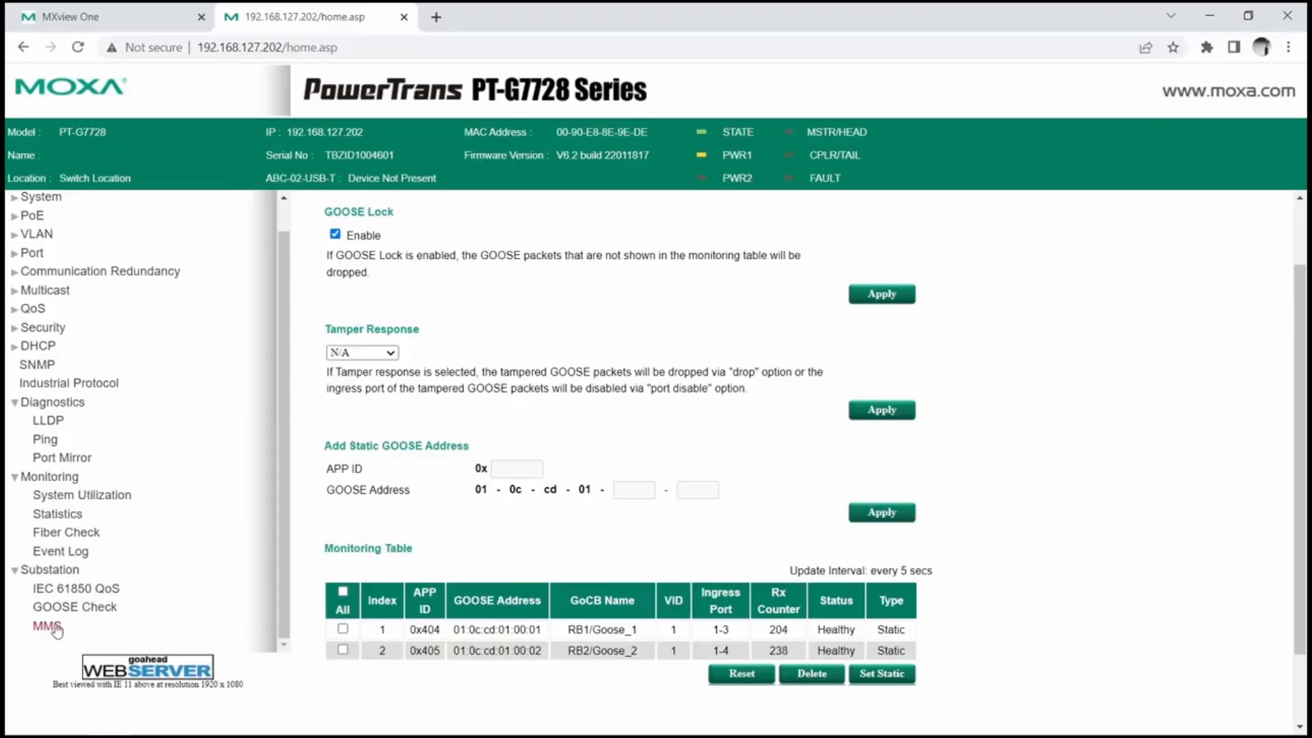
left_click(46, 625)
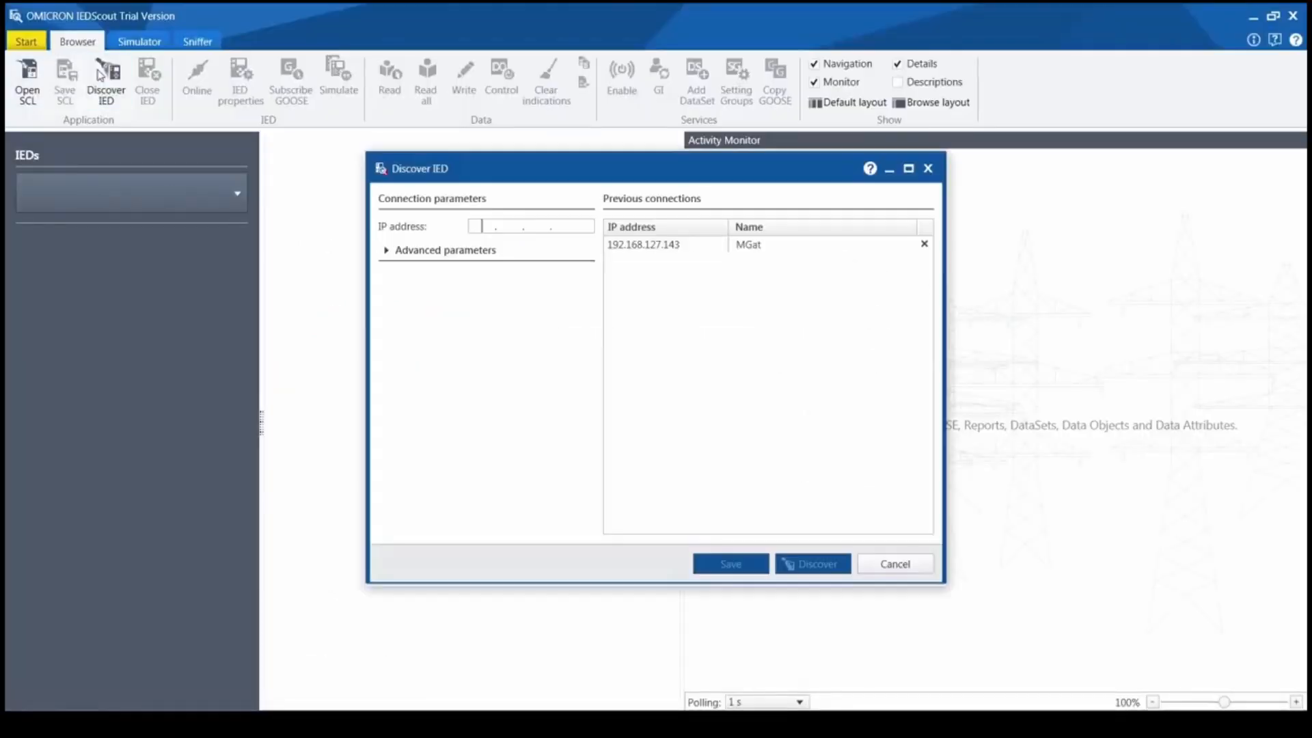
Discover the IED at 192.168.127.202 so PTG7728 and its model load.
type("192 . 168 . 127 .")
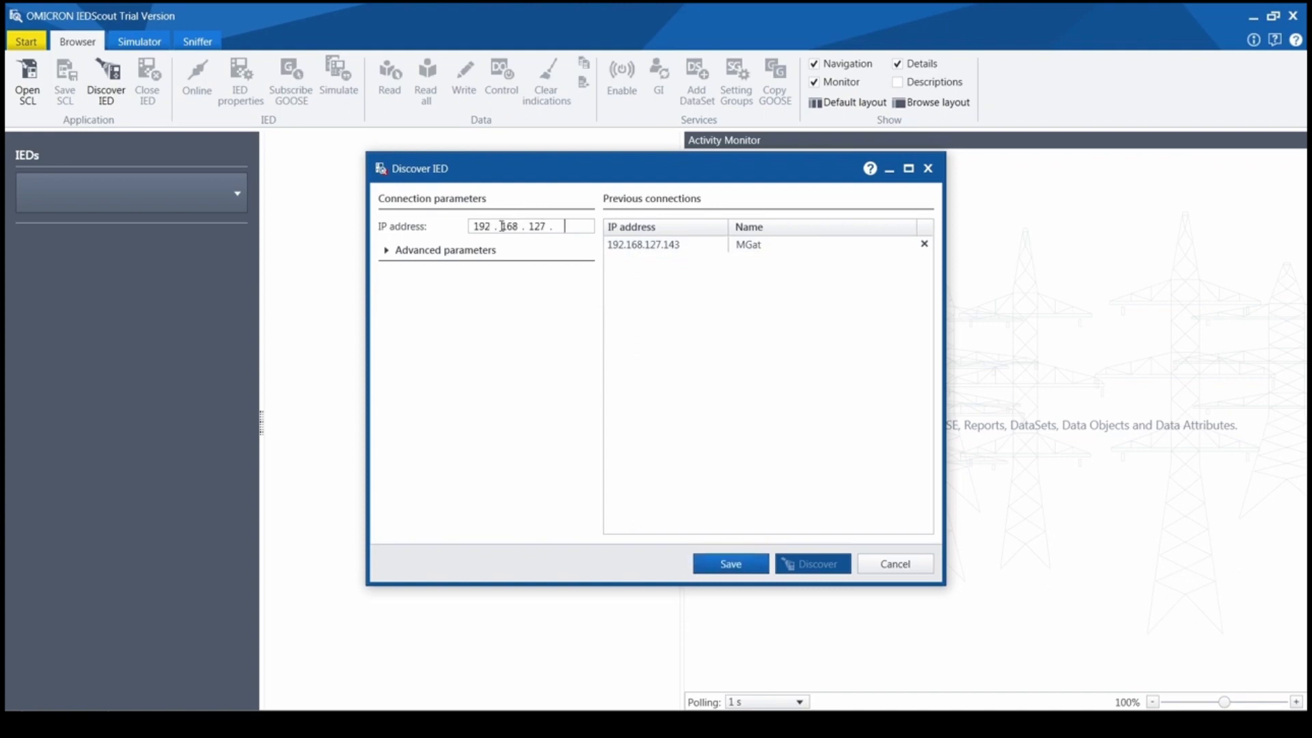
type("202")
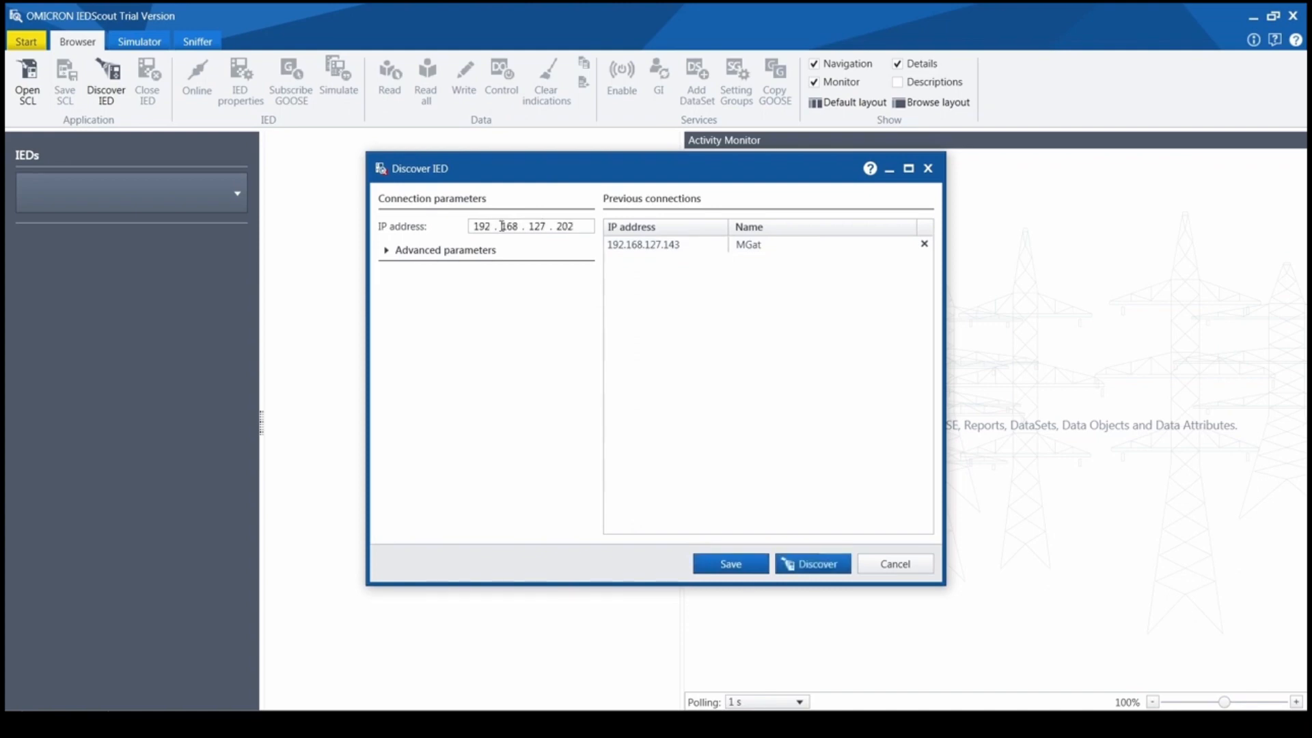
left_click(811, 562)
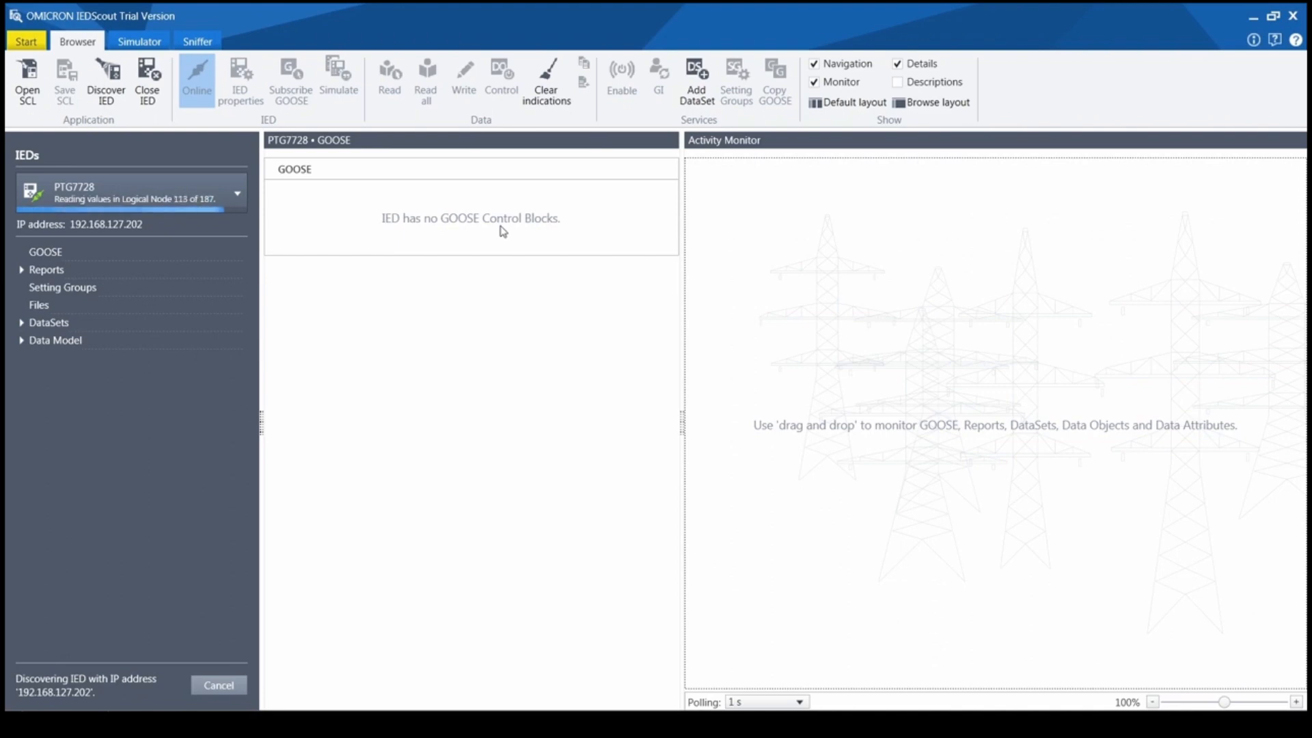
Expand Data Model > C1 and view the LLN0 and LCCH1 logical node values.
left_click(54, 340)
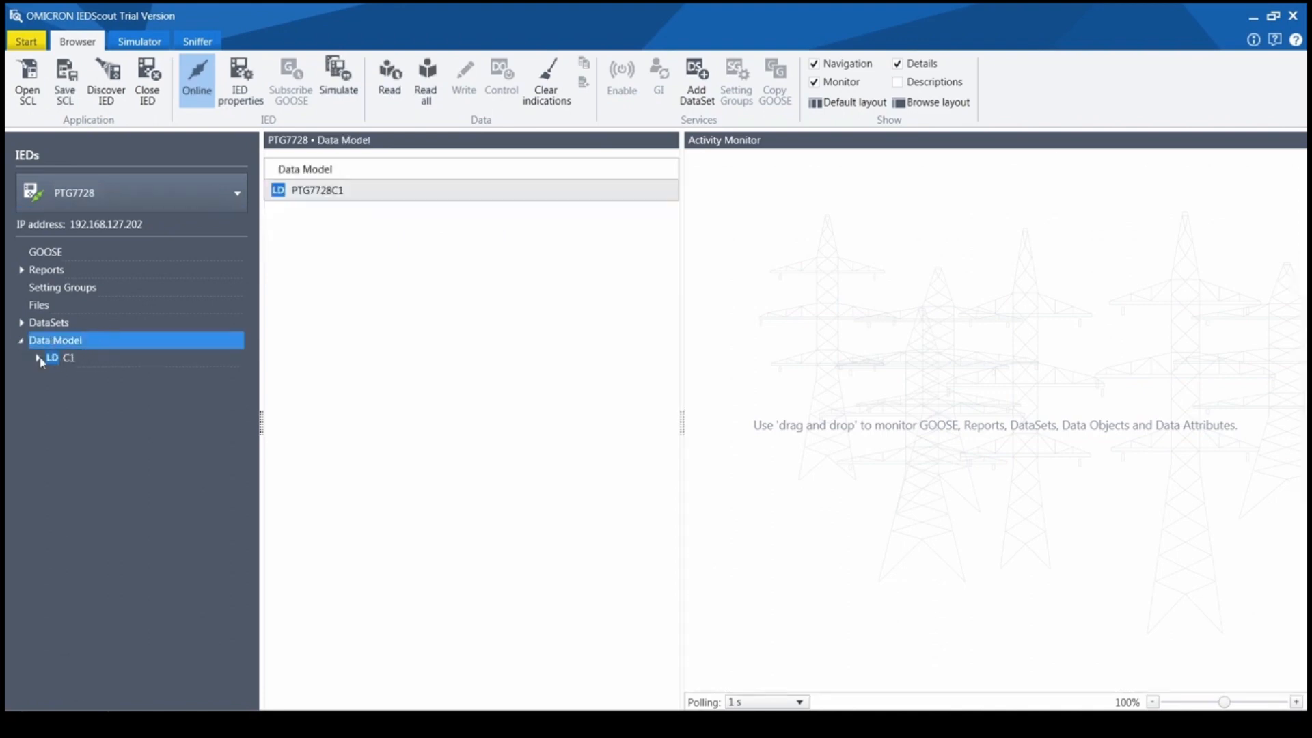
left_click(40, 357)
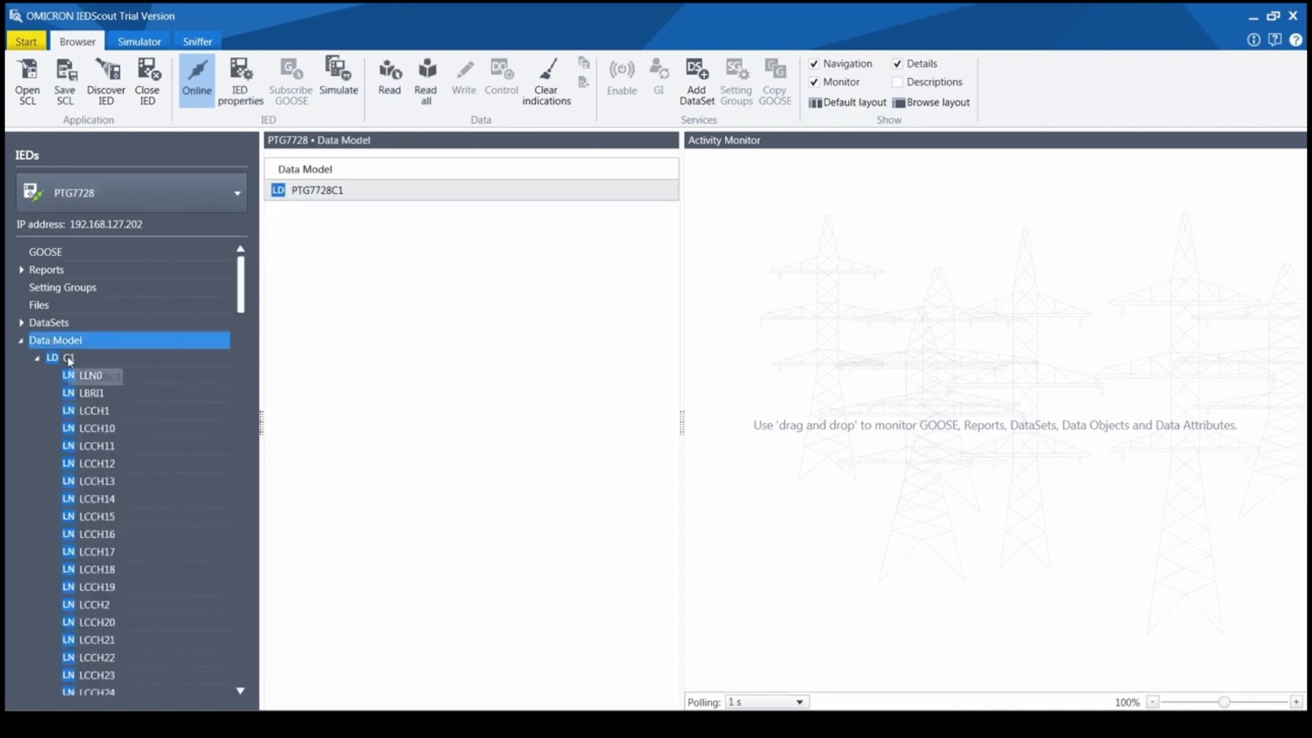
left_click(90, 374)
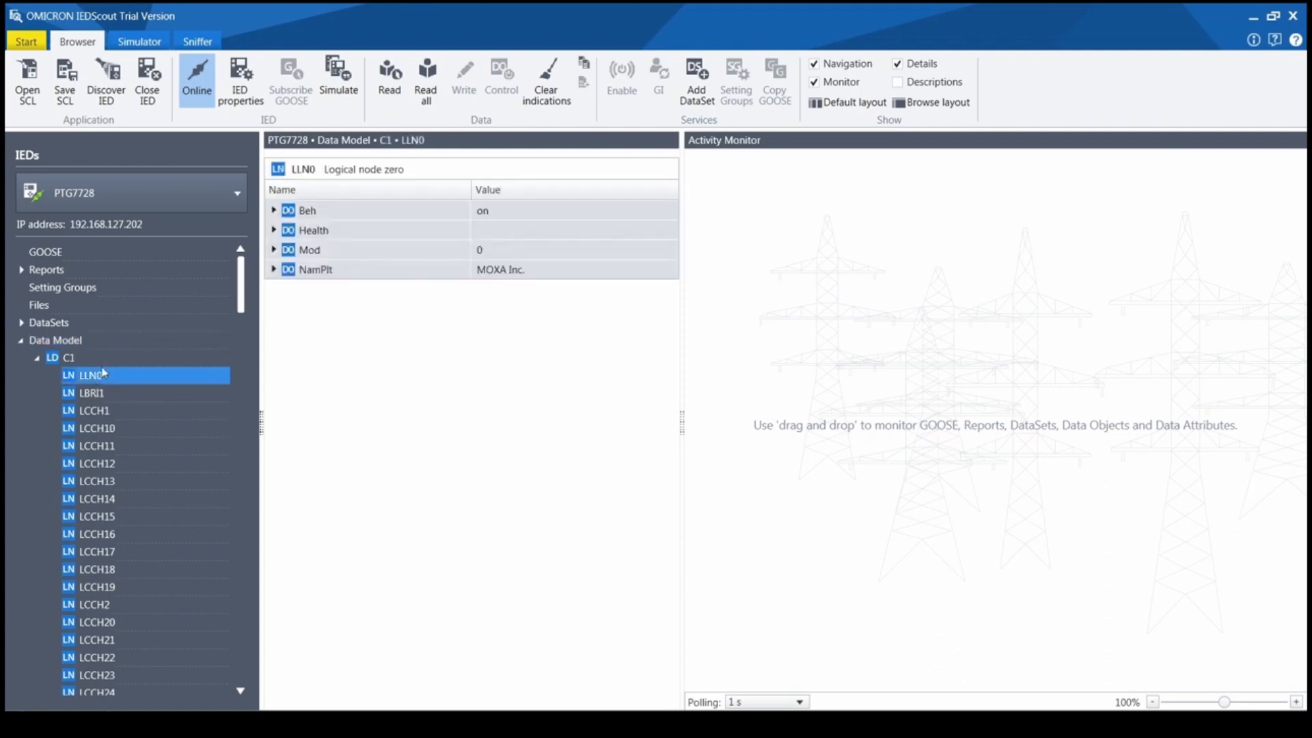
mouse_move(493, 251)
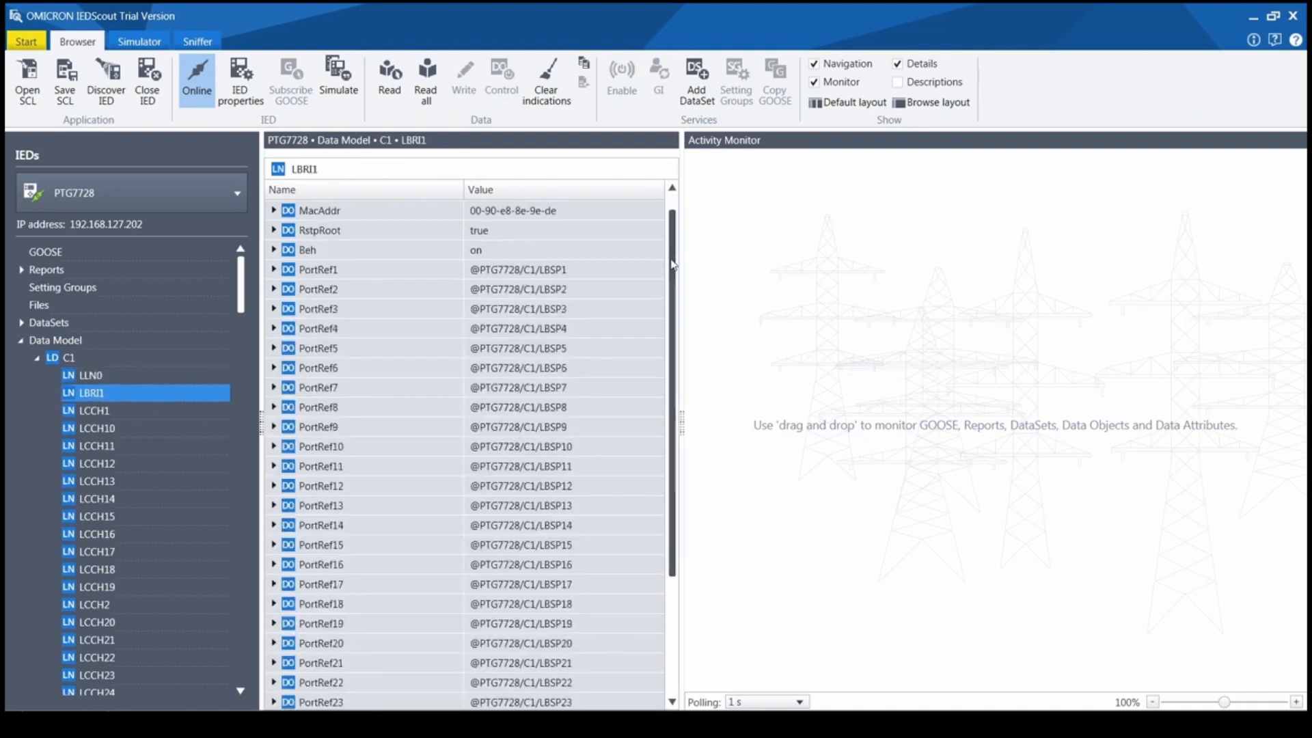
left_click(93, 409)
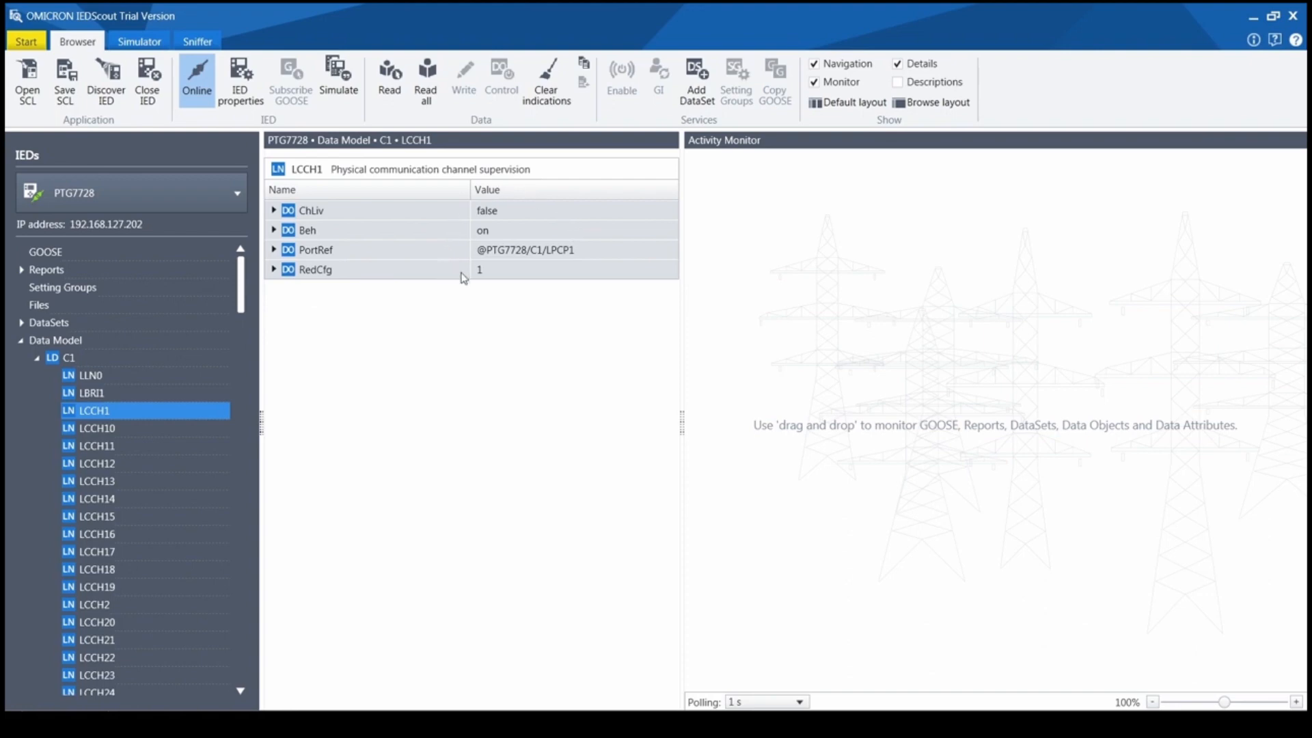
scroll("down", 3)
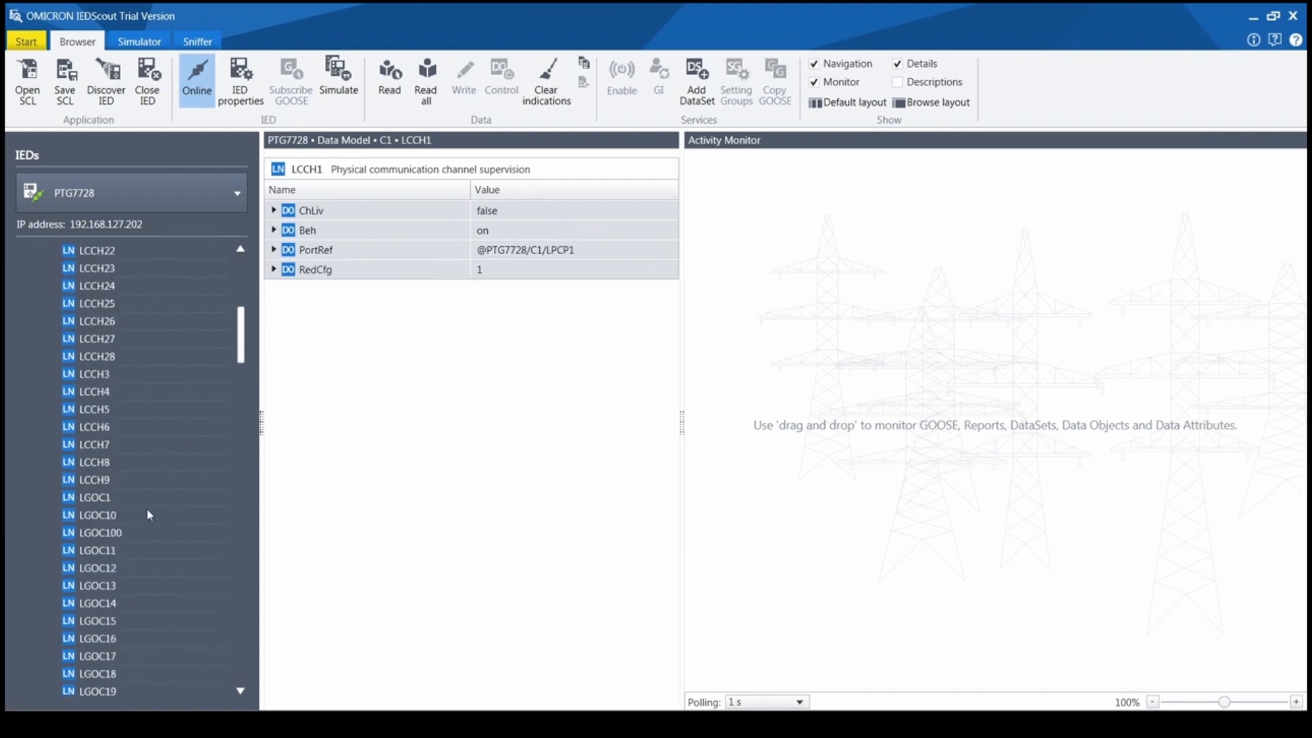
scroll("down", 3)
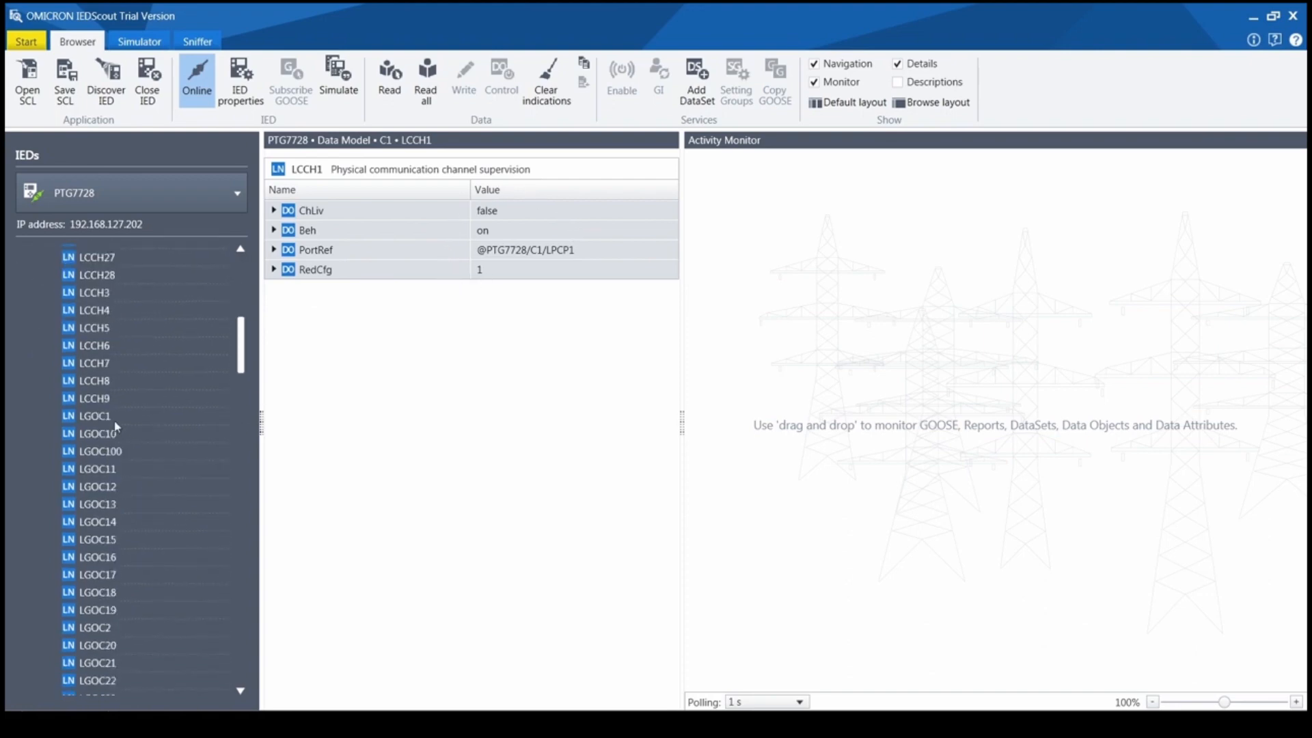
View LGOC1, LPCP1 port values and LPLD1 linking port 1000FX to LPCP1.
left_click(93, 415)
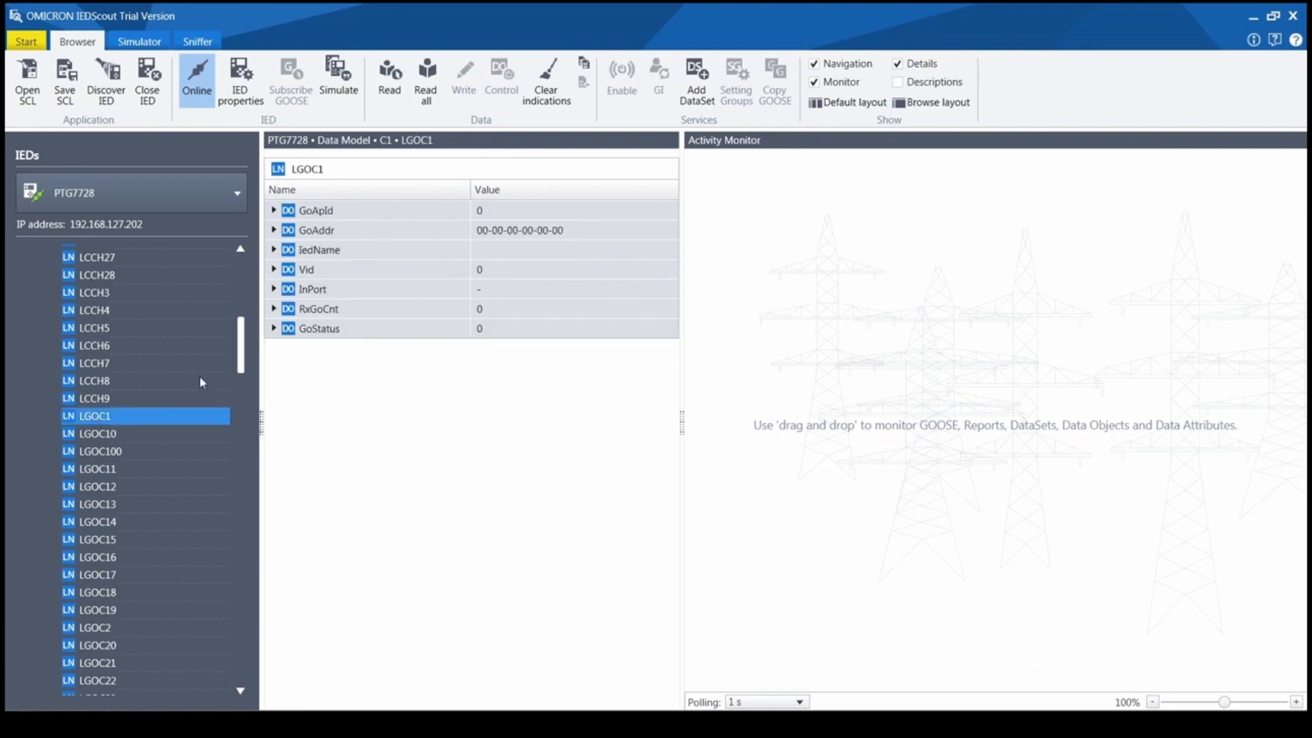
scroll("down", 3)
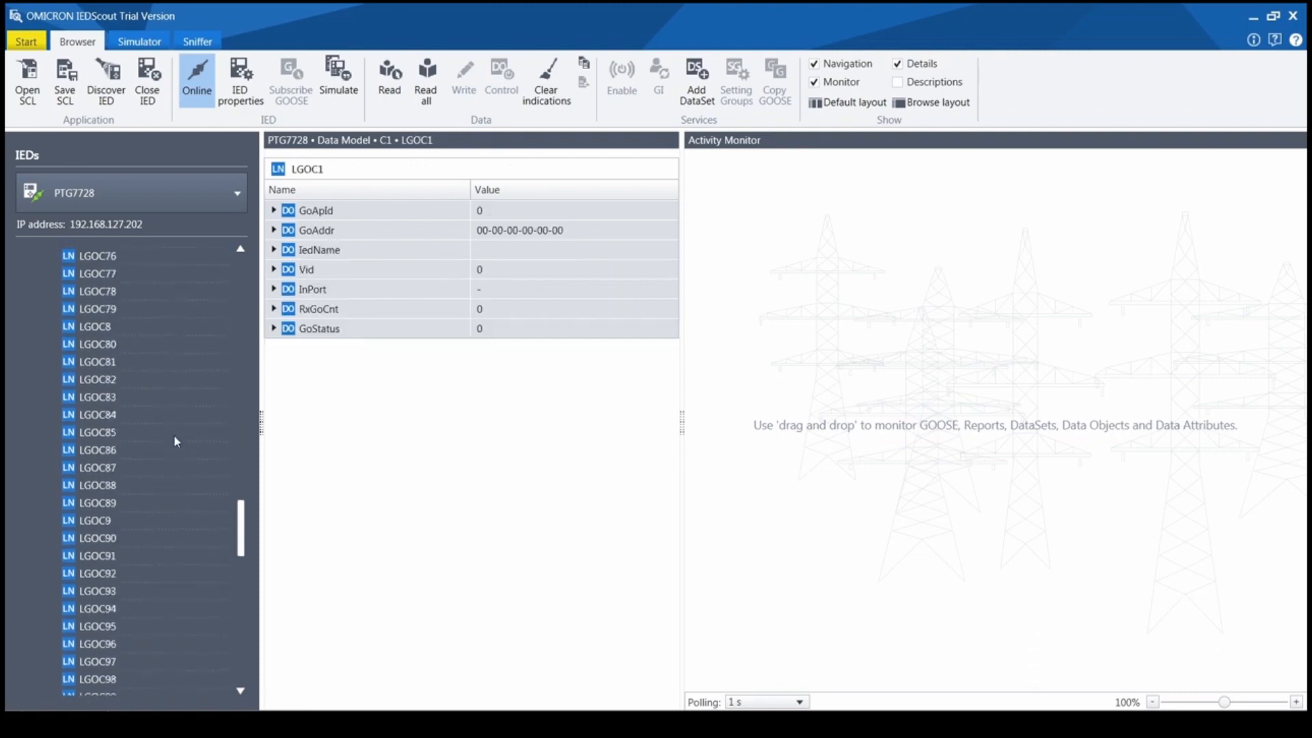
left_click(93, 347)
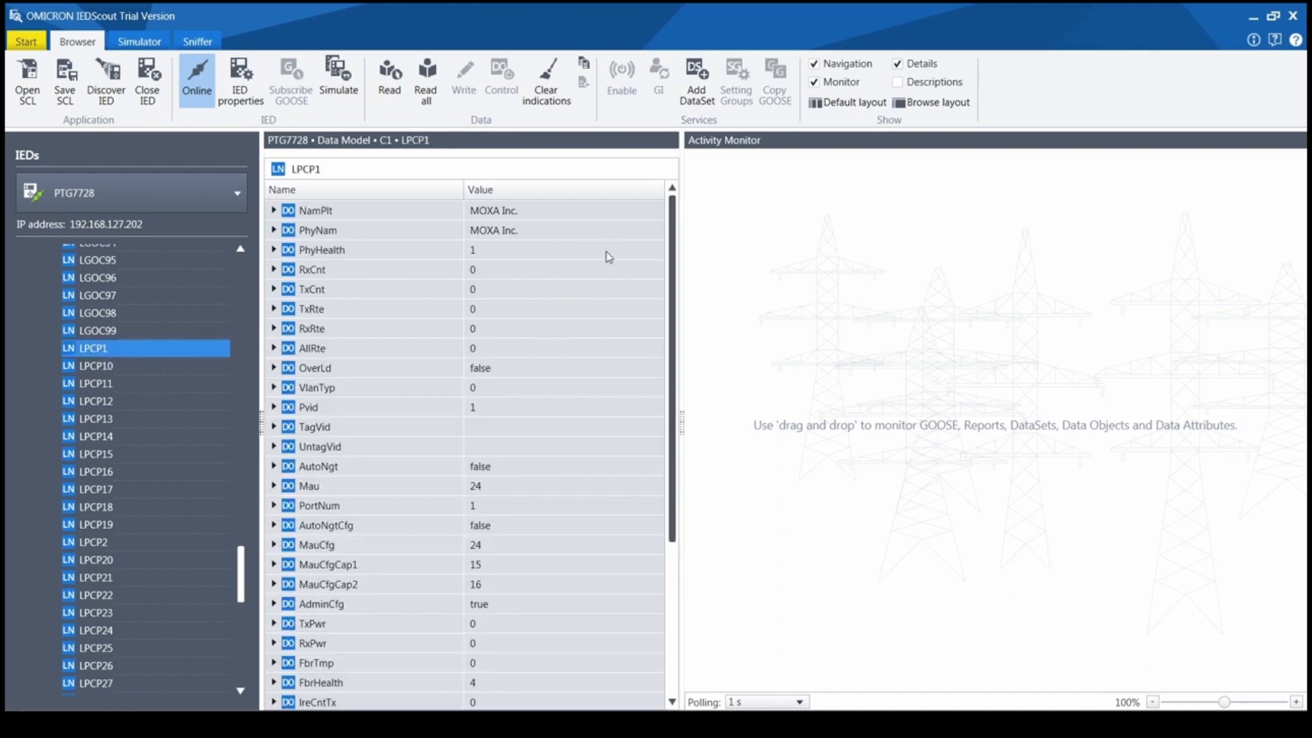
mouse_move(498, 351)
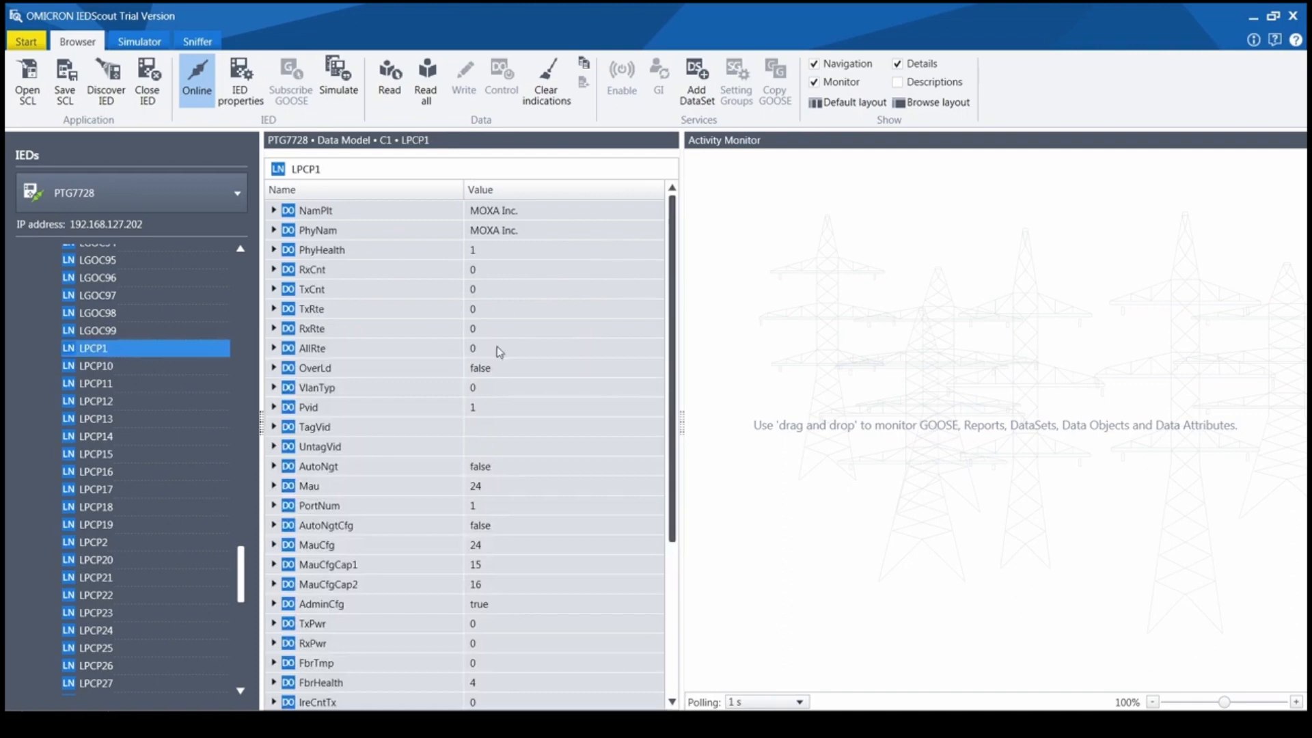
scroll("down", 3)
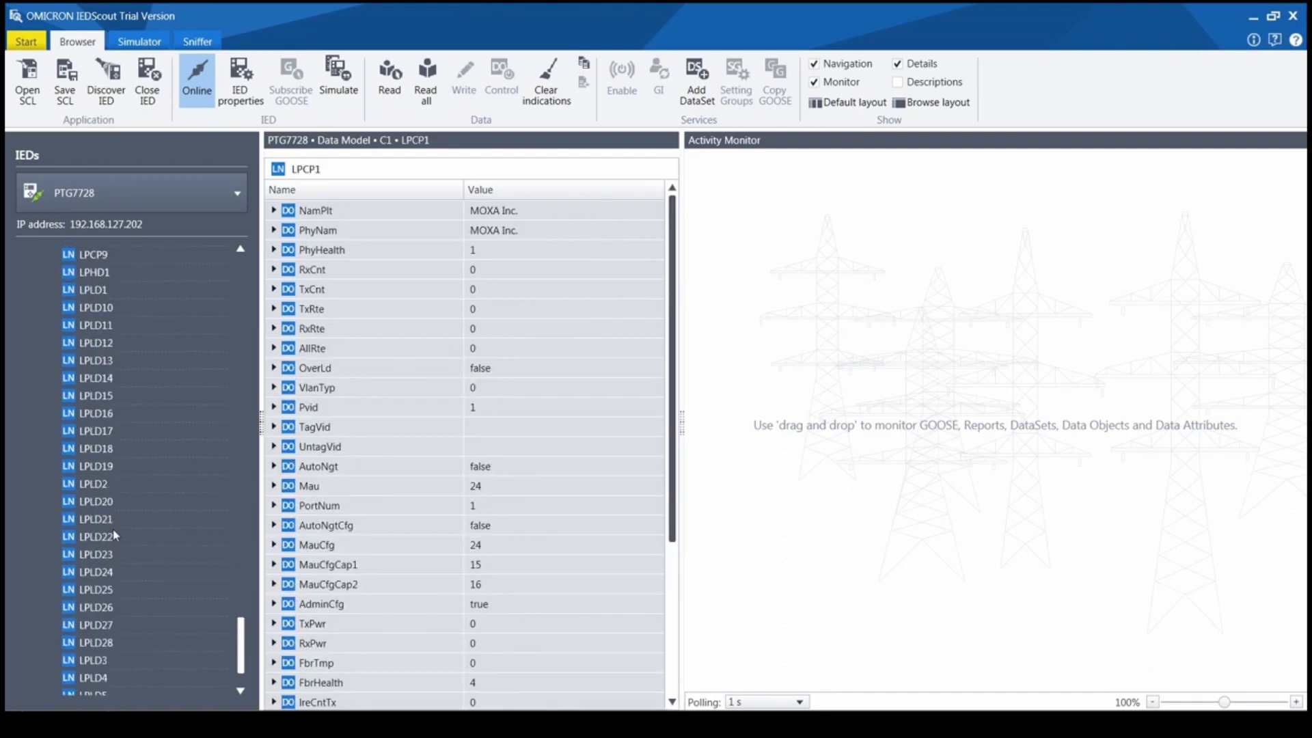
mouse_move(100, 290)
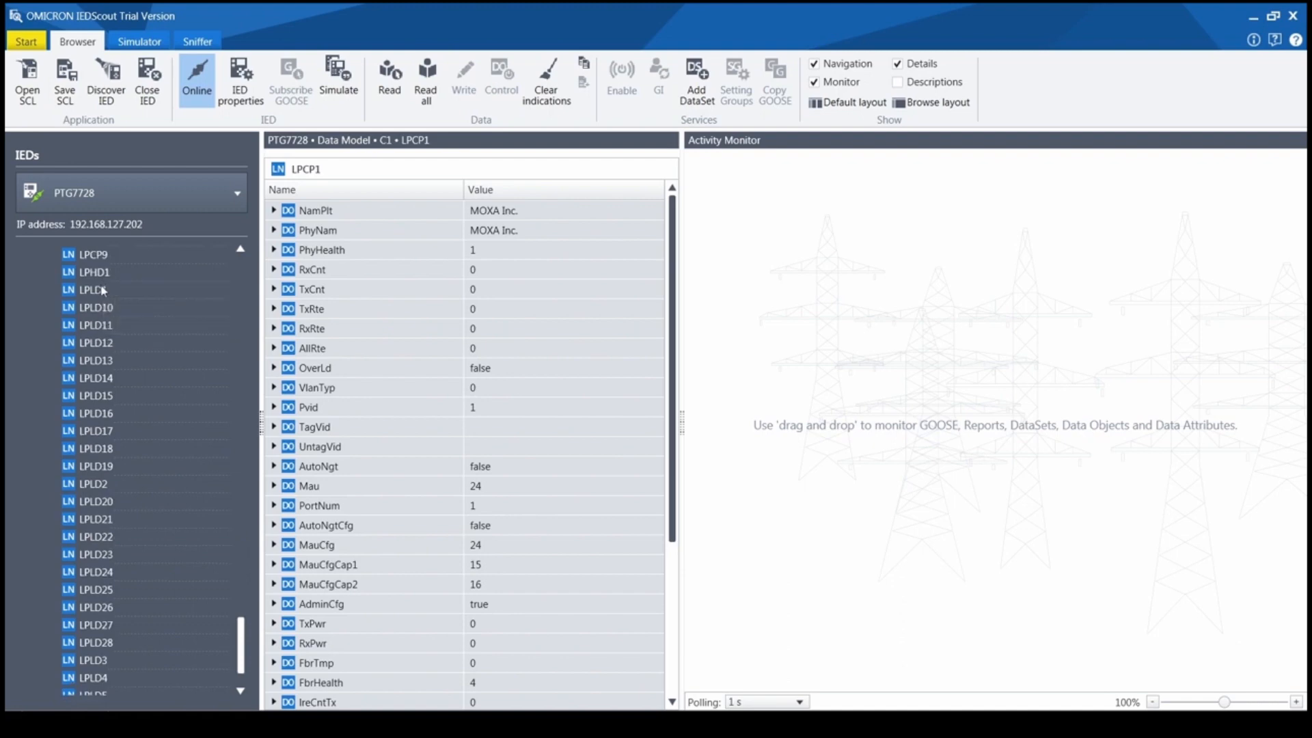
left_click(92, 288)
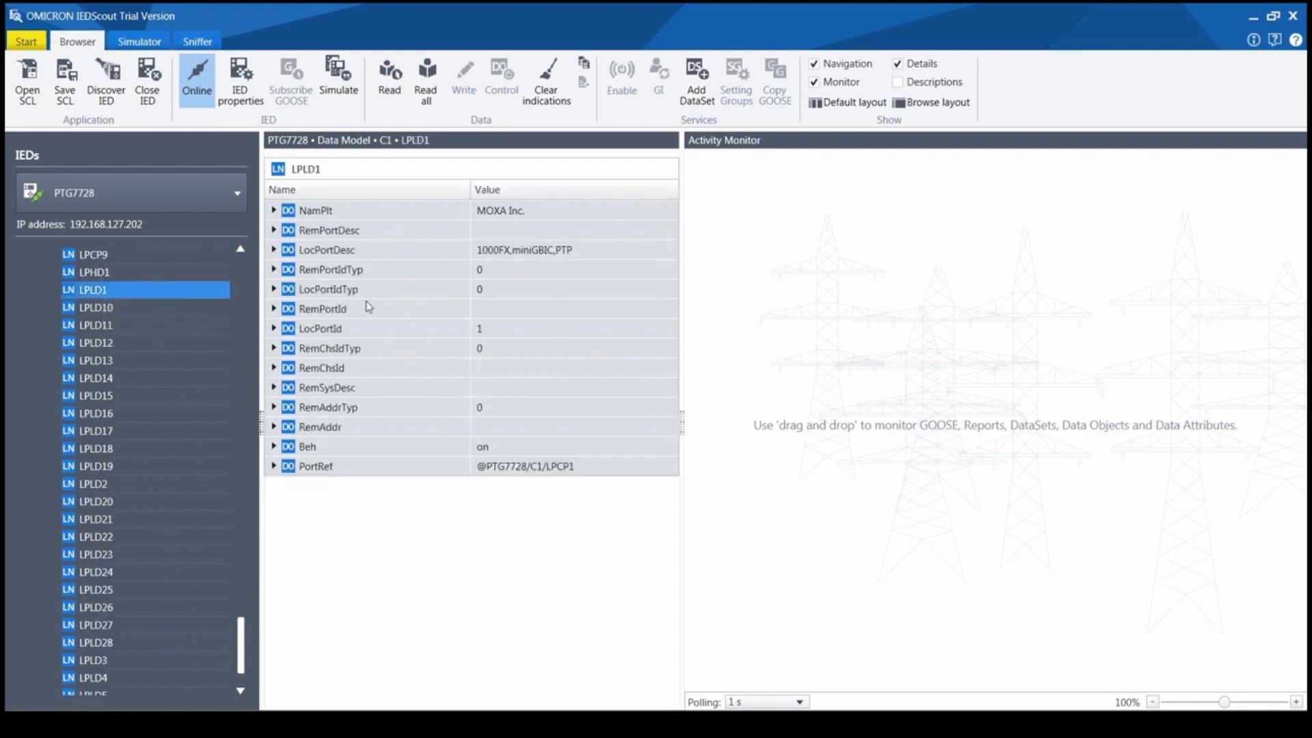
scroll("down", 3)
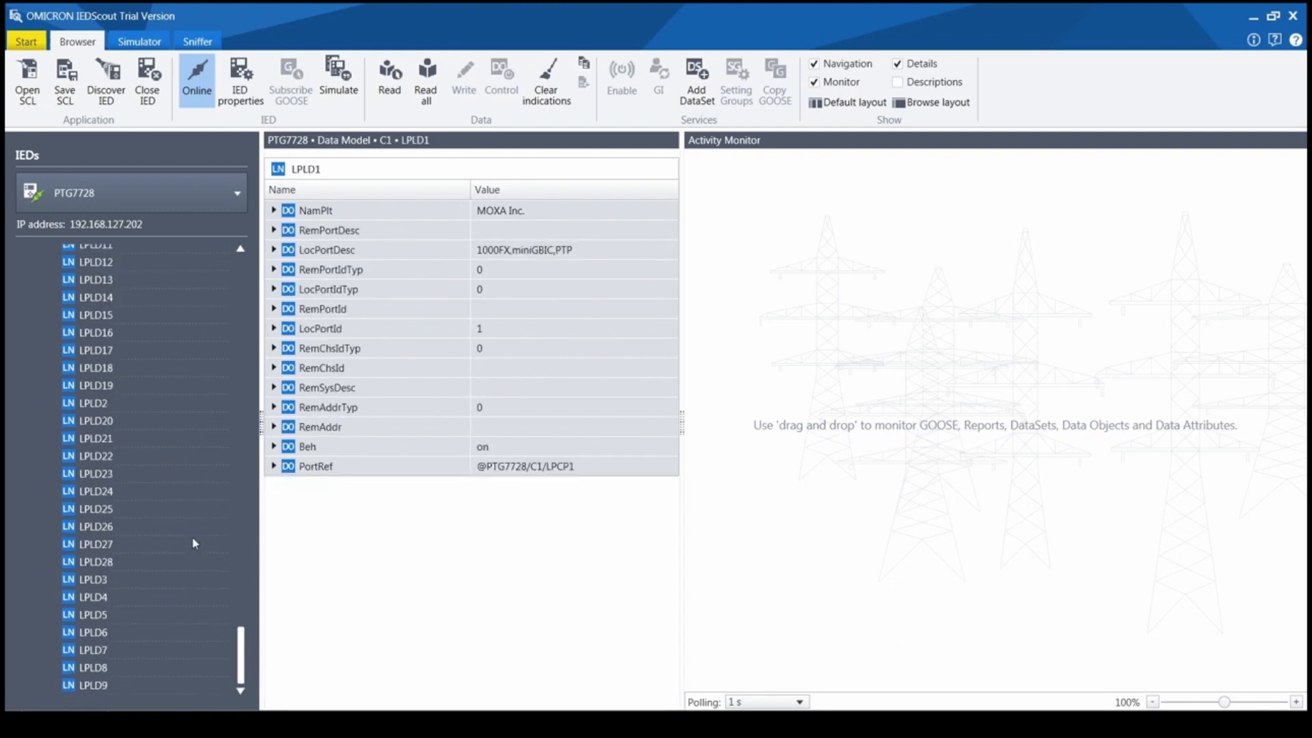
scroll("up", 3)
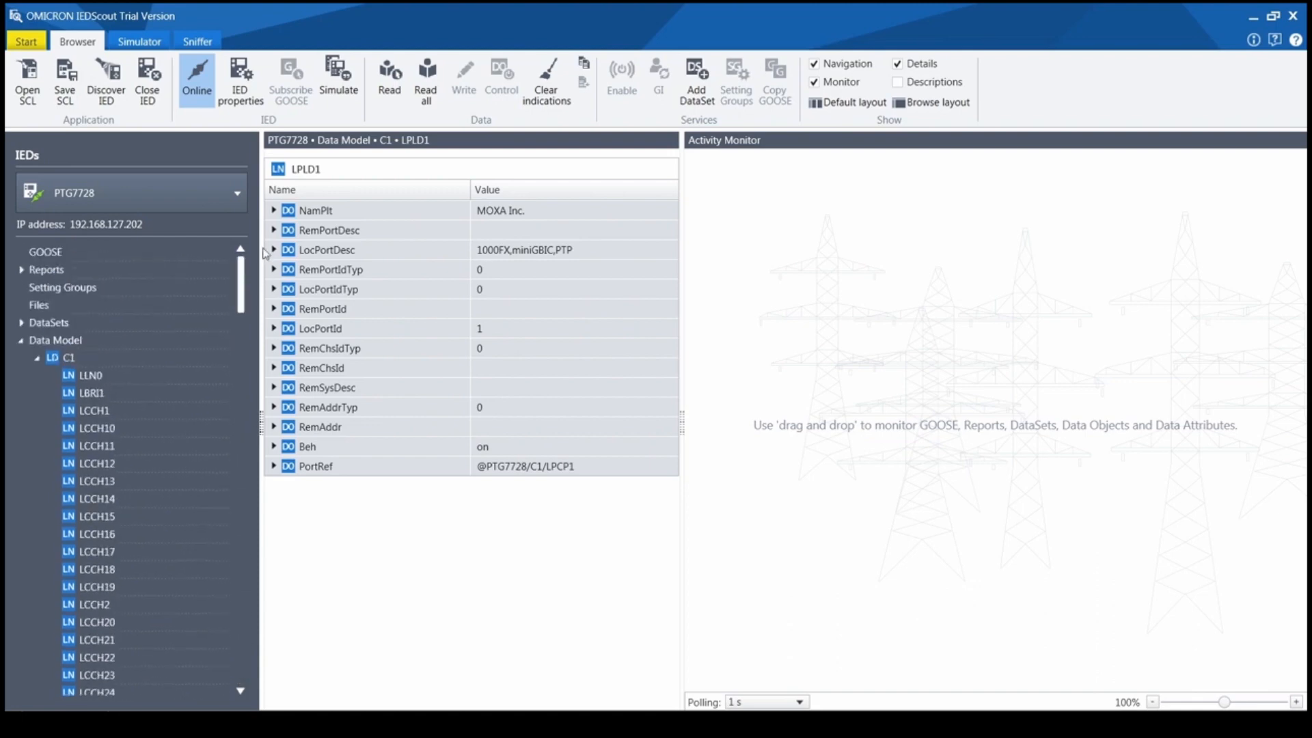
Expand the switch's DataSets node and list the datasets inside C1.
left_click(20, 322)
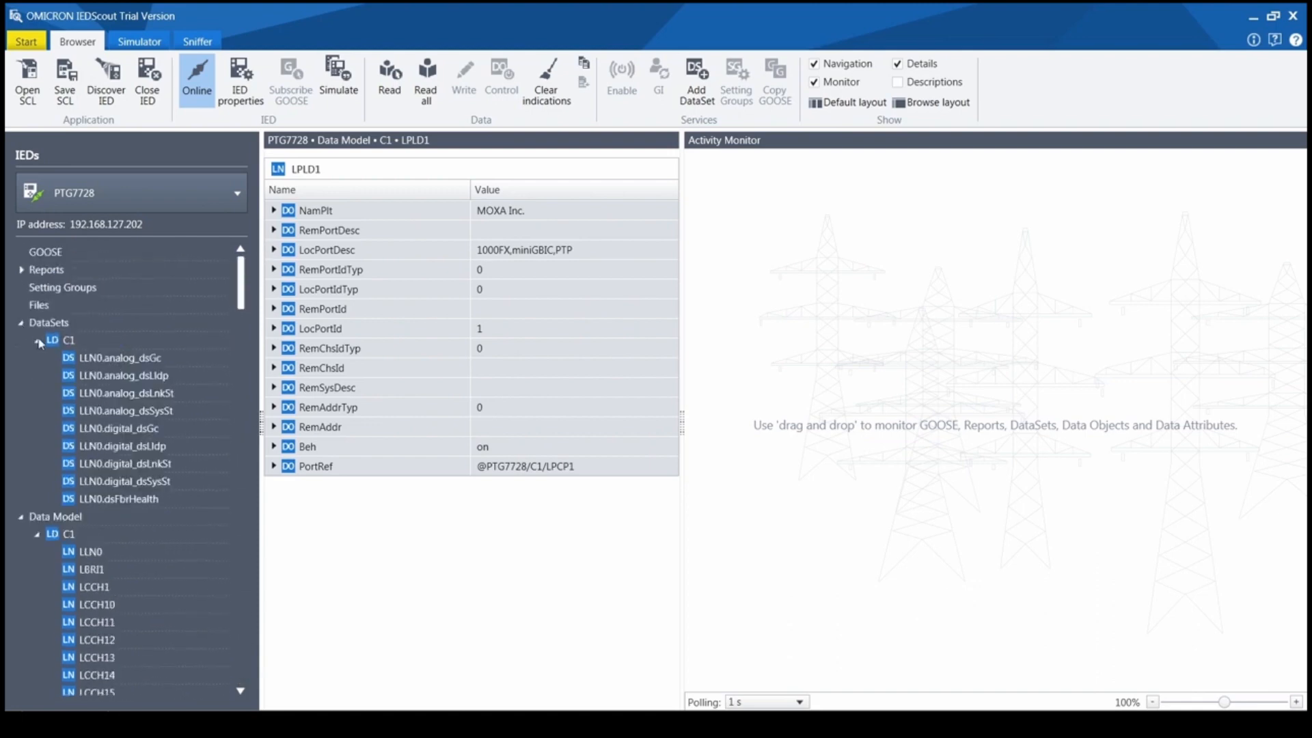
left_click(127, 463)
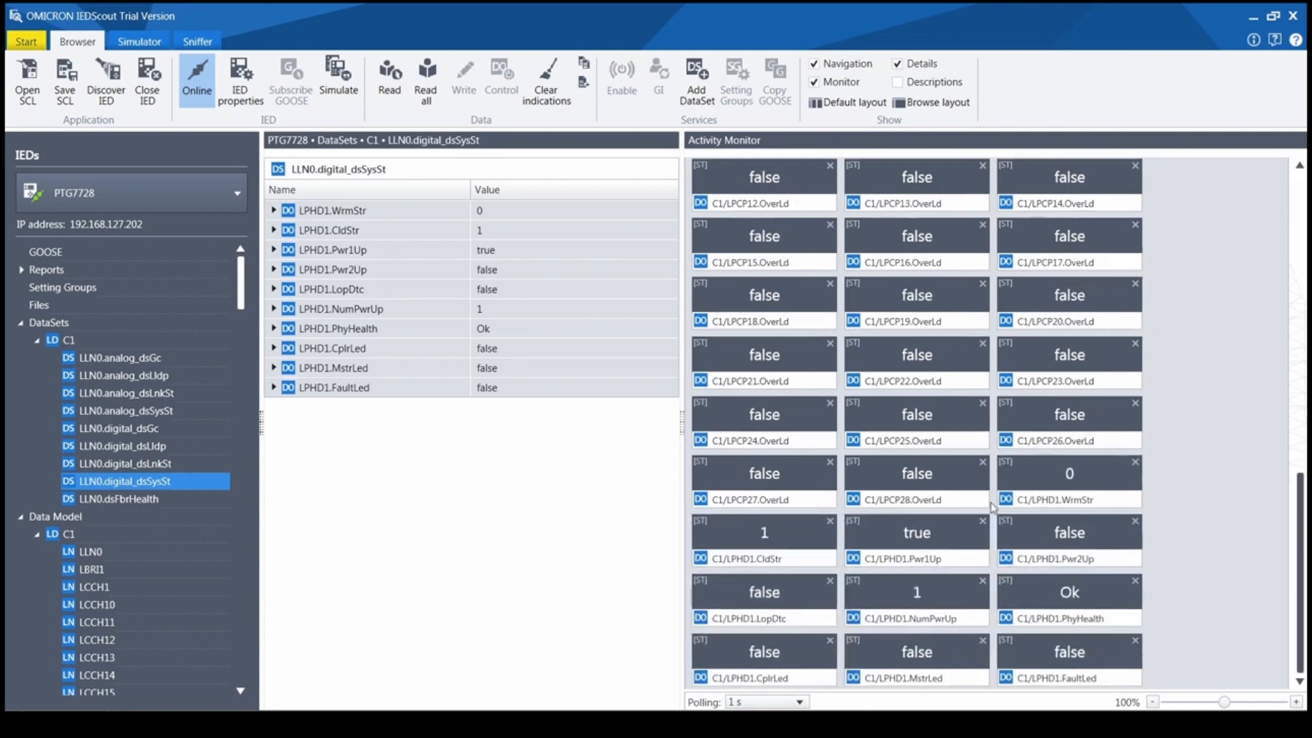
mouse_move(1029, 478)
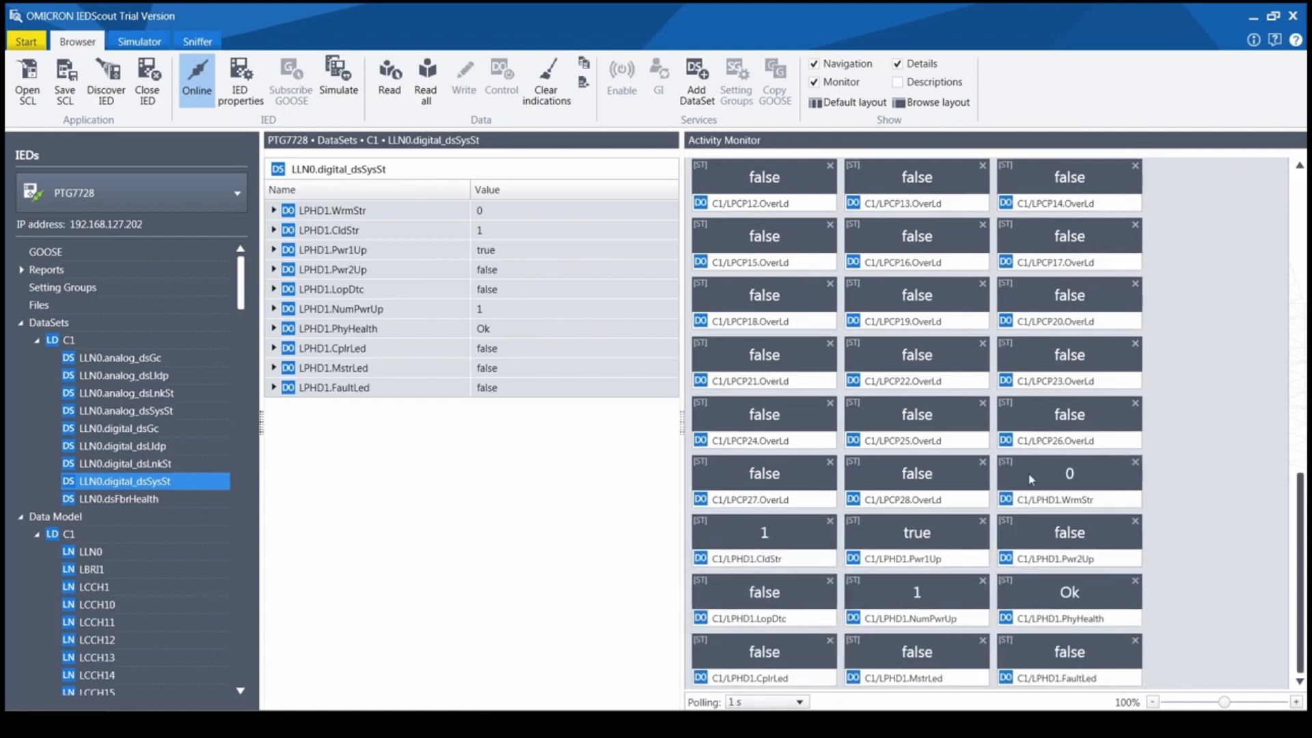
mouse_move(1069, 591)
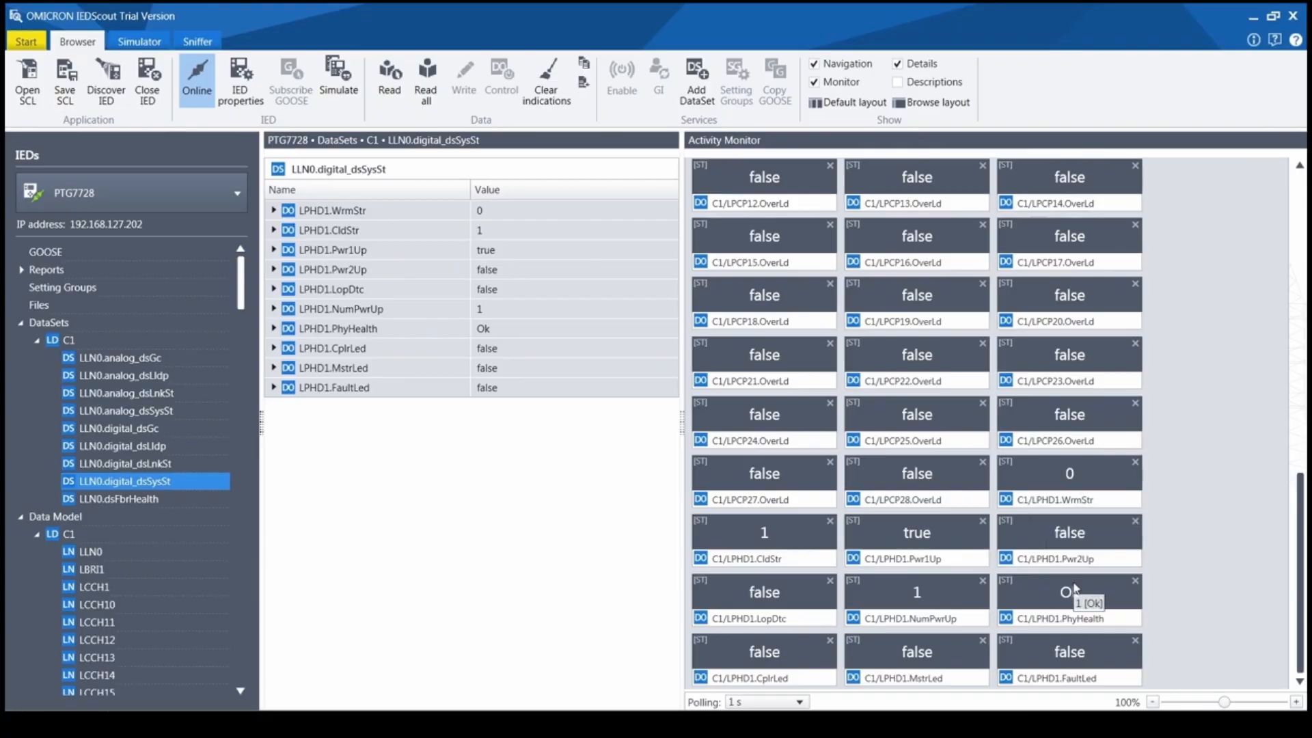